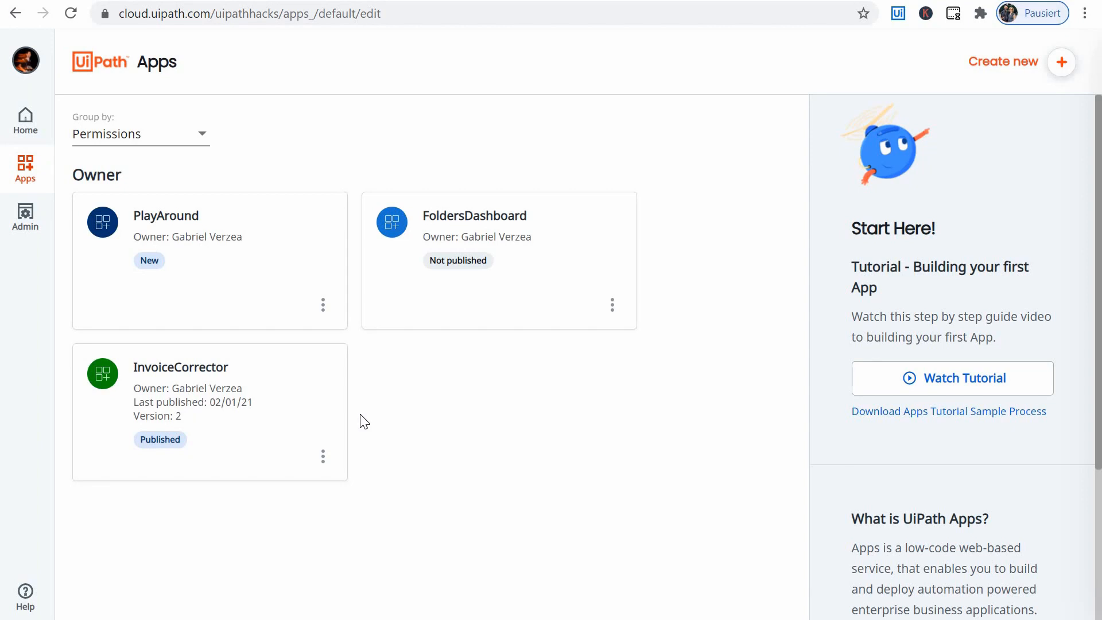
pyautogui.moveTo(286, 439)
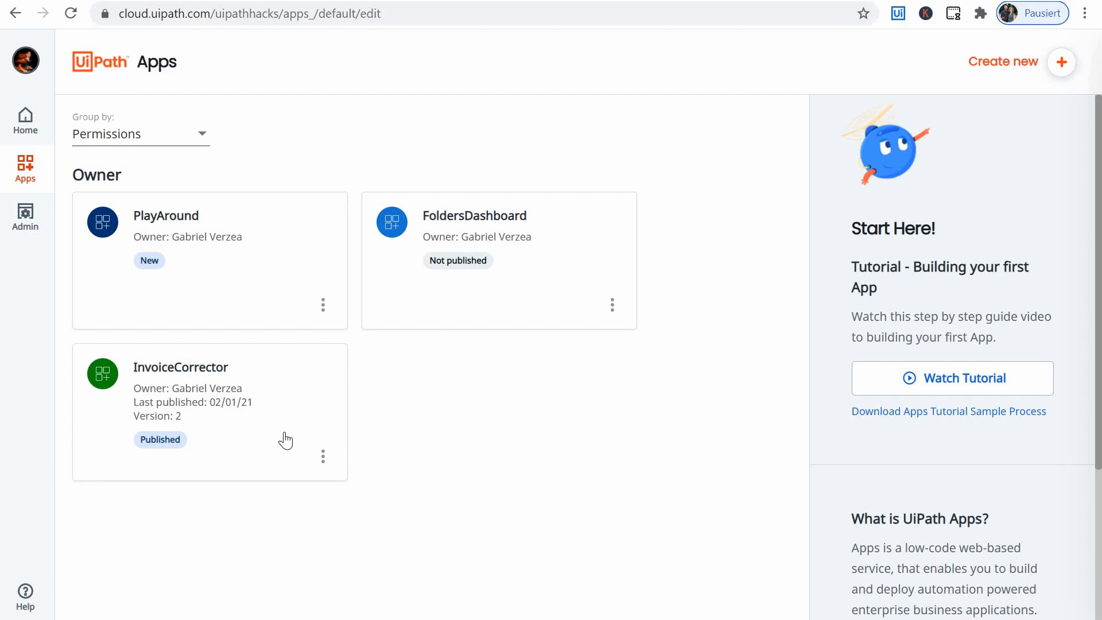
pyautogui.moveTo(218, 427)
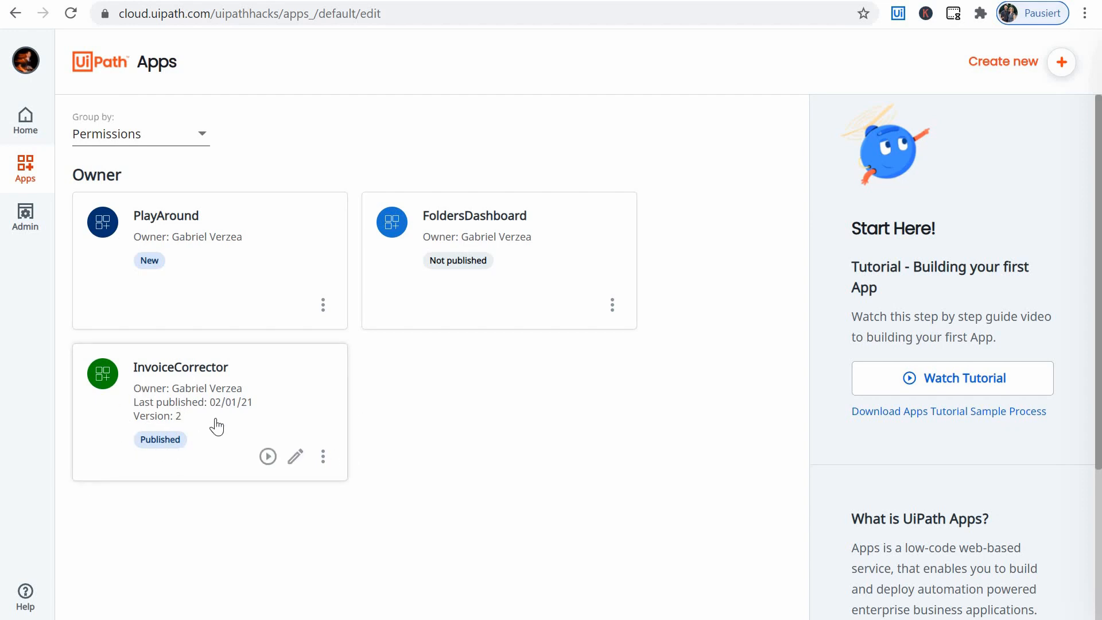
pyautogui.moveTo(225, 408)
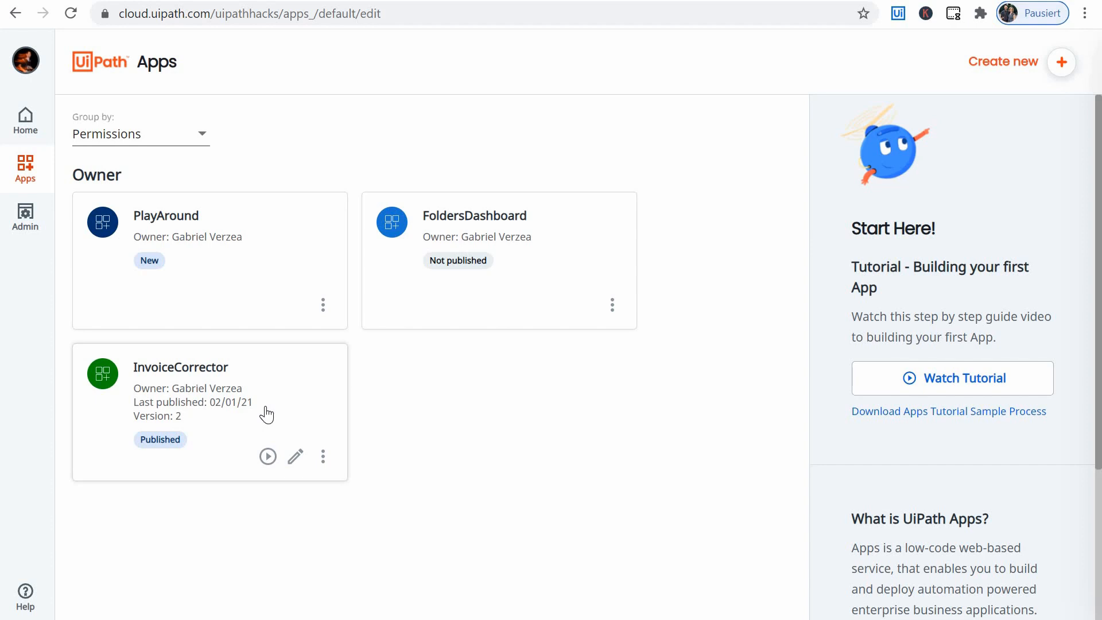
pyautogui.moveTo(205, 402)
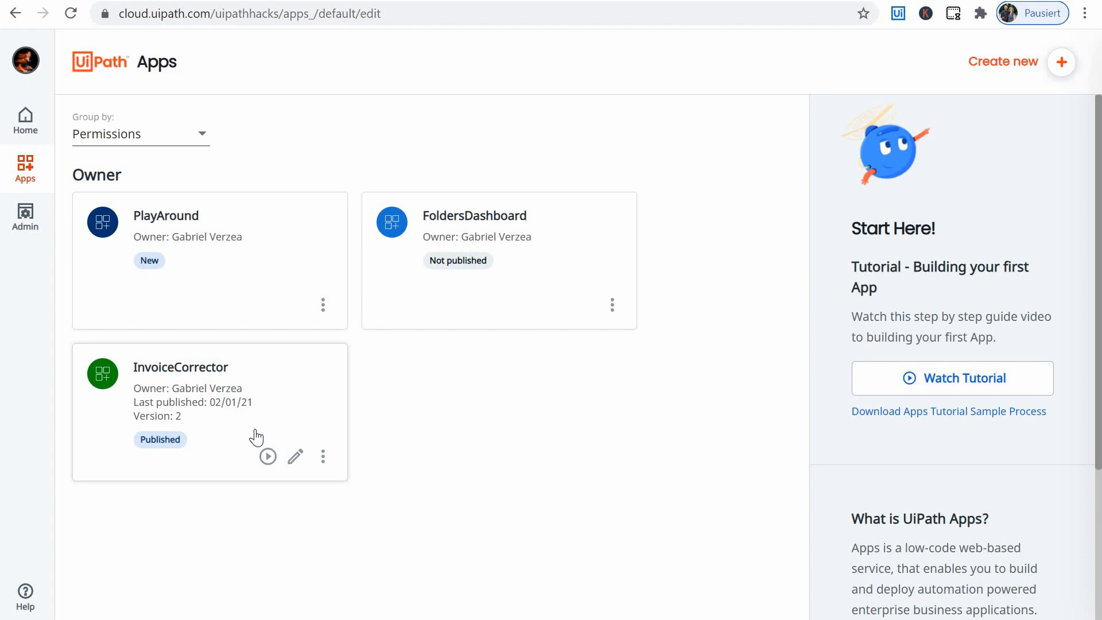
pyautogui.moveTo(295, 459)
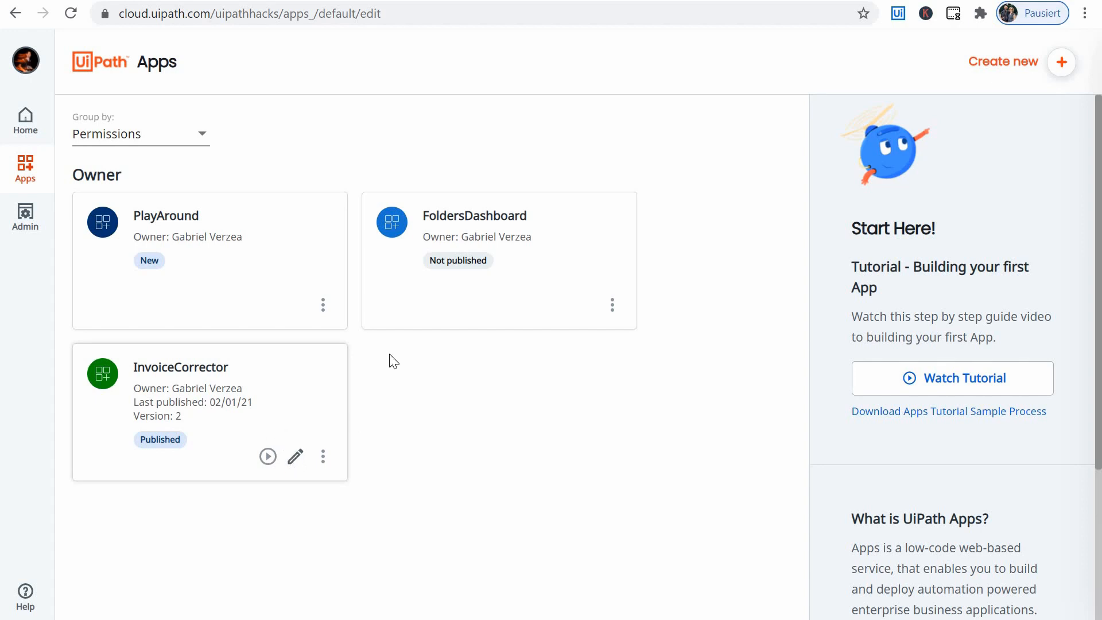
# Open the InvoiceCorrector app in the App Studio editor via its Edit icon.
pyautogui.click(295, 457)
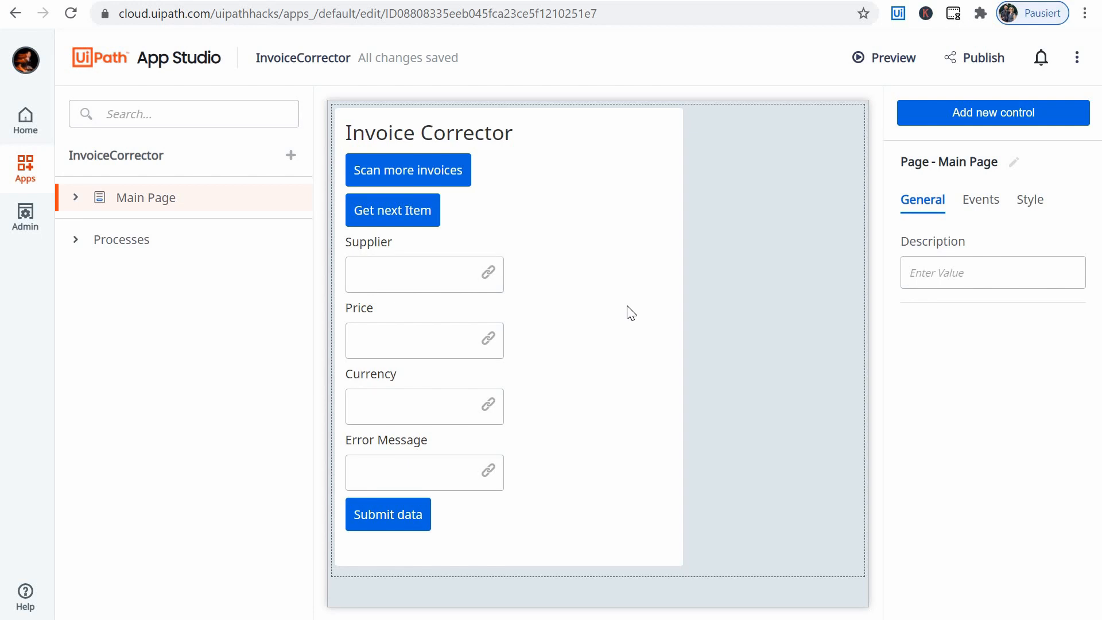
pyautogui.moveTo(552, 351)
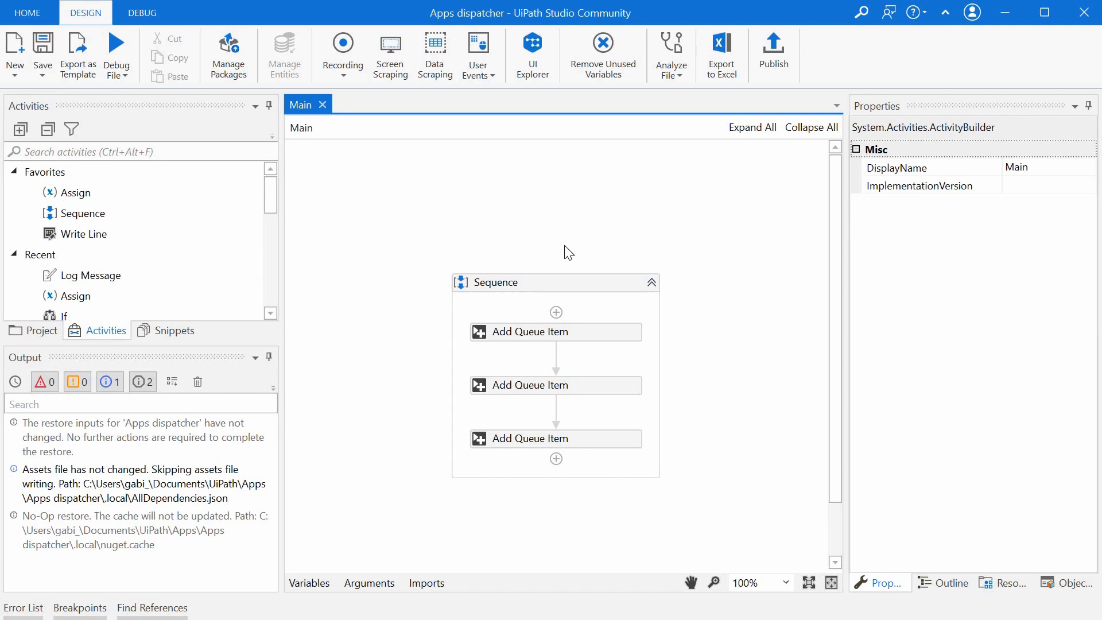
pyautogui.moveTo(595, 331)
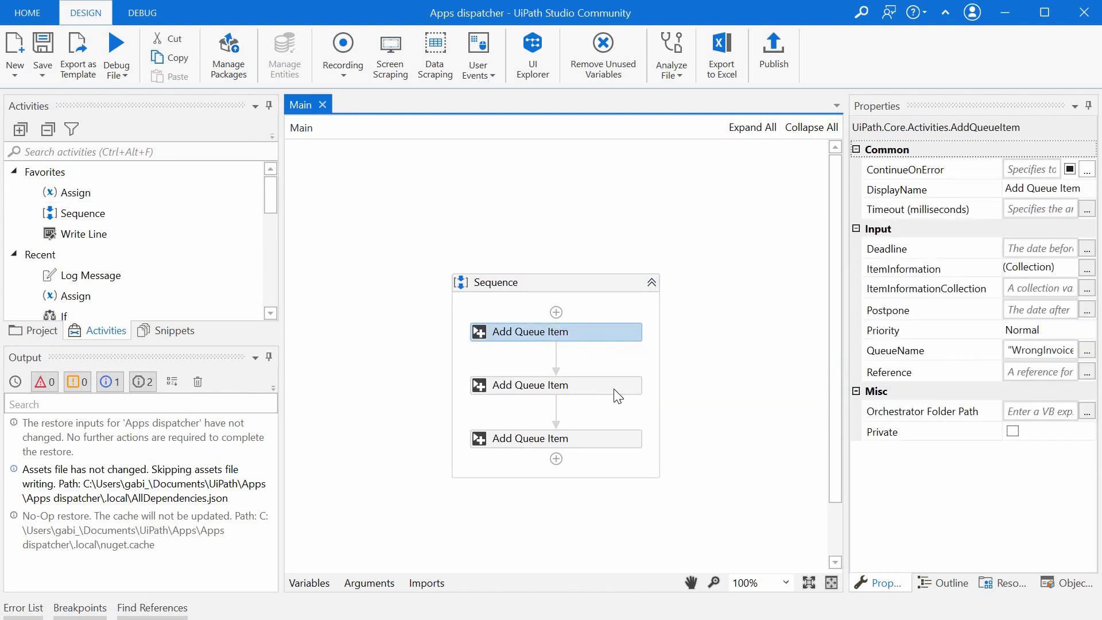
pyautogui.click(556, 437)
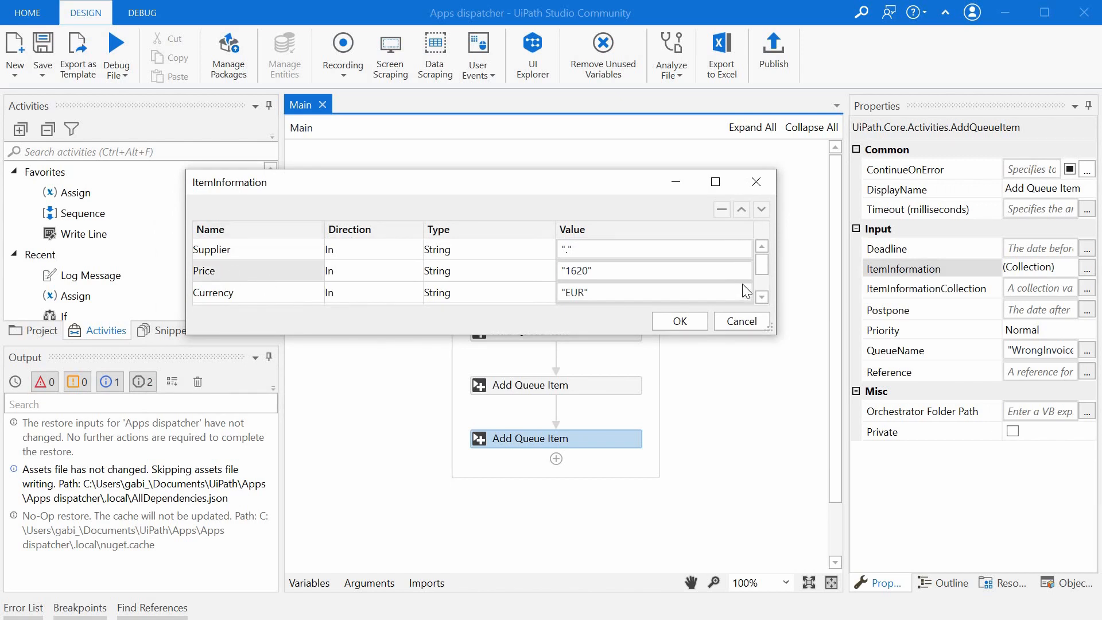
pyautogui.scroll(-3)
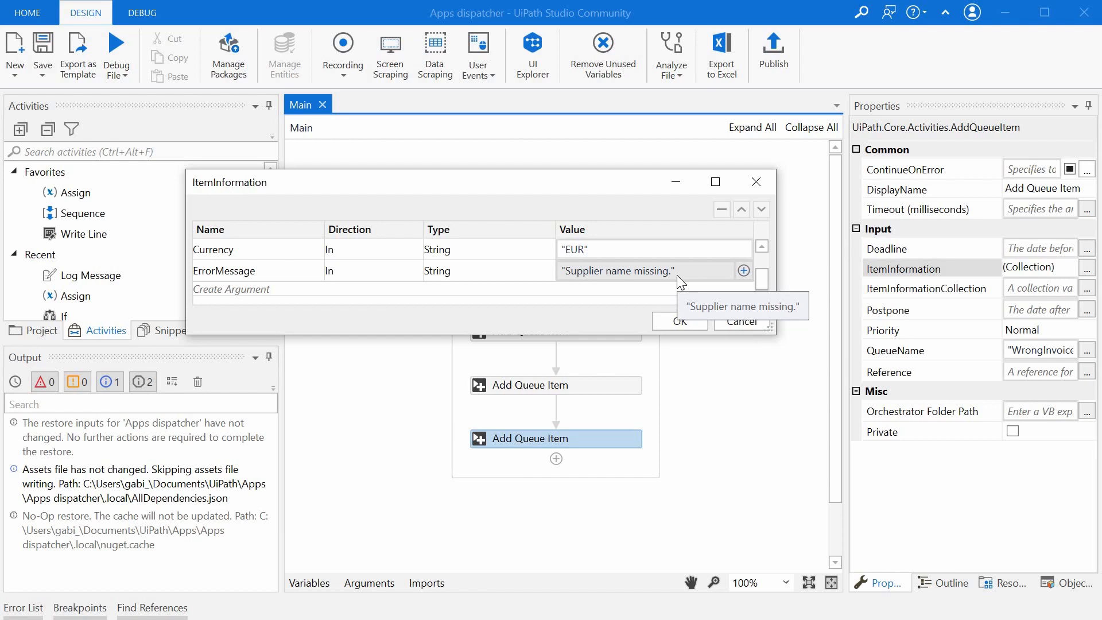
pyautogui.moveTo(762, 177)
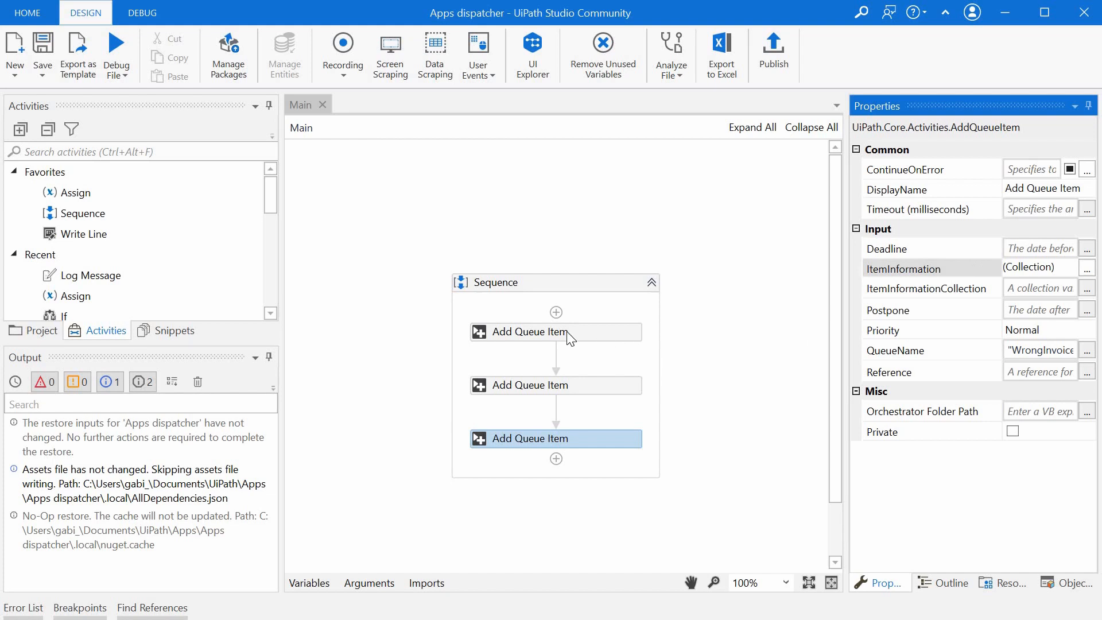
pyautogui.moveTo(309, 200)
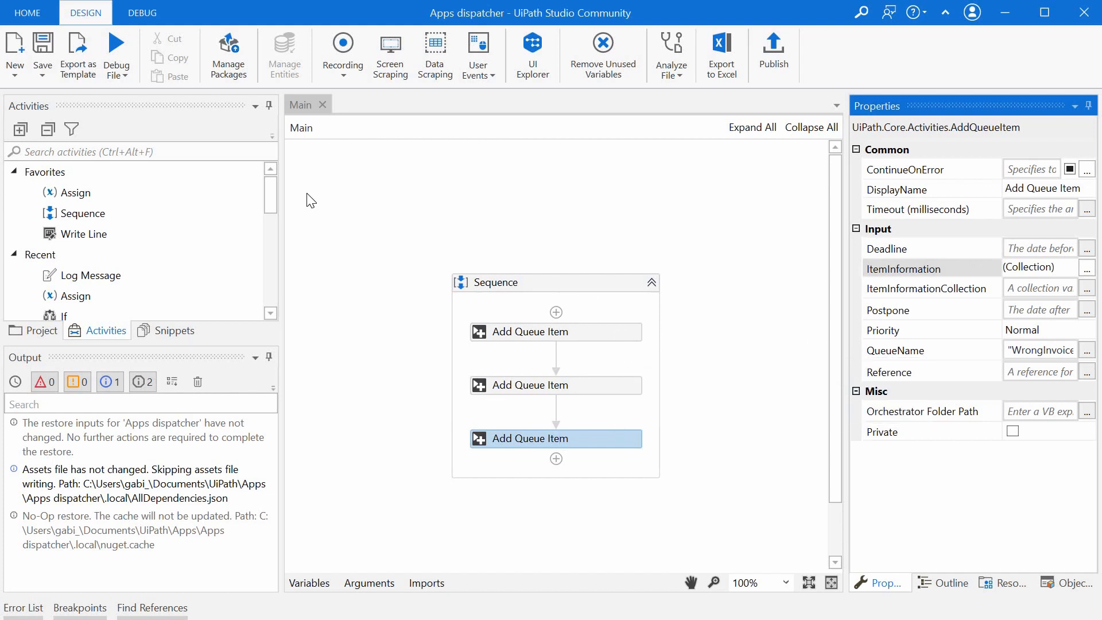
pyautogui.moveTo(119, 84)
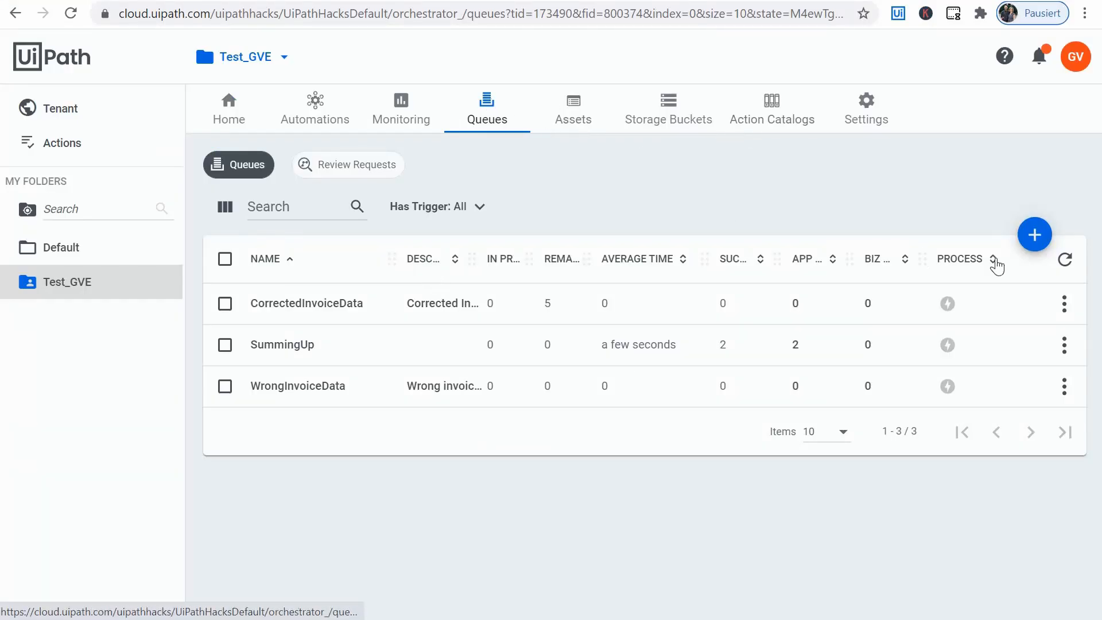
# Refresh the queue counts and view the WrongInvoiceData queue's transactions, then return to the queue list.
pyautogui.click(1064, 259)
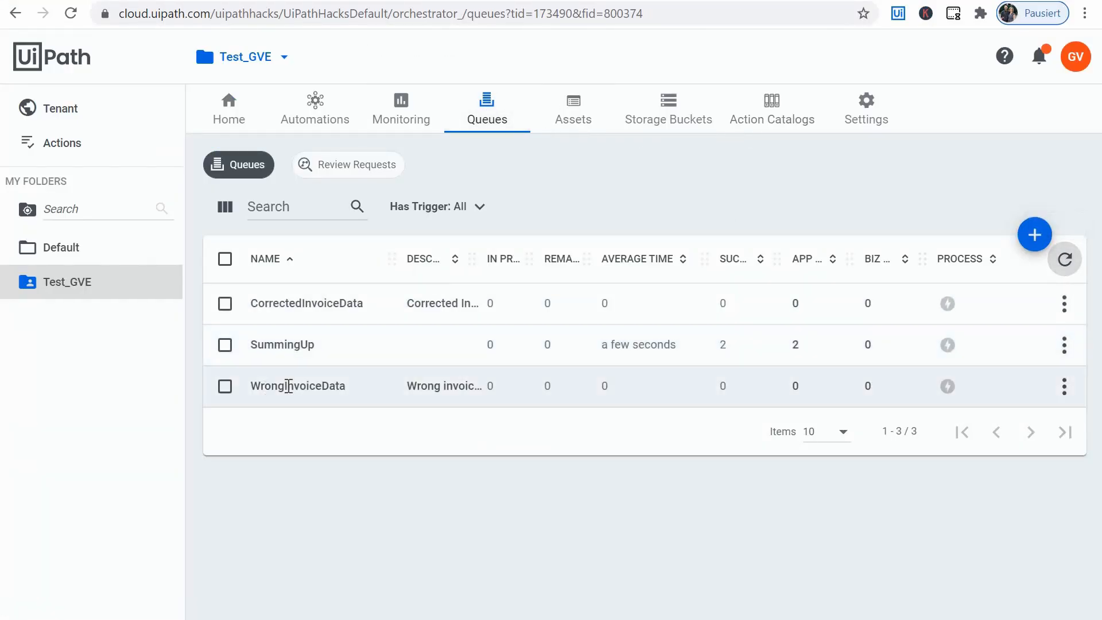
pyautogui.click(1063, 385)
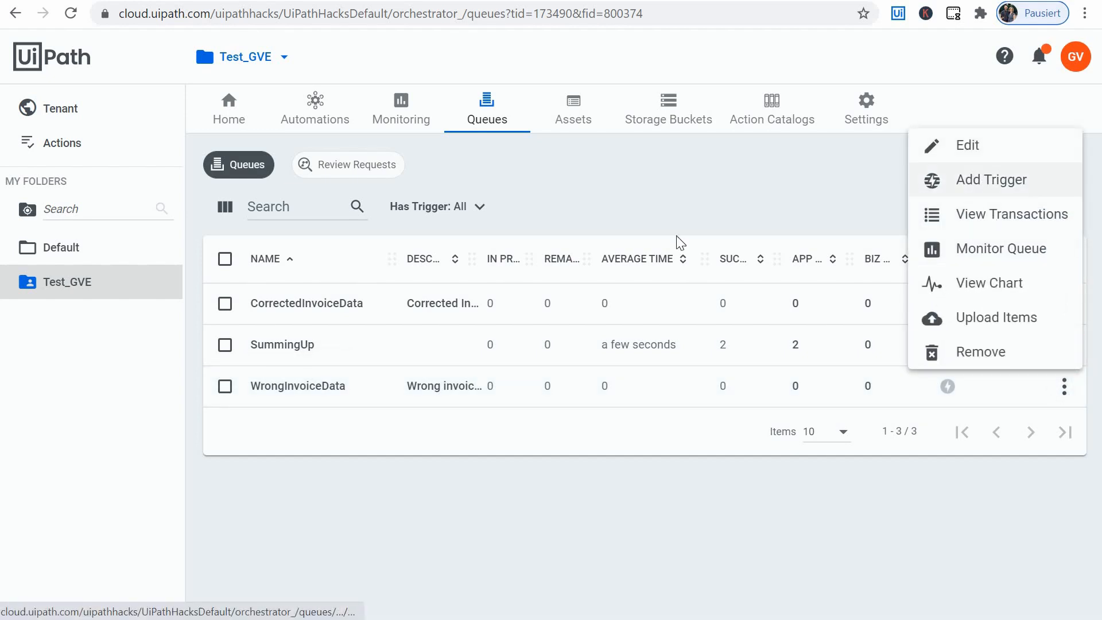
pyautogui.click(1012, 213)
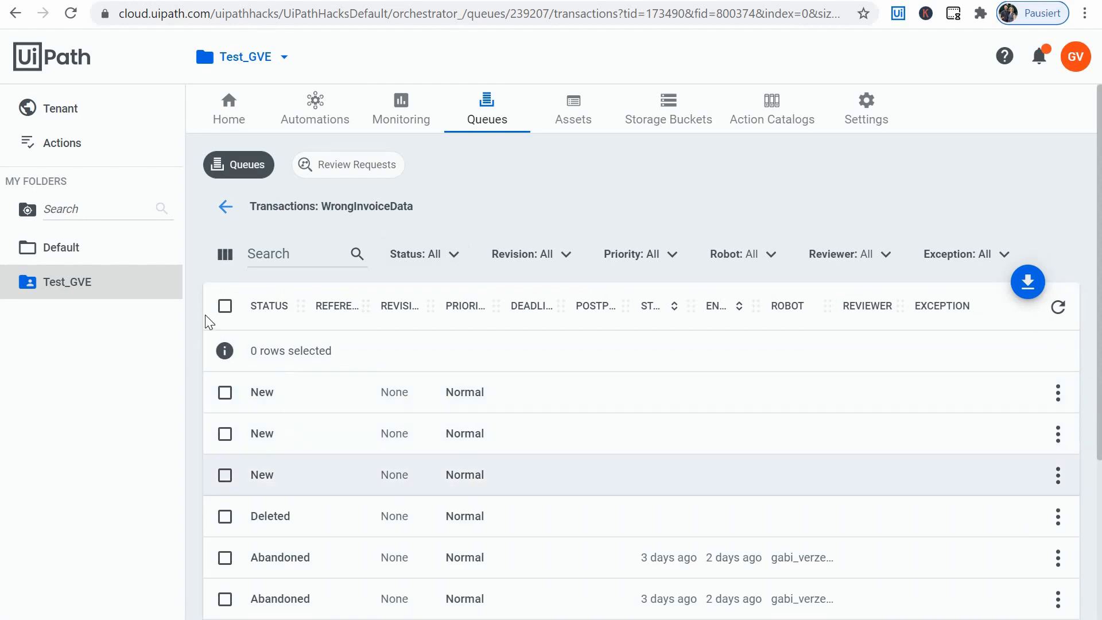
pyautogui.click(226, 205)
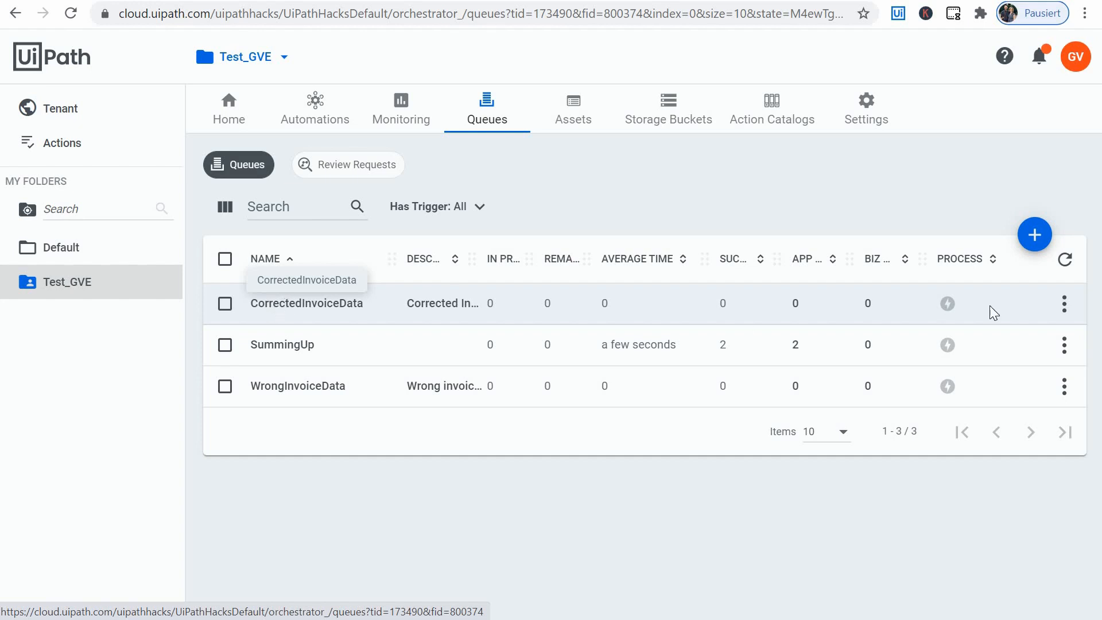
# Choose an action from the CorrectedInvoiceData queue's row menu.
pyautogui.click(1063, 303)
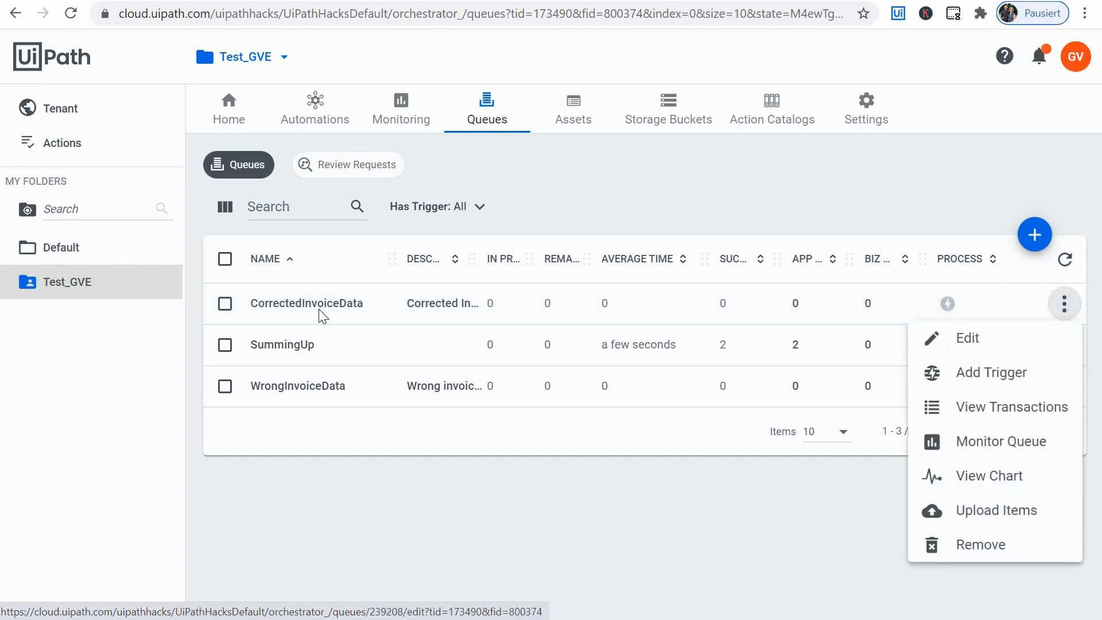
pyautogui.click(1063, 303)
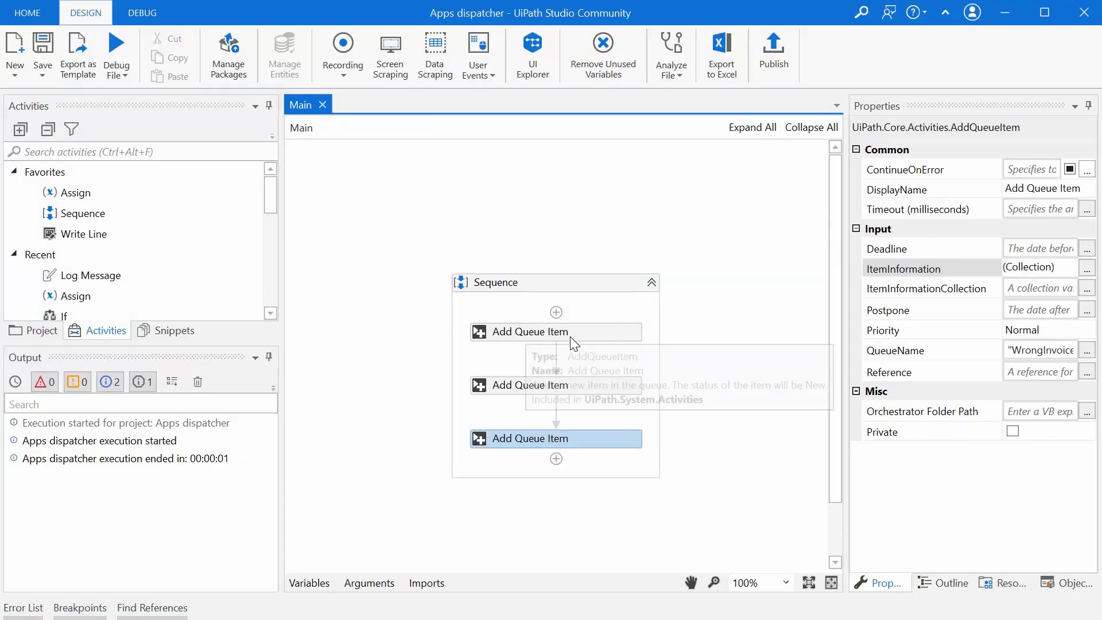
pyautogui.moveTo(954, 67)
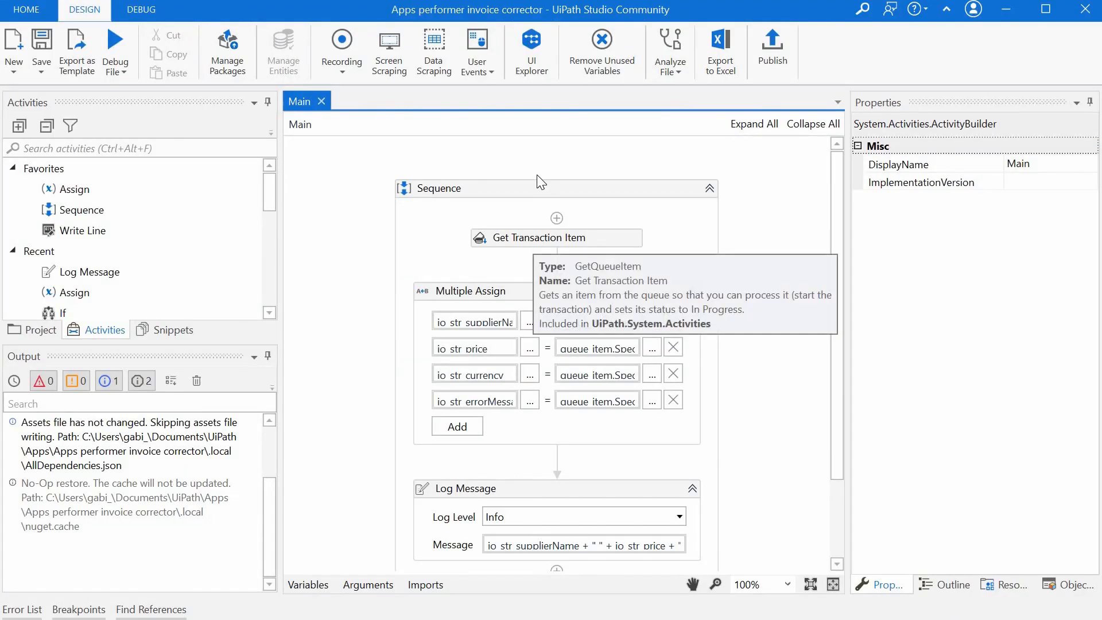
pyautogui.moveTo(560, 274)
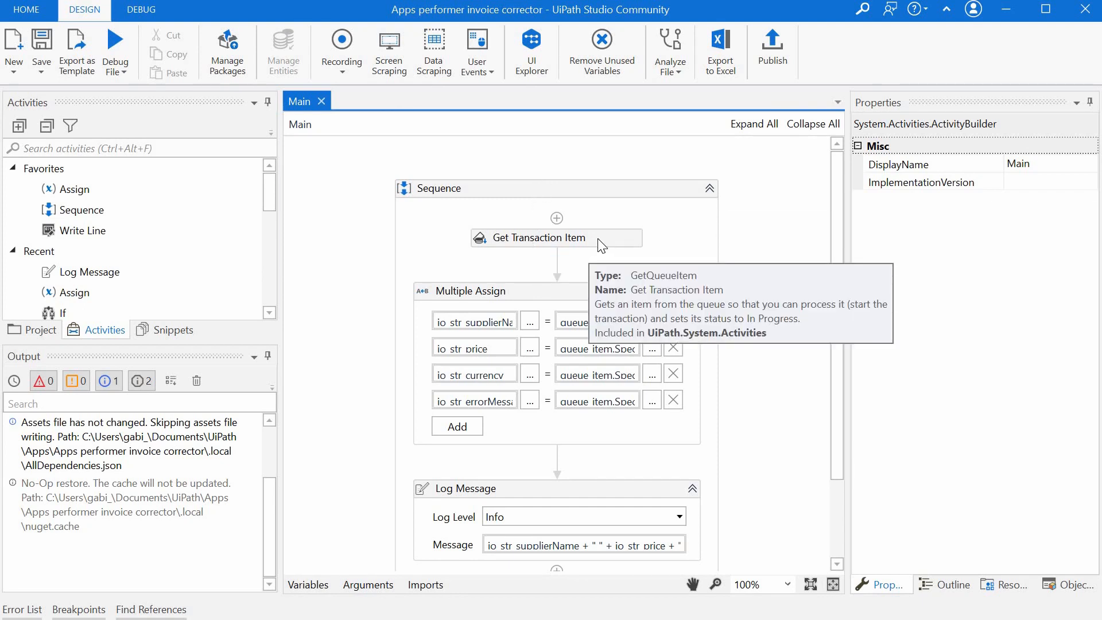
# Inspect the Get Transaction Item step, the workflow arguments and the Multiple Assign mapping queue item fields.
pyautogui.click(555, 237)
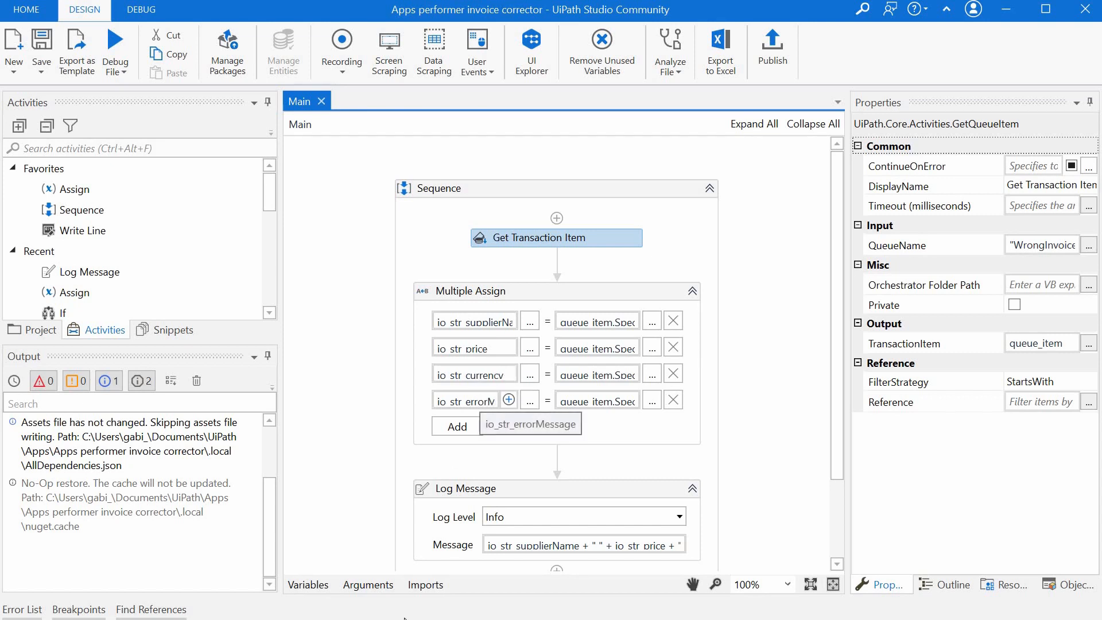
pyautogui.click(367, 585)
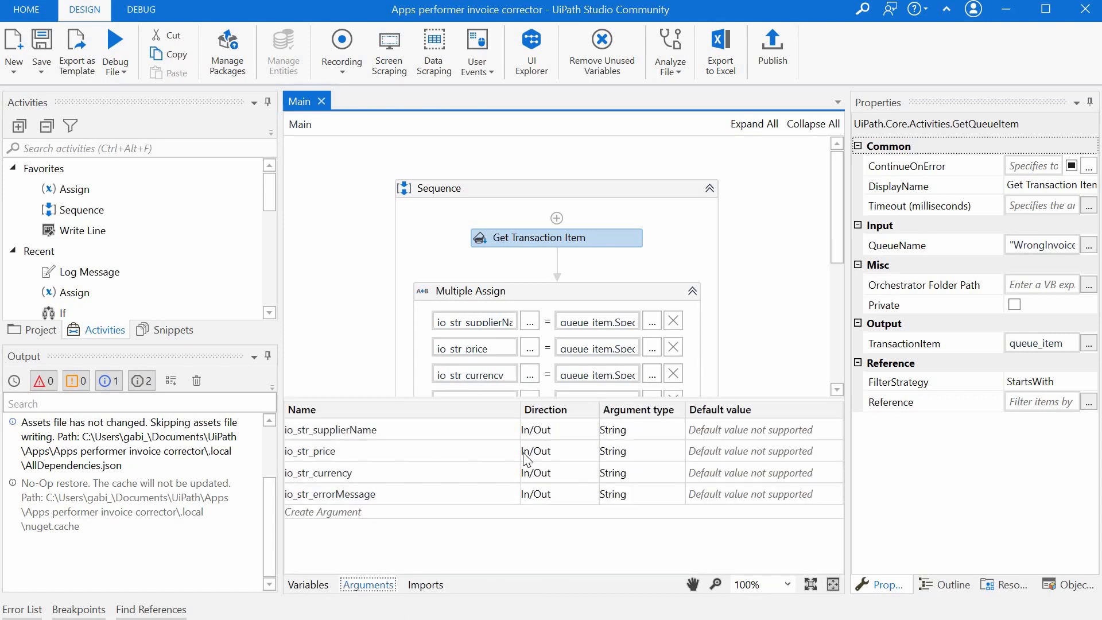
pyautogui.scroll(-3)
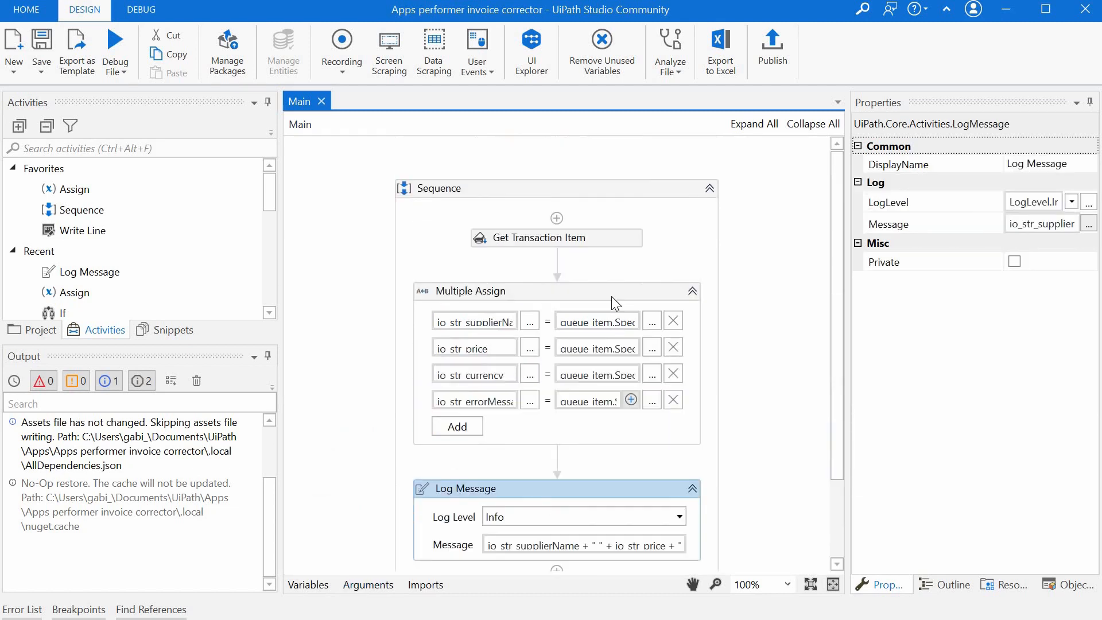
pyautogui.click(475, 291)
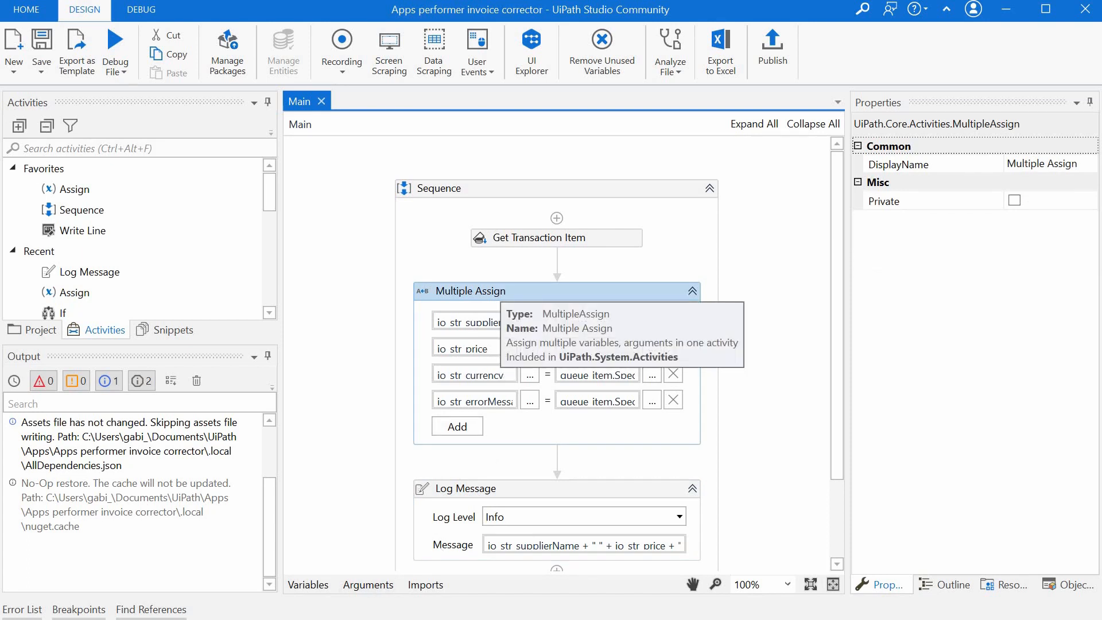
pyautogui.moveTo(540, 221)
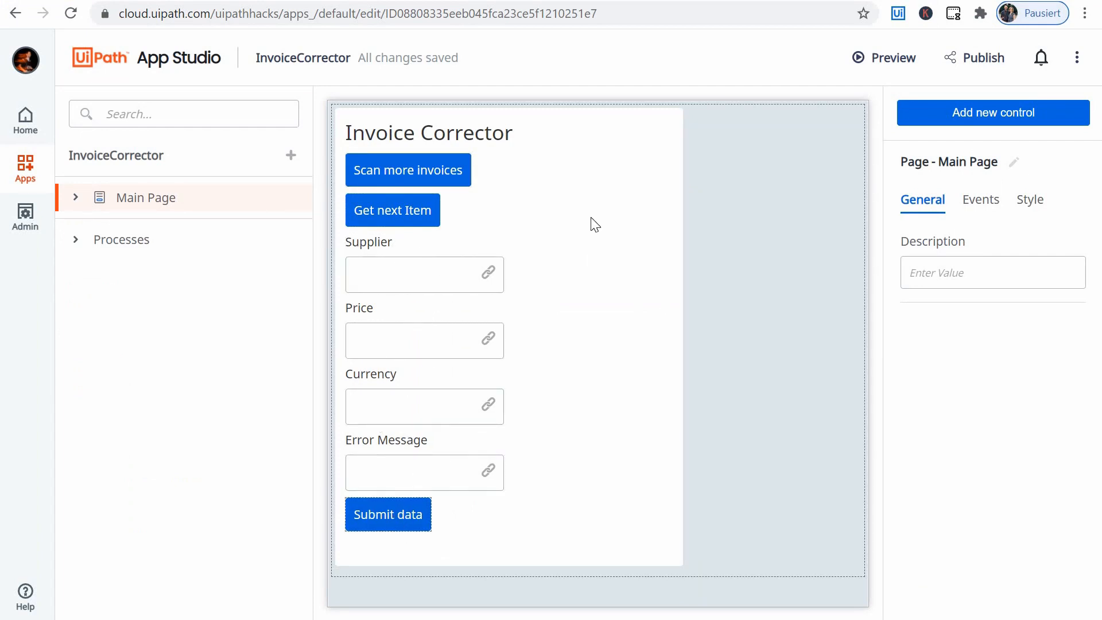
pyautogui.click(392, 210)
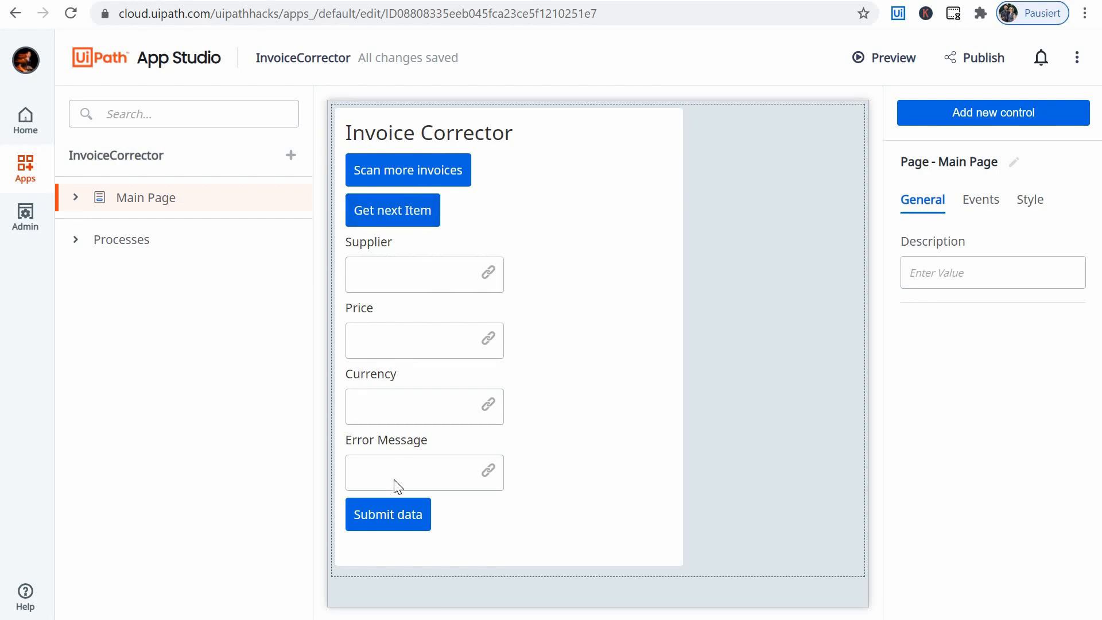
pyautogui.click(425, 472)
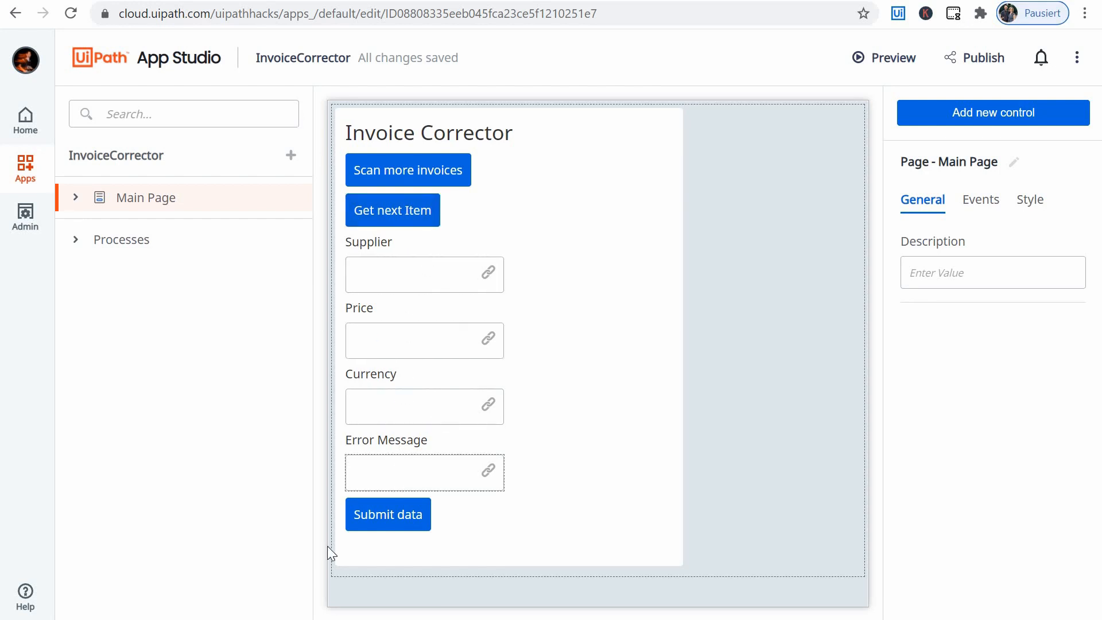
pyautogui.click(387, 514)
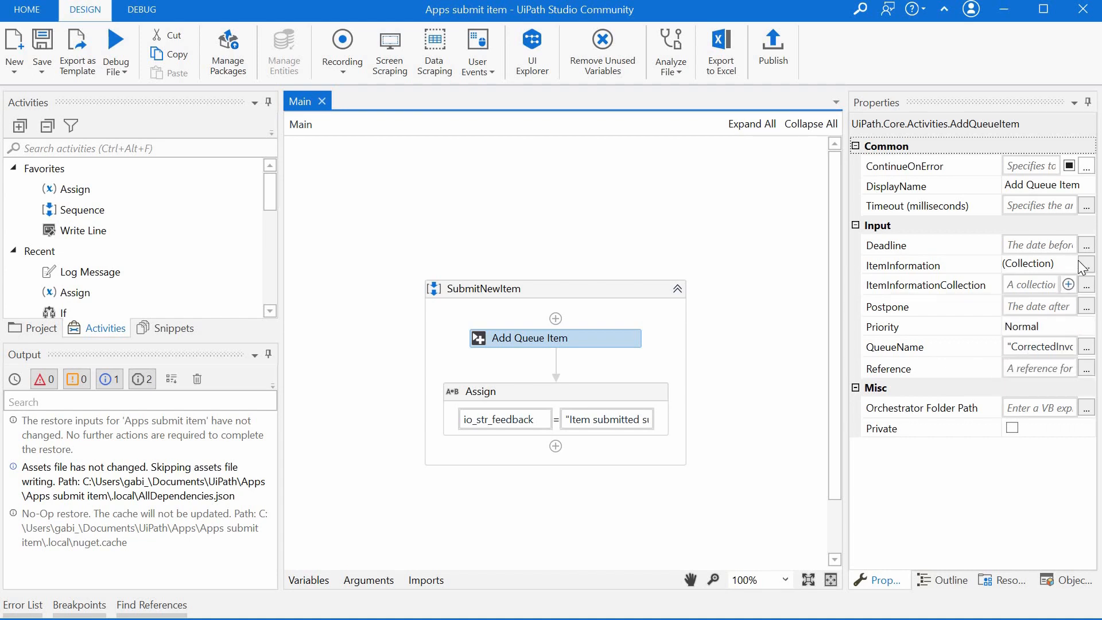
pyautogui.click(1086, 266)
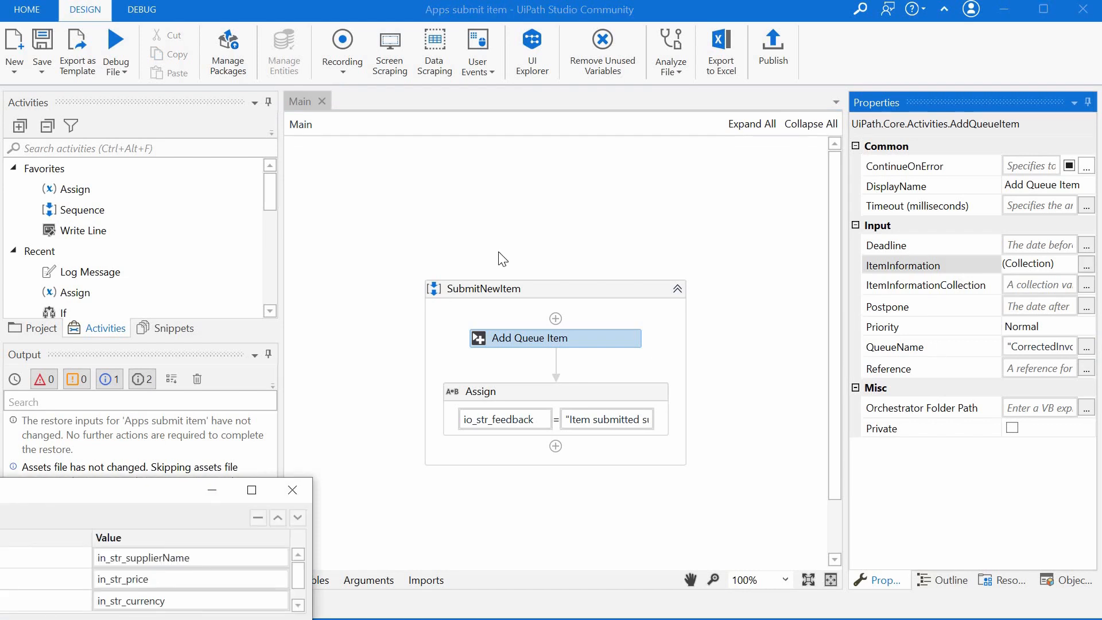
pyautogui.click(1086, 265)
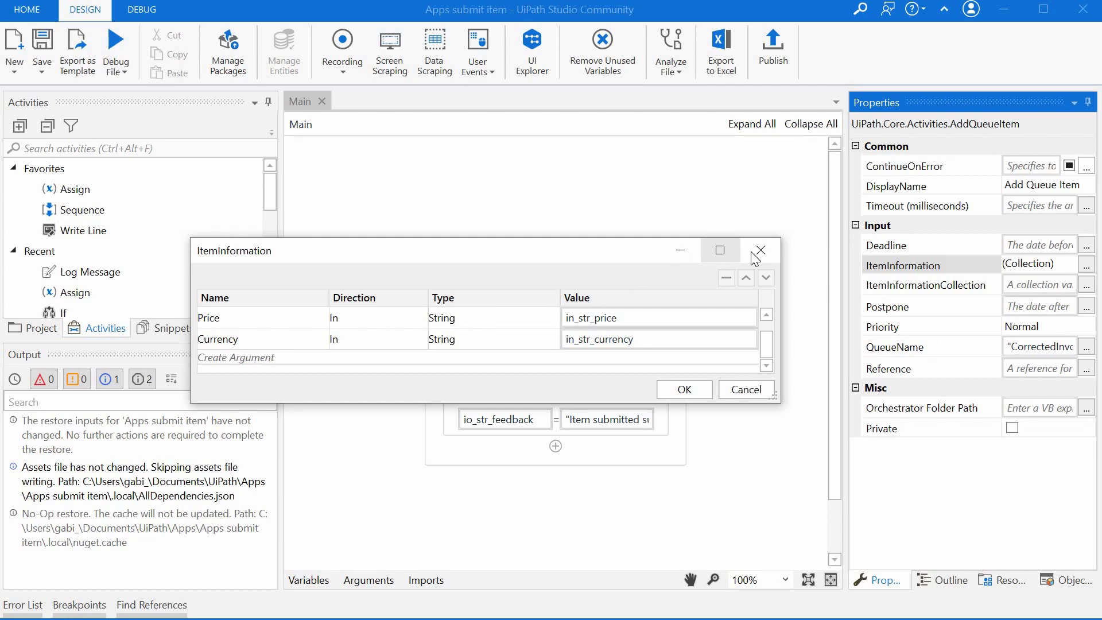
pyautogui.click(759, 251)
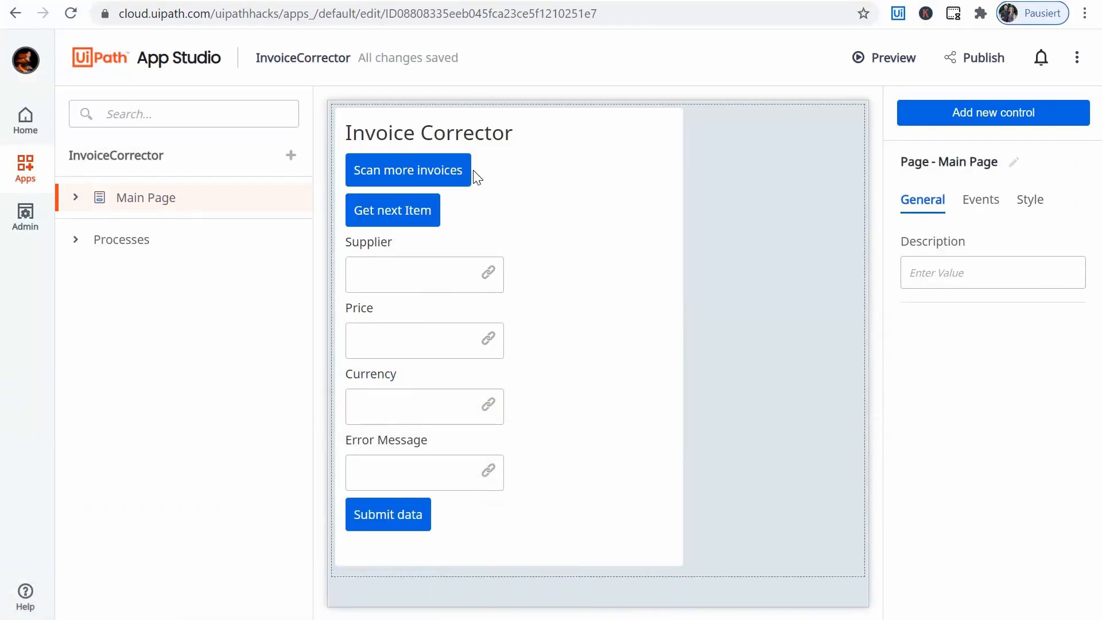
pyautogui.moveTo(469, 214)
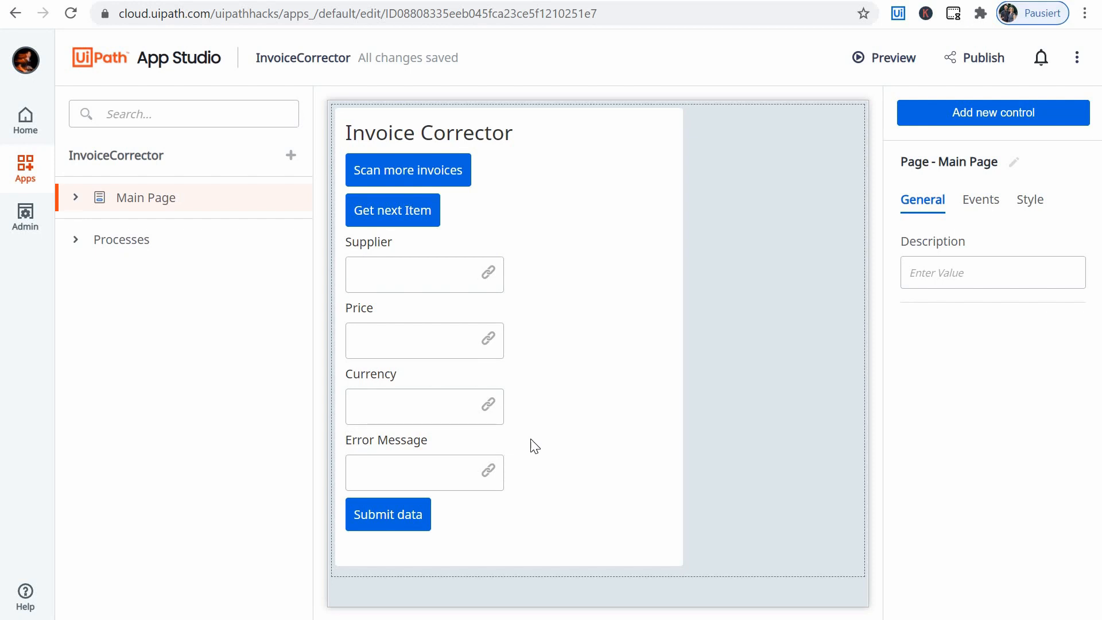
# Walk through the Invoice Corrector heading, buttons and input controls on the page.
pyautogui.click(428, 132)
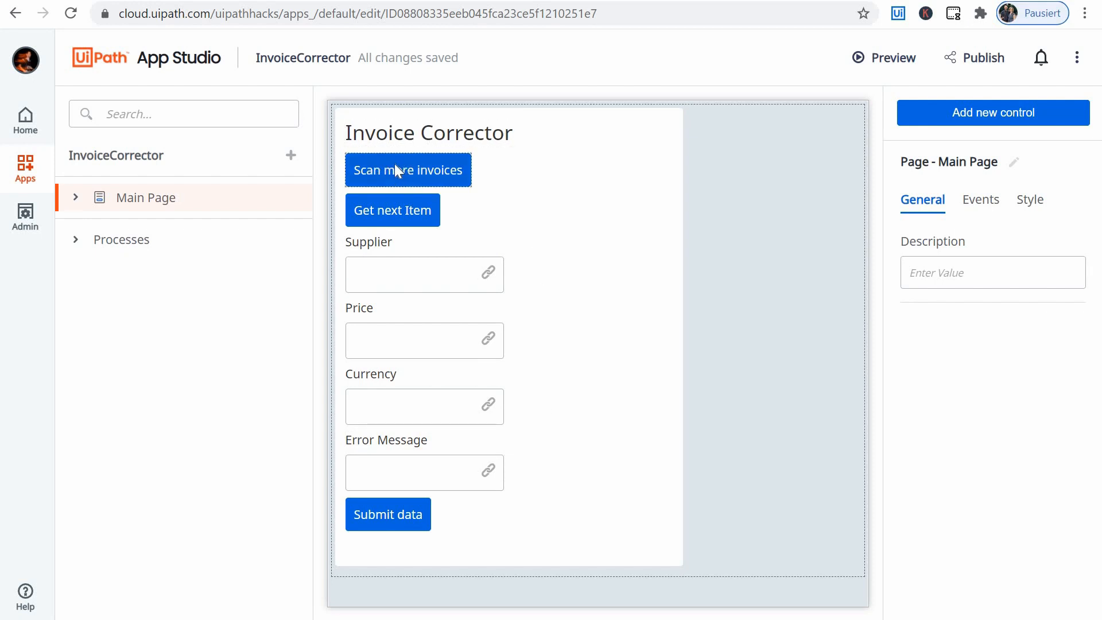
pyautogui.moveTo(393, 218)
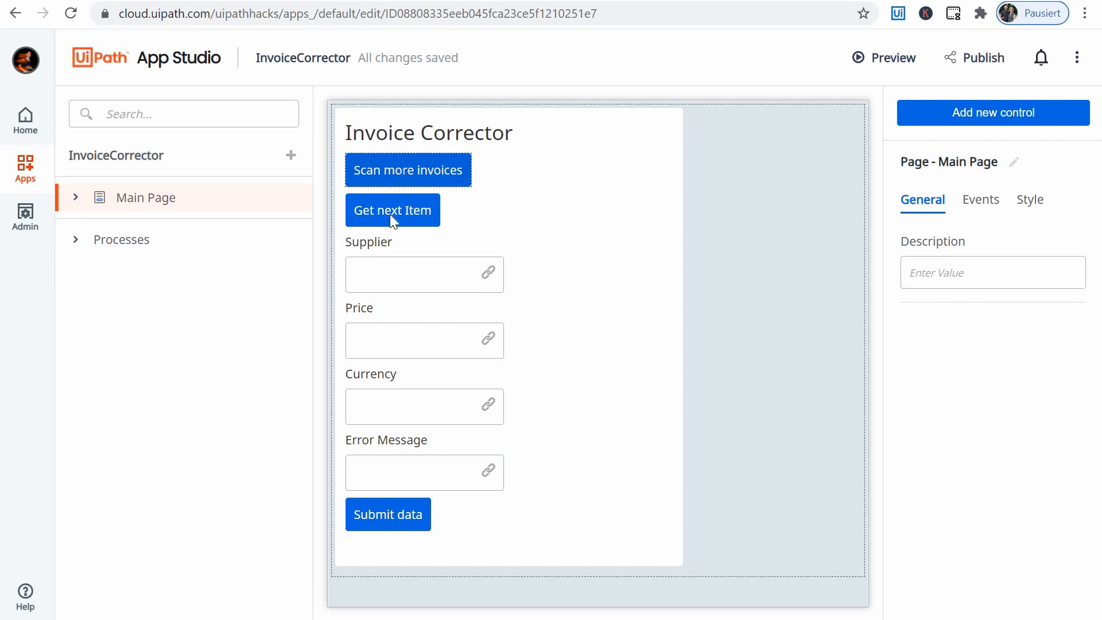
pyautogui.click(393, 209)
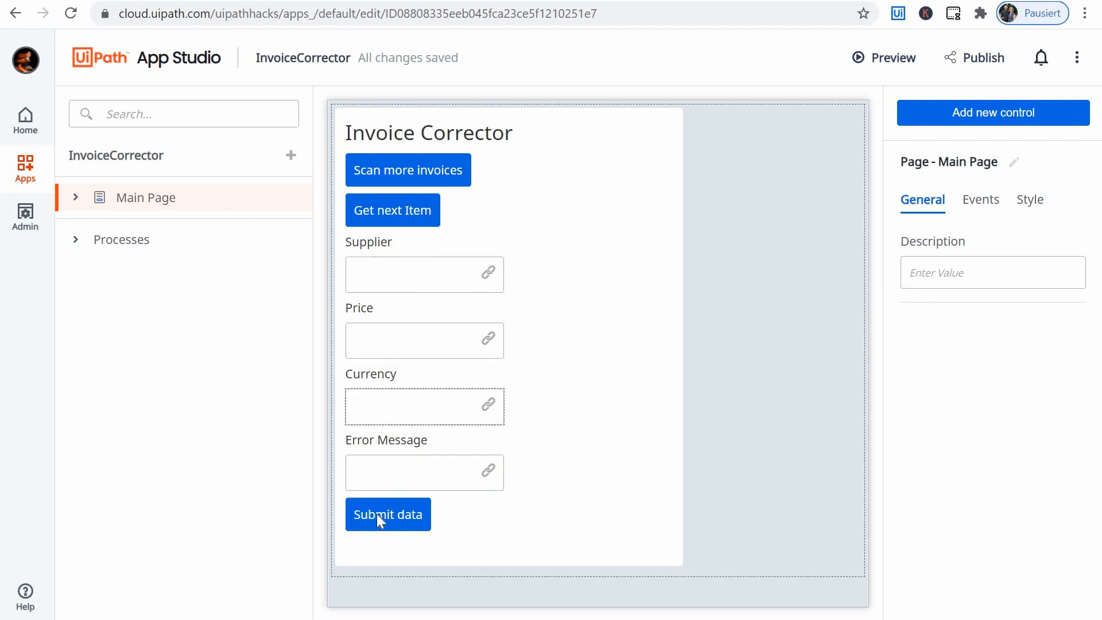
pyautogui.click(387, 514)
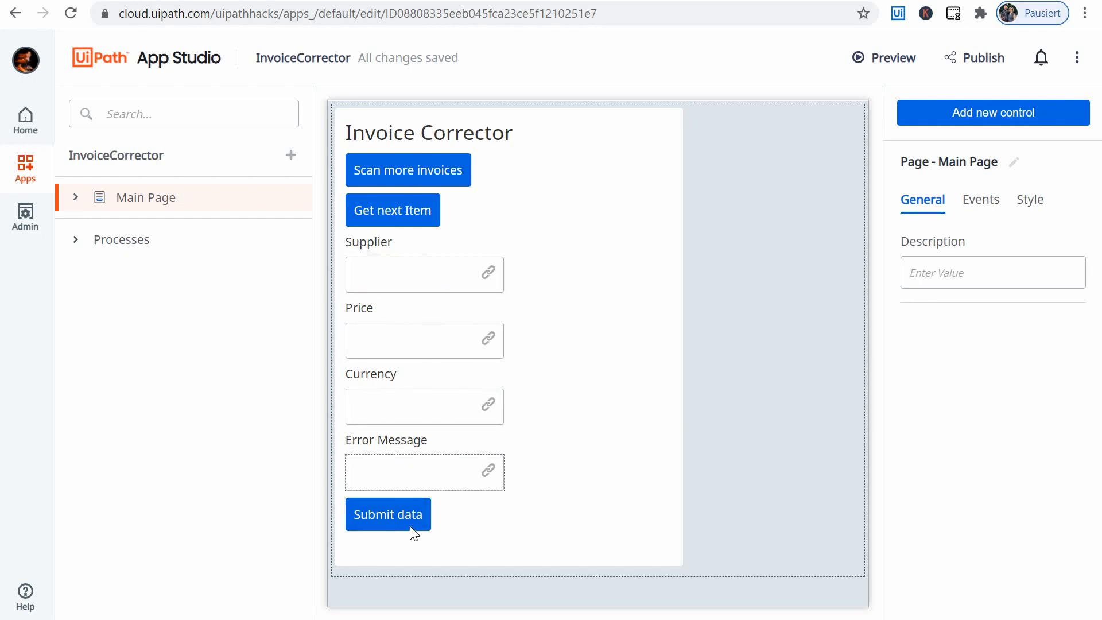
pyautogui.click(387, 514)
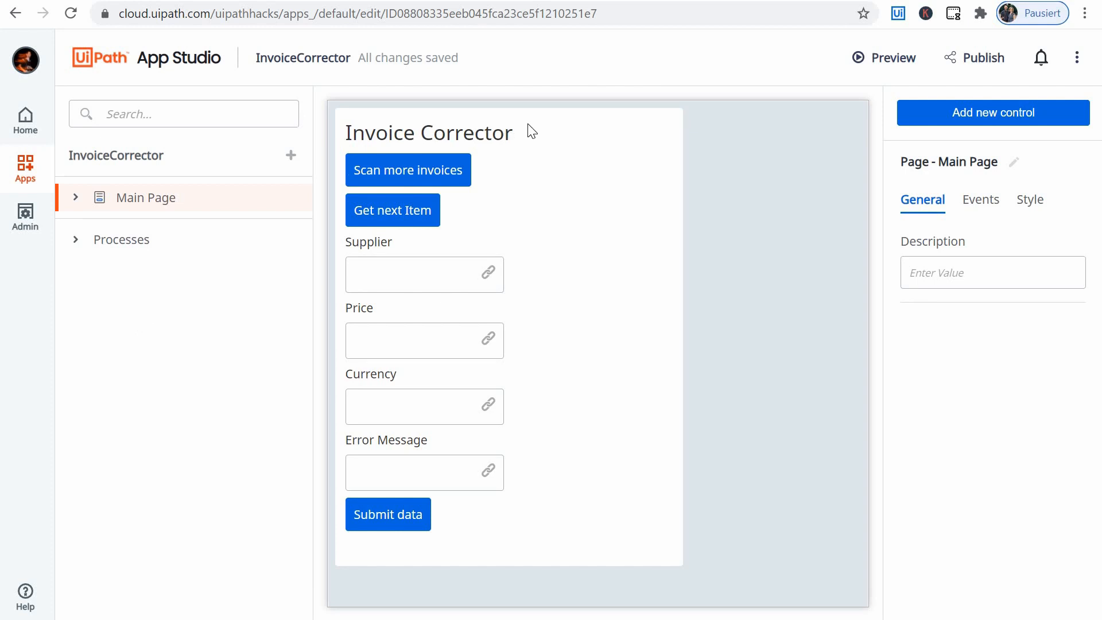
pyautogui.moveTo(139, 87)
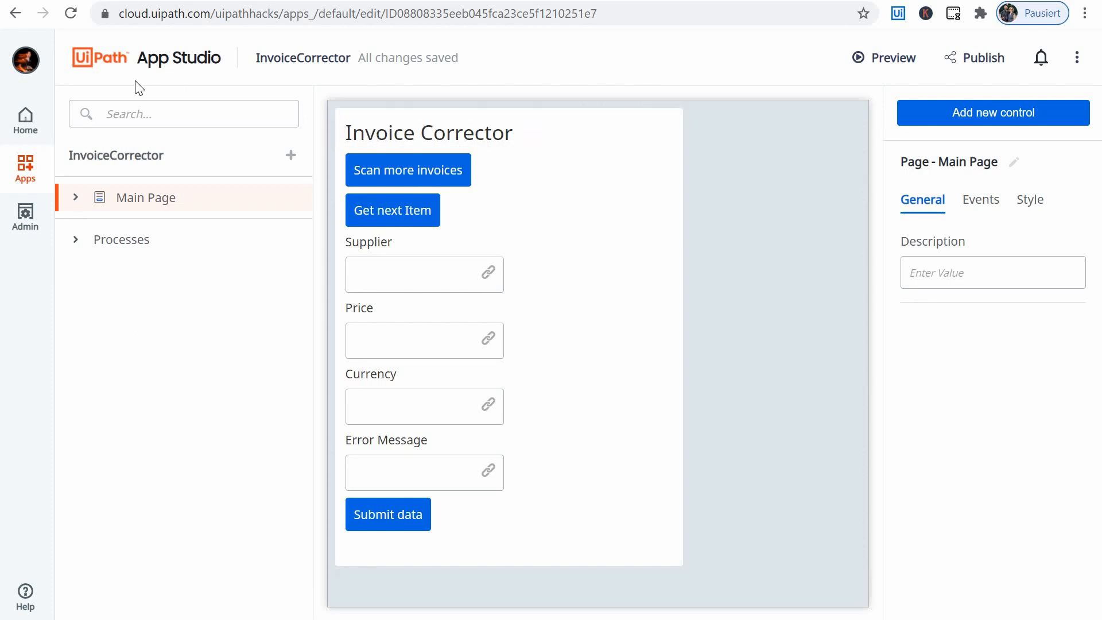
pyautogui.moveTo(126, 159)
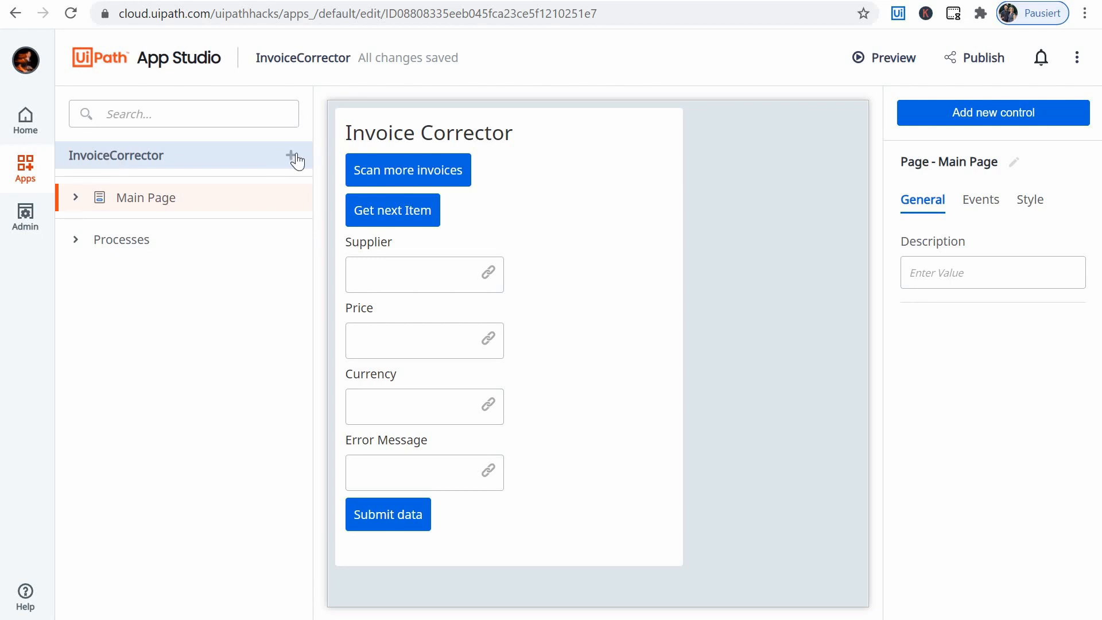
# Bring up the 'Add to the app' menu beside InvoiceCorrector.
pyautogui.click(291, 155)
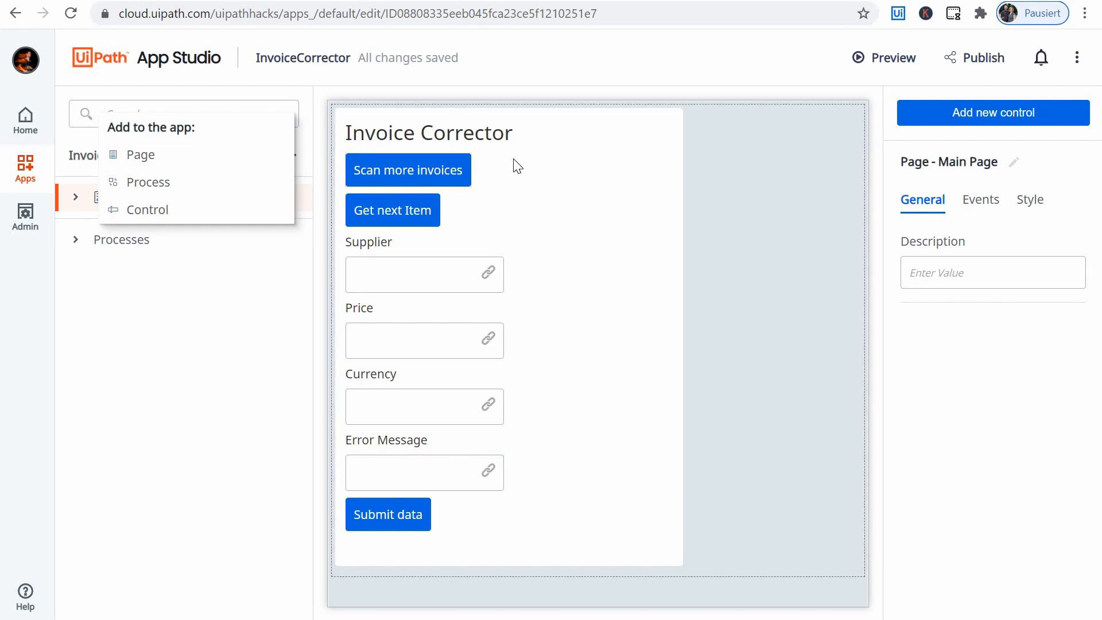
pyautogui.moveTo(148, 188)
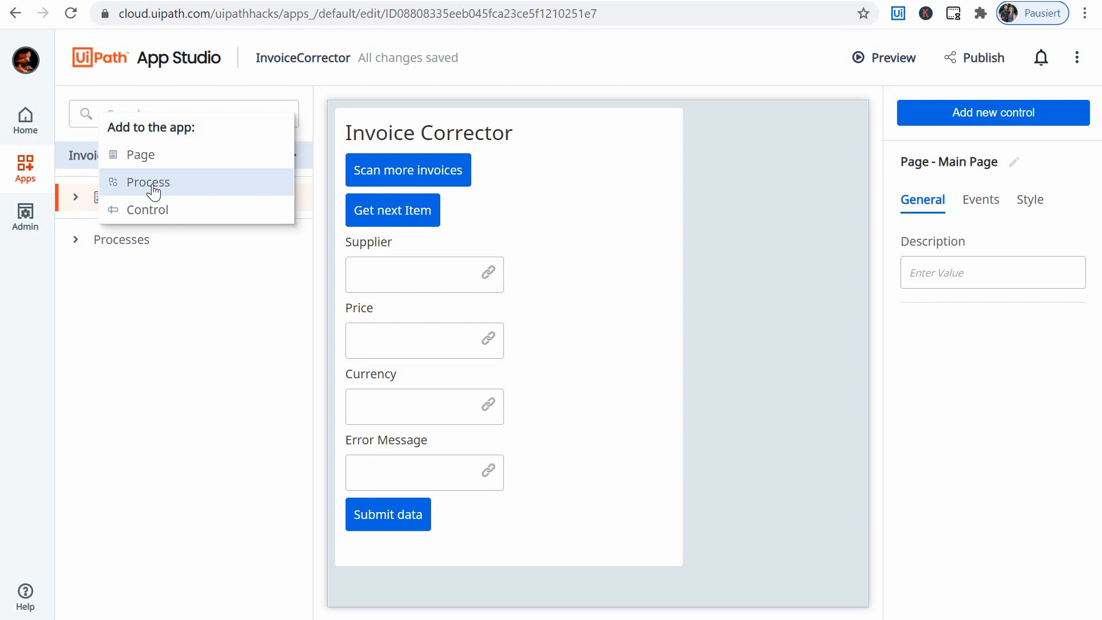
pyautogui.moveTo(154, 223)
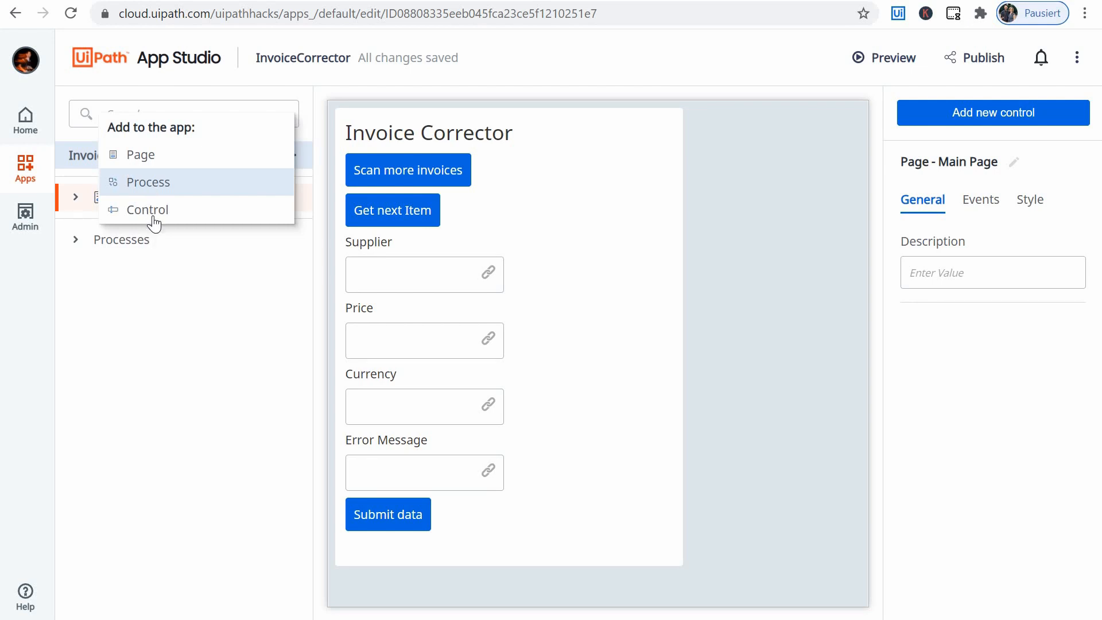
pyautogui.moveTo(1049, 410)
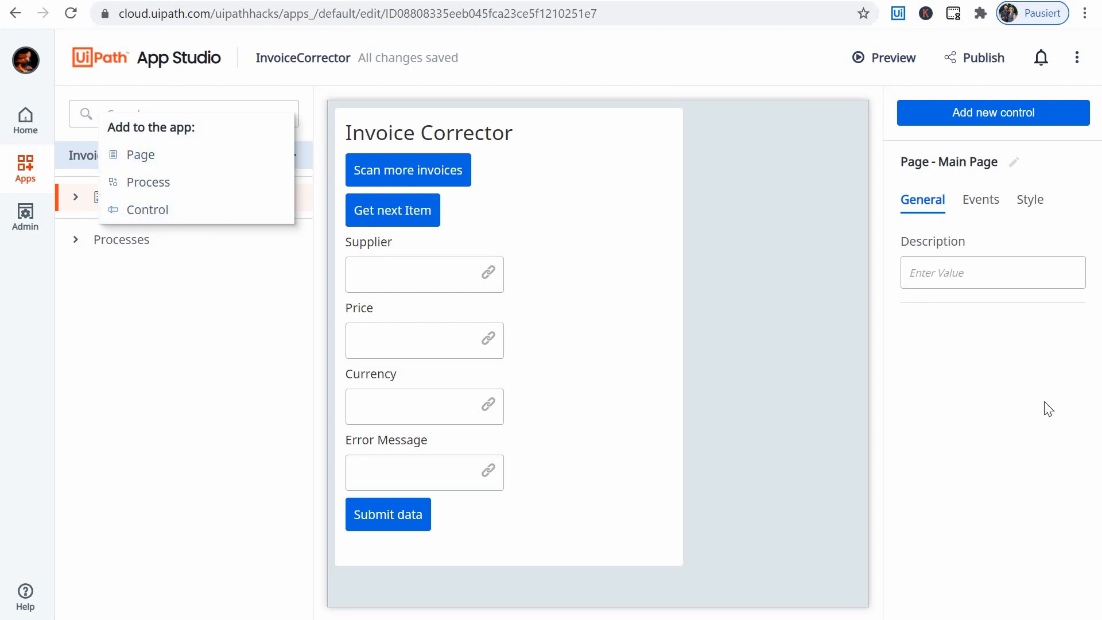
pyautogui.moveTo(849, 247)
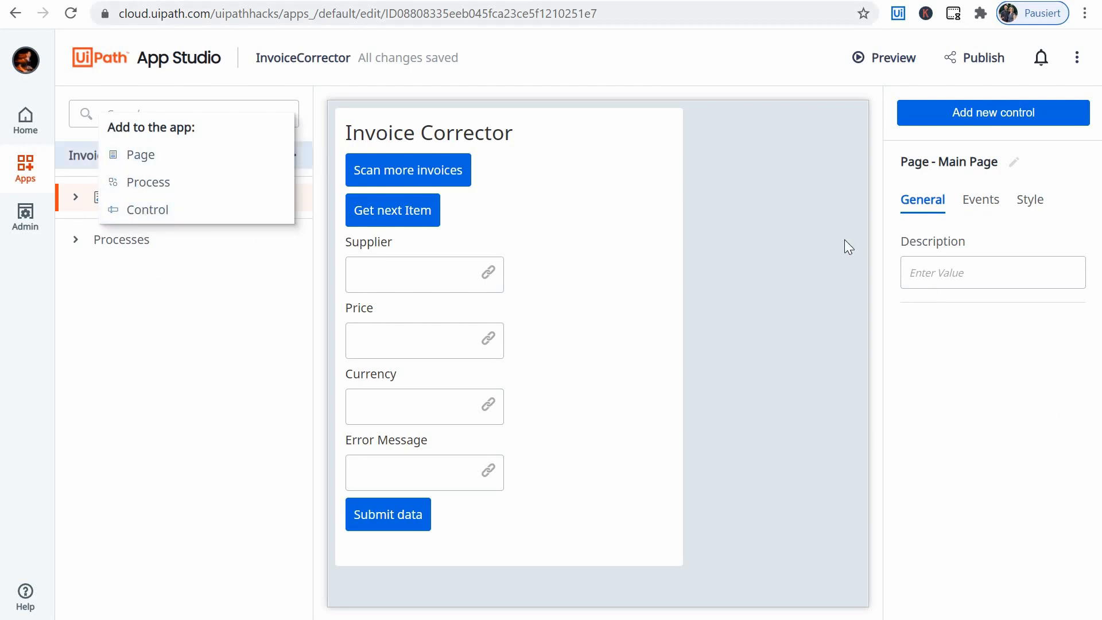
pyautogui.moveTo(491, 252)
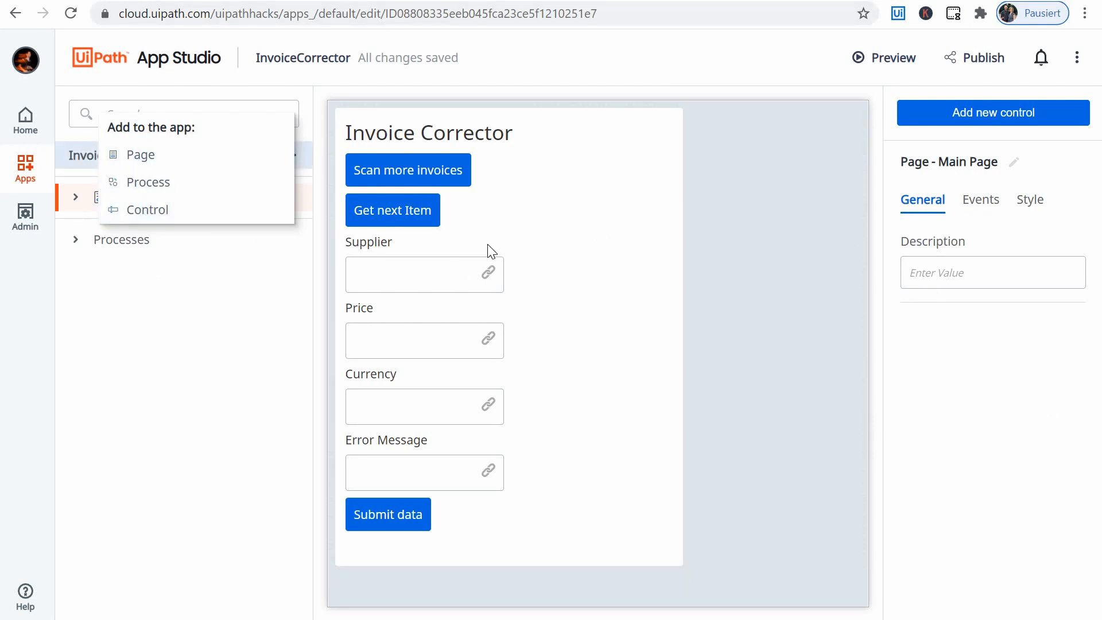
# Dismiss the add menu and expand Main Page, its Layout and the Processes node in the app tree.
pyautogui.click(238, 254)
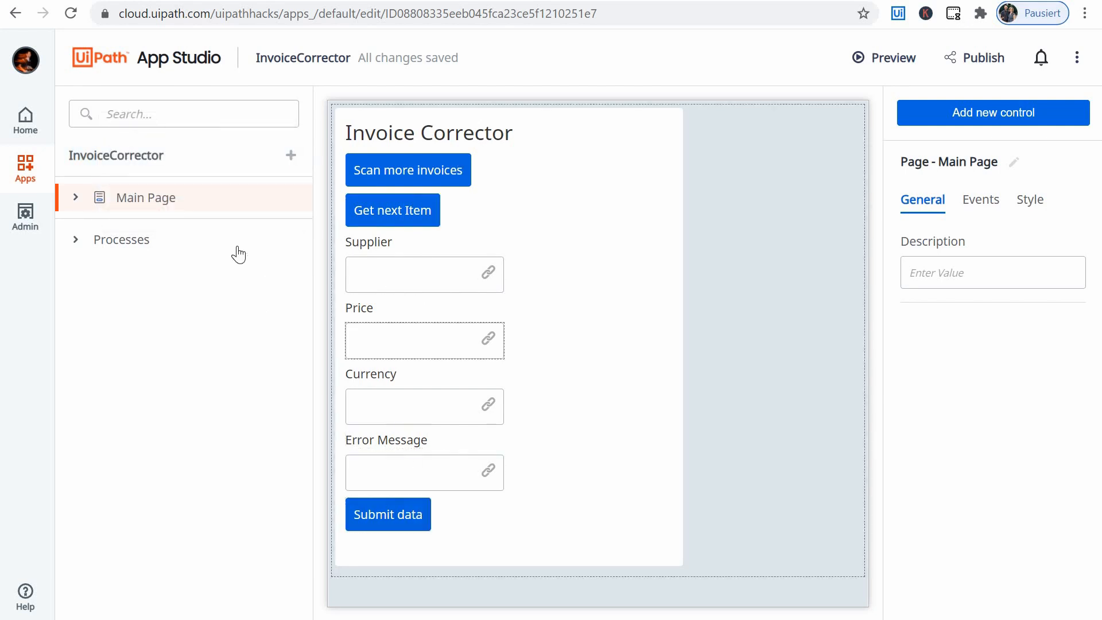
pyautogui.click(76, 197)
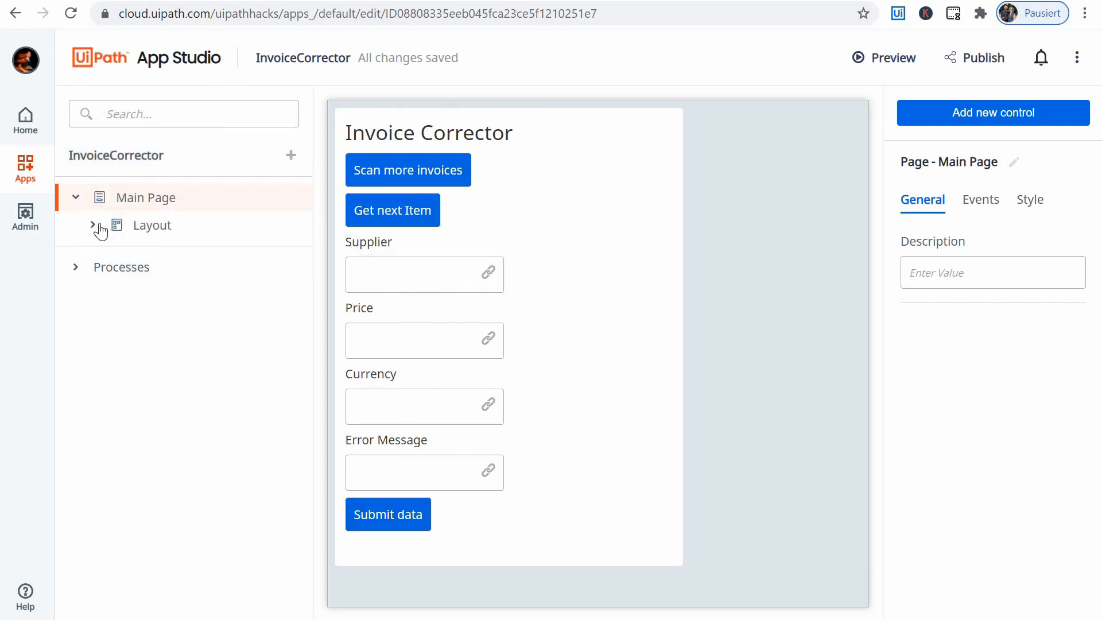
pyautogui.click(93, 225)
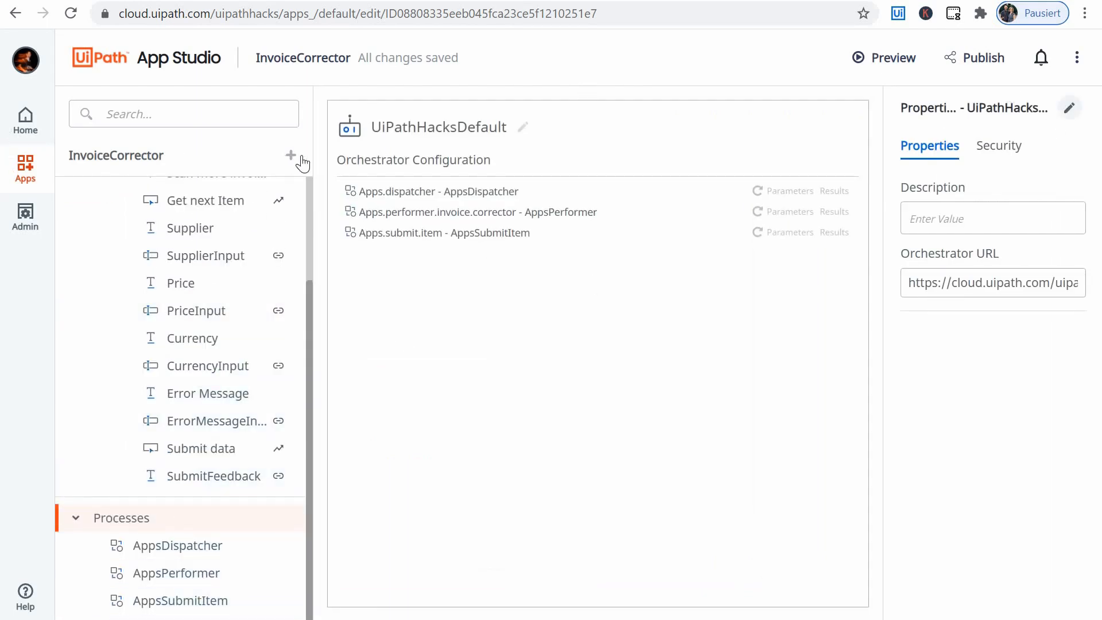
pyautogui.moveTo(120, 302)
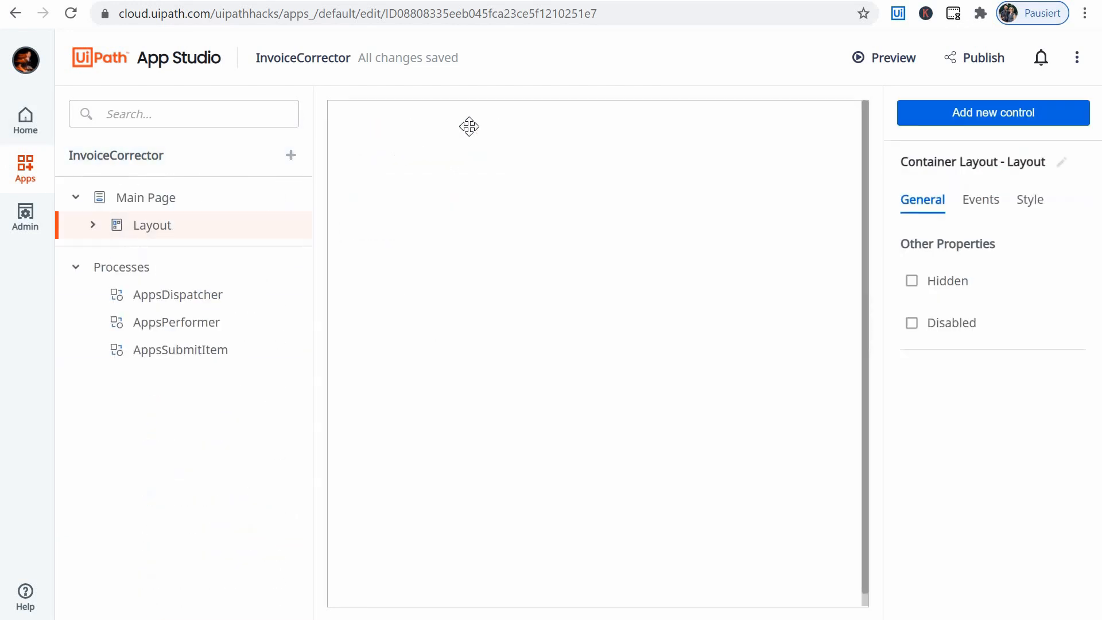
pyautogui.click(148, 197)
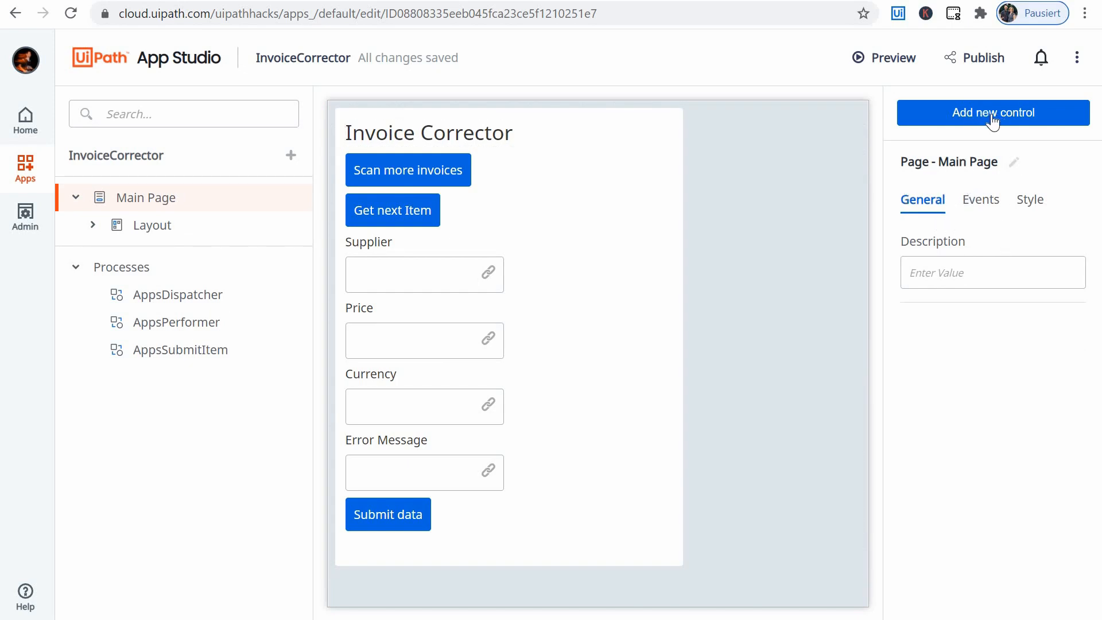
pyautogui.click(992, 113)
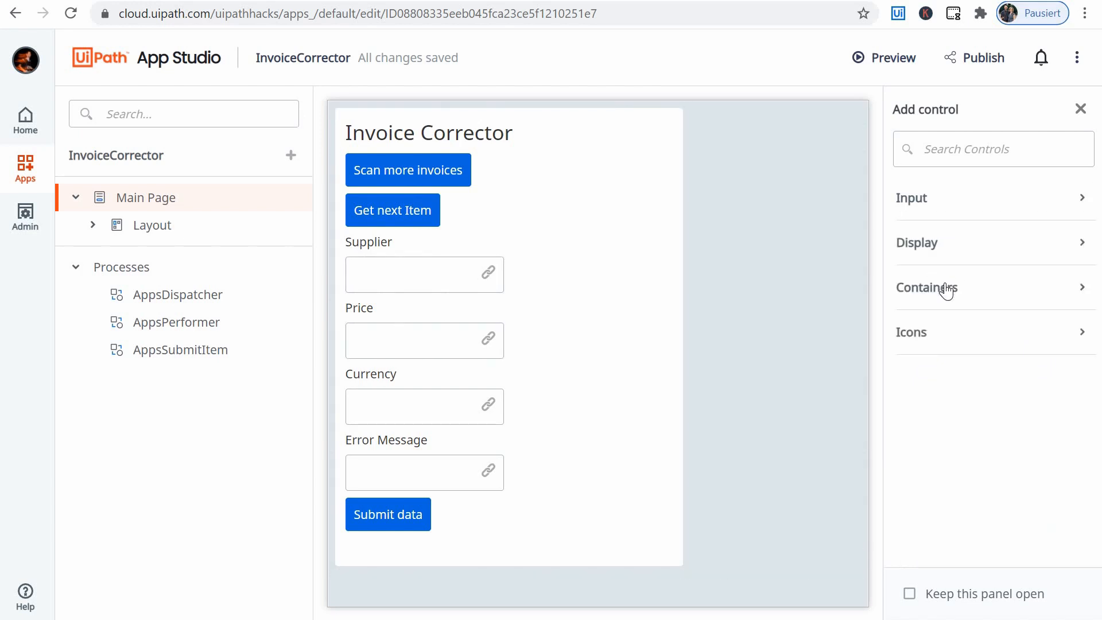
pyautogui.click(927, 287)
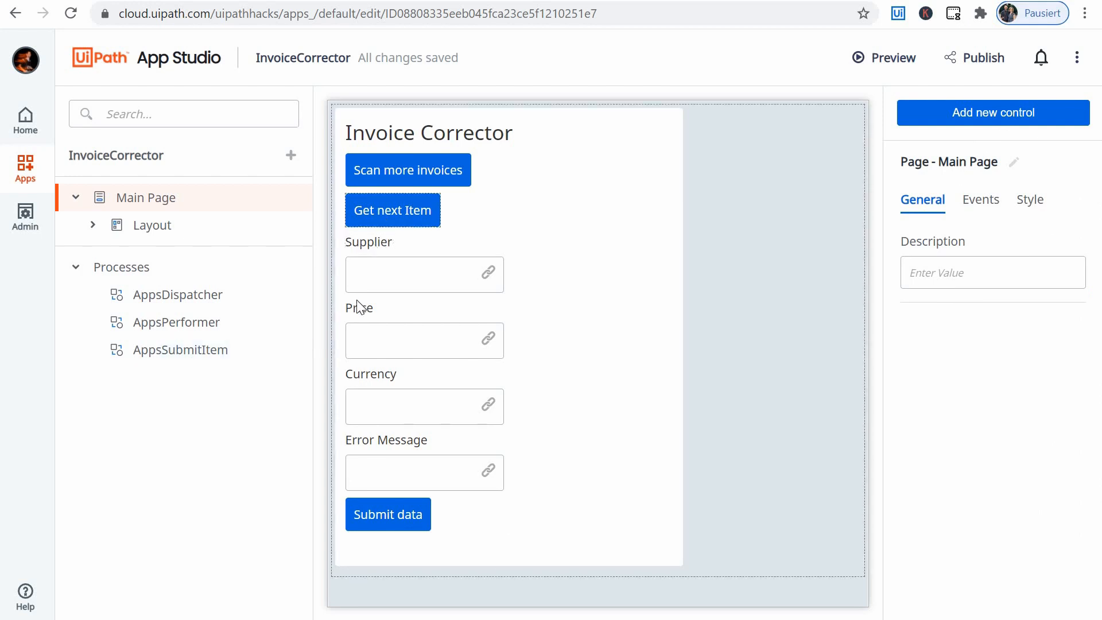
pyautogui.moveTo(988, 186)
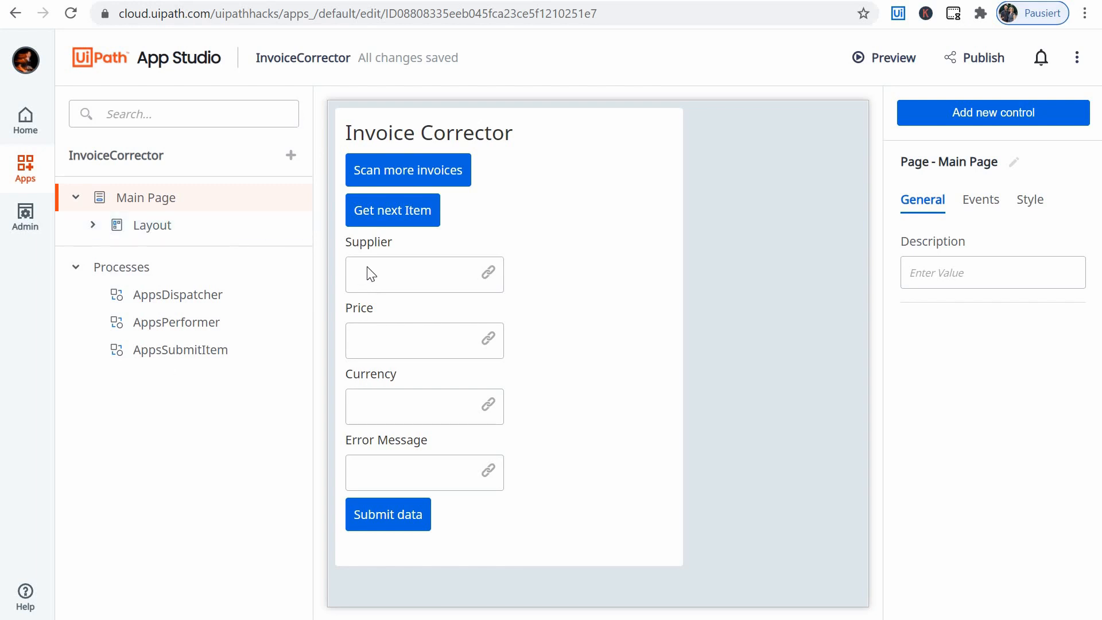
# Select the Scan more invoices button and show its Clicked On event settings.
pyautogui.click(428, 132)
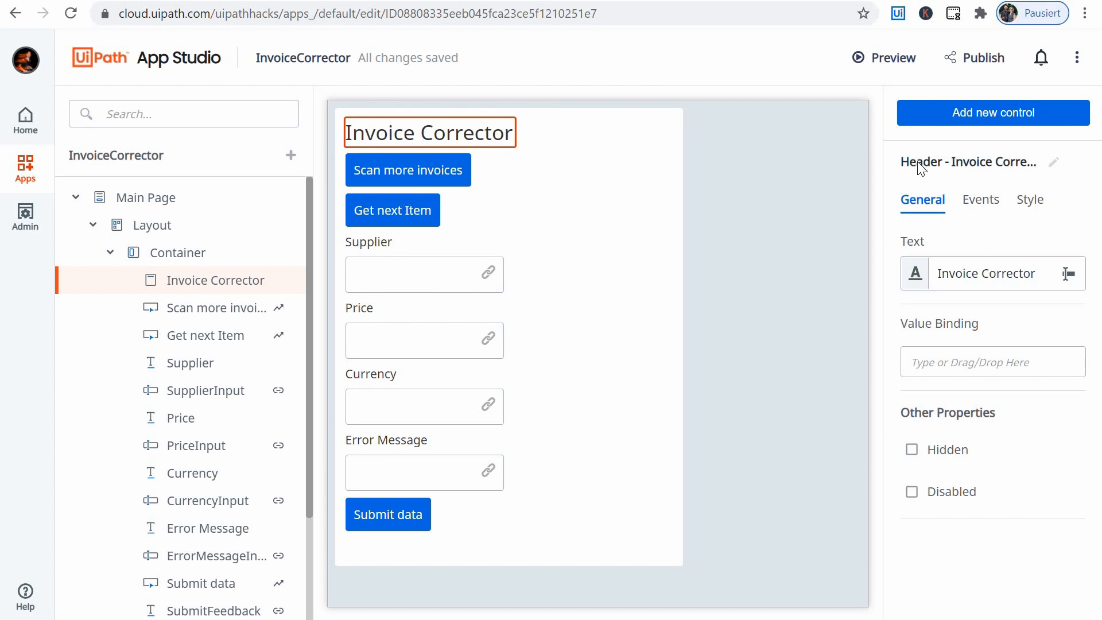
pyautogui.moveTo(1001, 168)
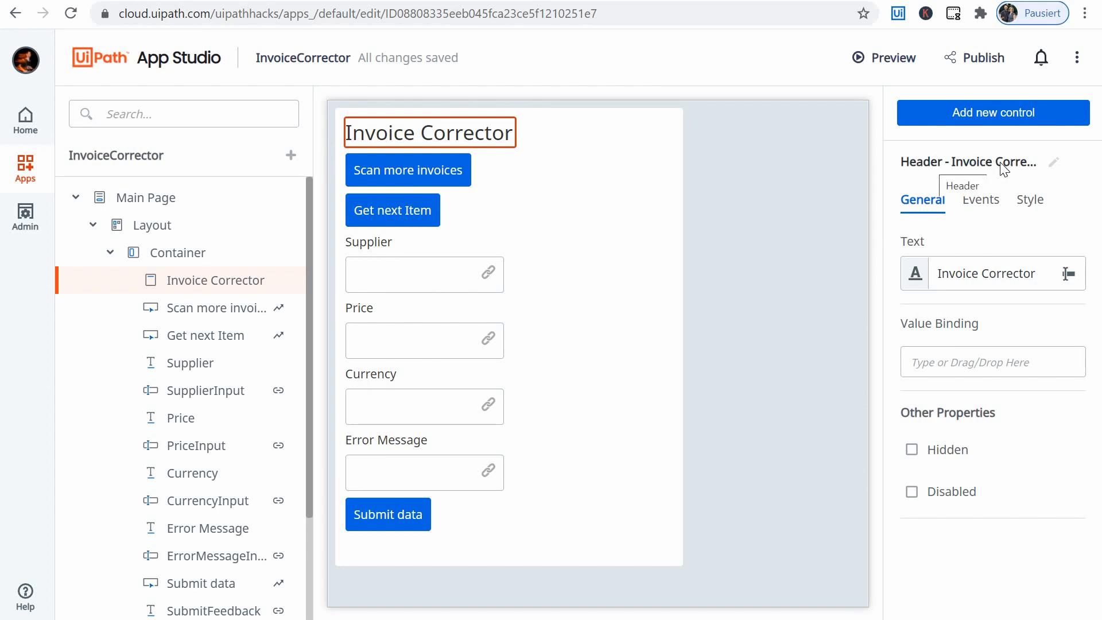
pyautogui.moveTo(399, 132)
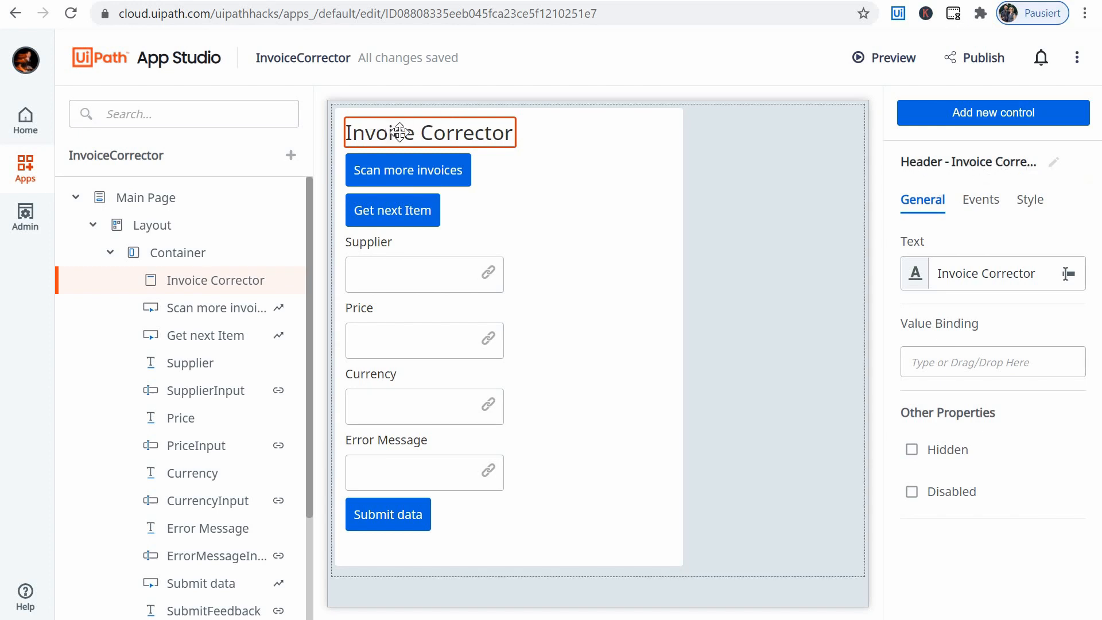
pyautogui.moveTo(396, 198)
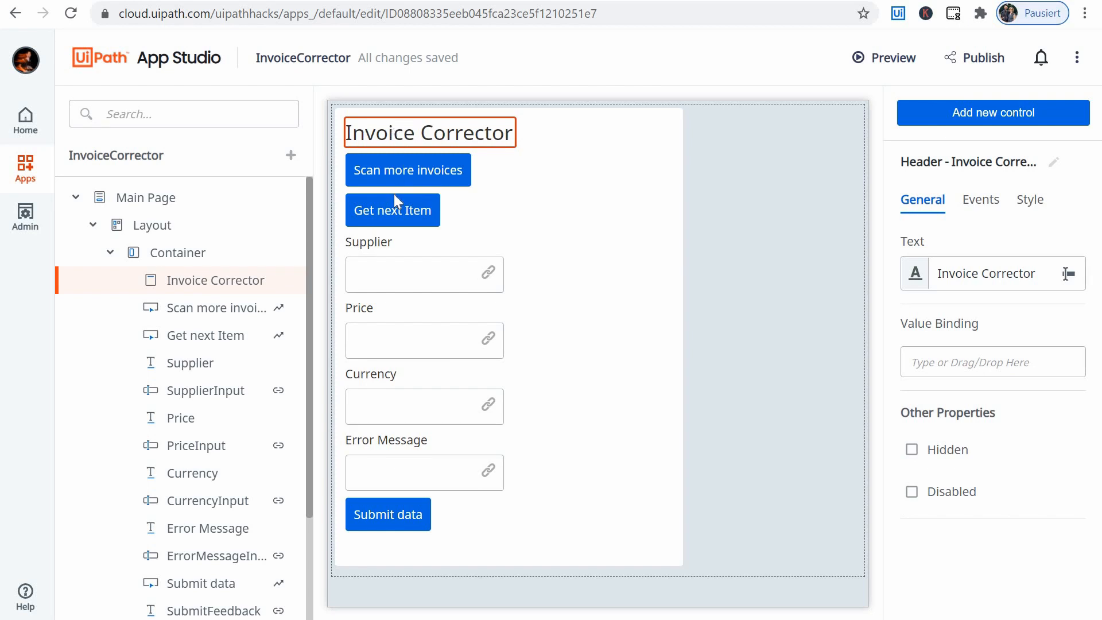
pyautogui.click(408, 170)
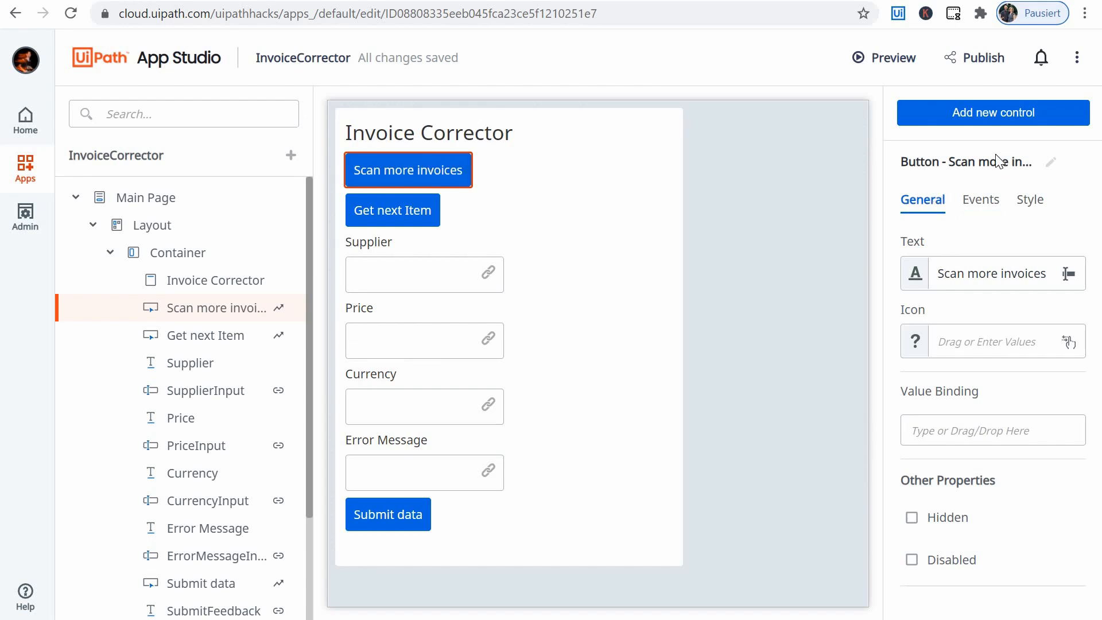
pyautogui.moveTo(992, 163)
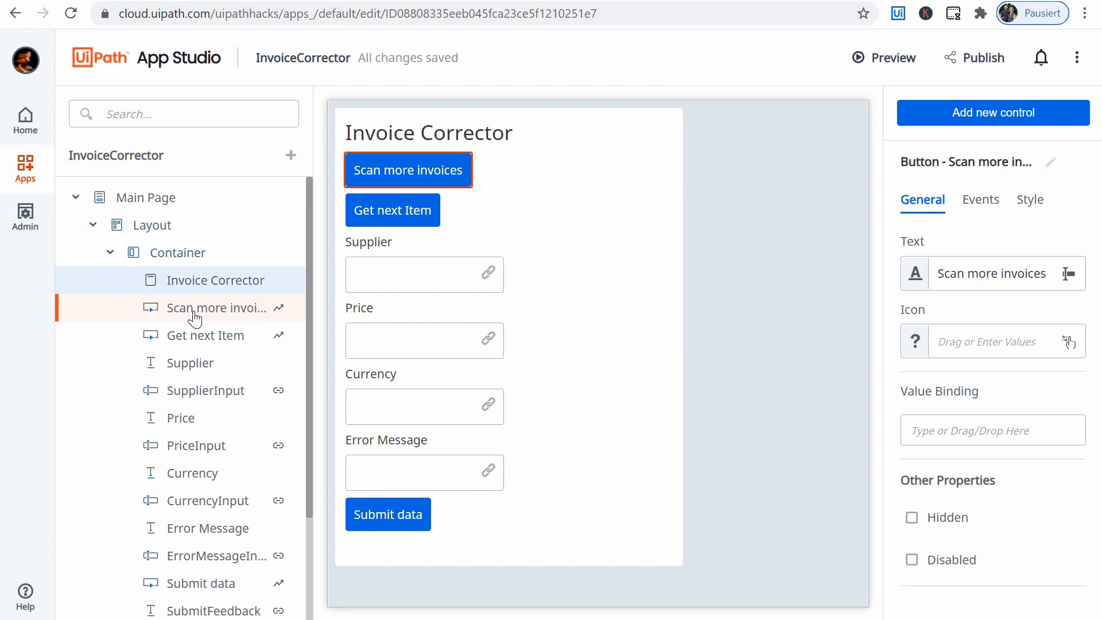
pyautogui.moveTo(197, 440)
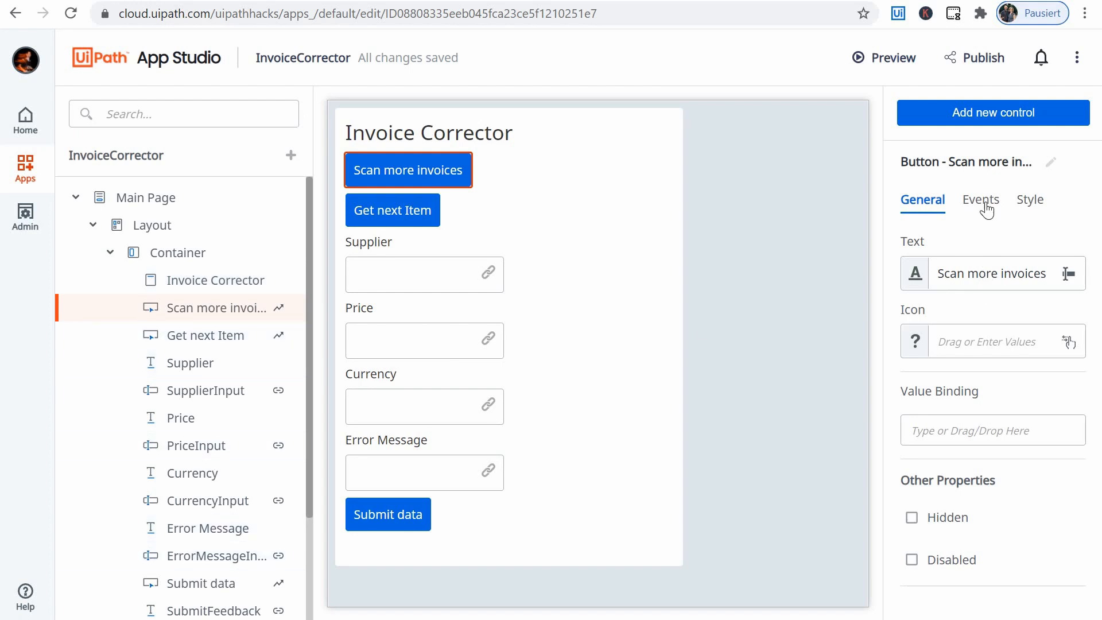
pyautogui.click(980, 200)
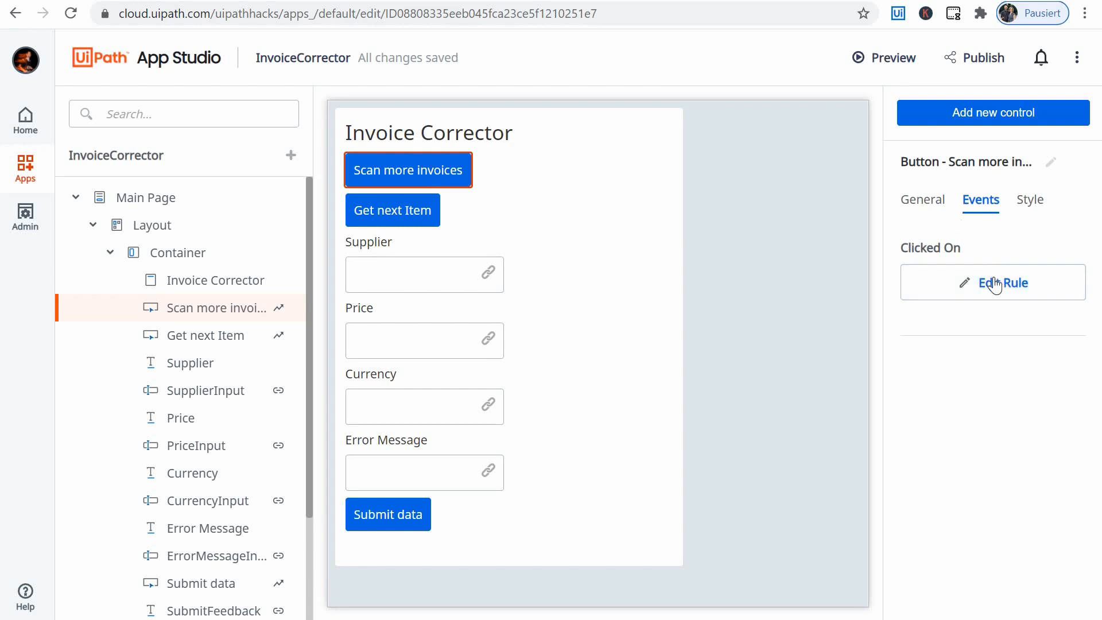
pyautogui.click(1004, 283)
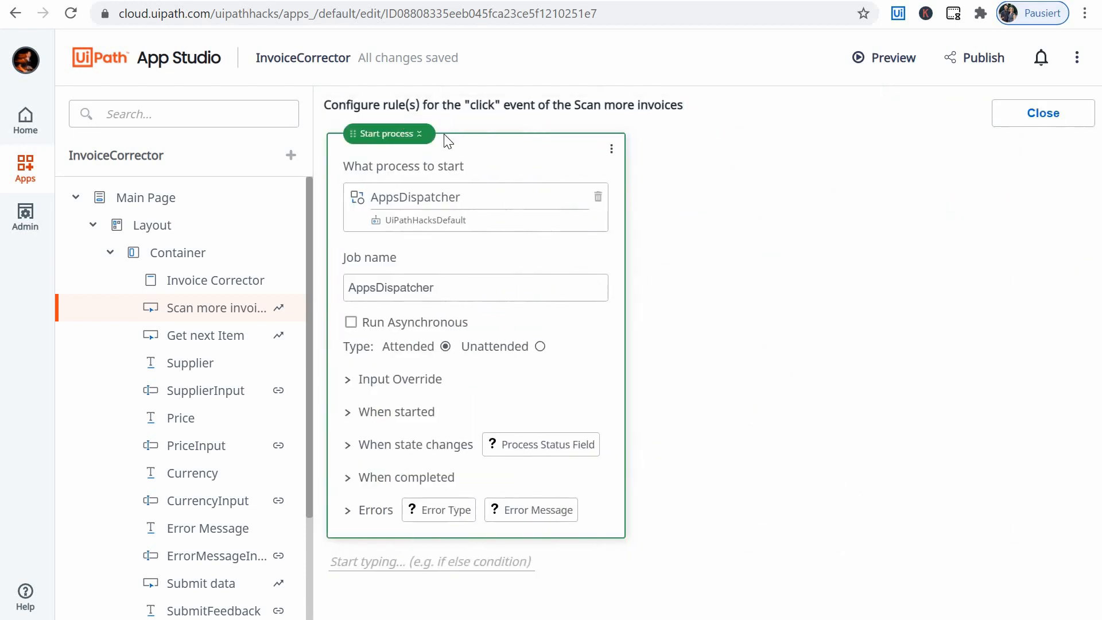
pyautogui.moveTo(397, 169)
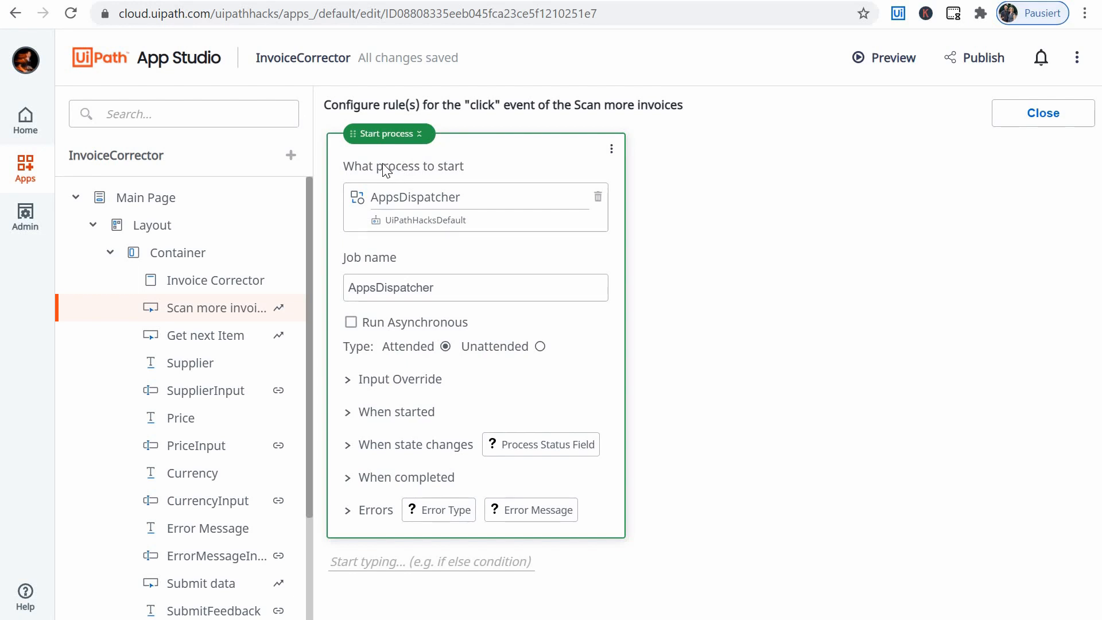
pyautogui.moveTo(423, 175)
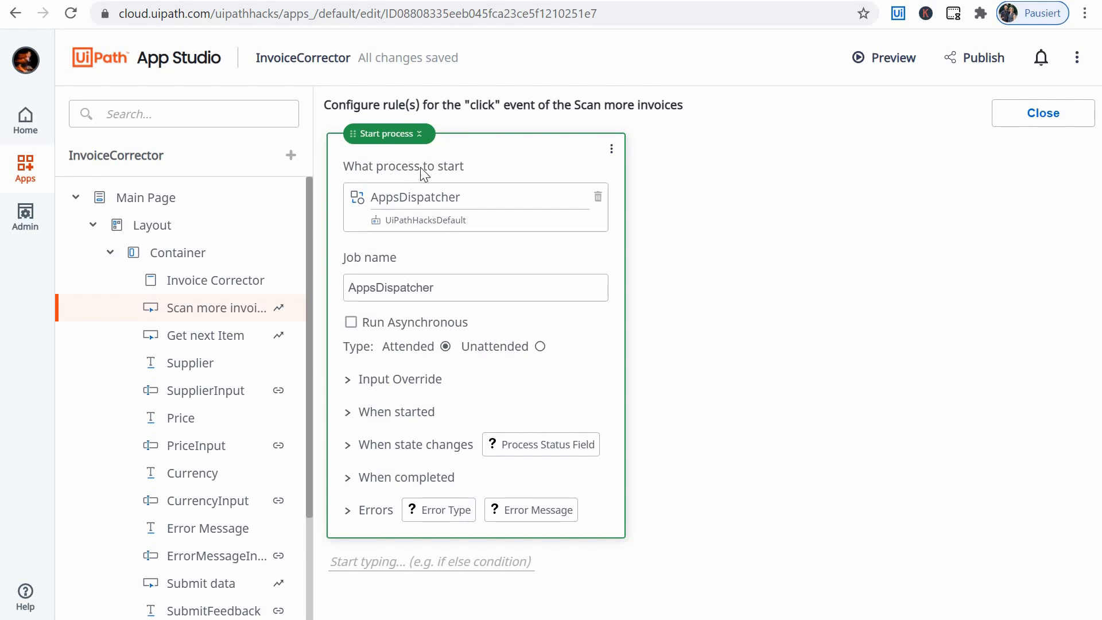
pyautogui.moveTo(472, 213)
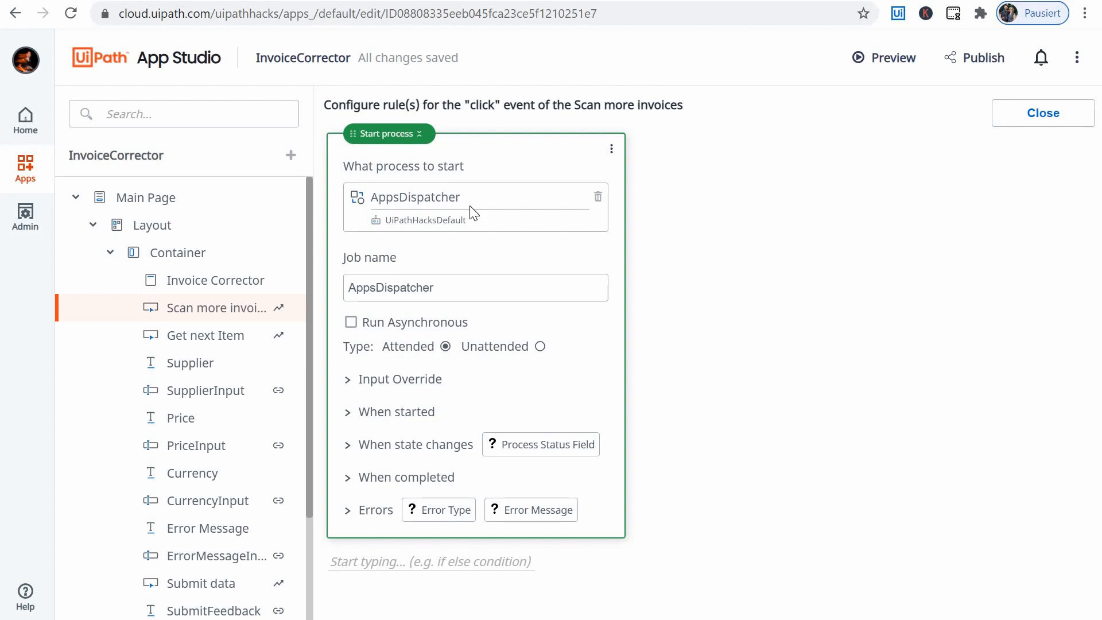
pyautogui.moveTo(443, 206)
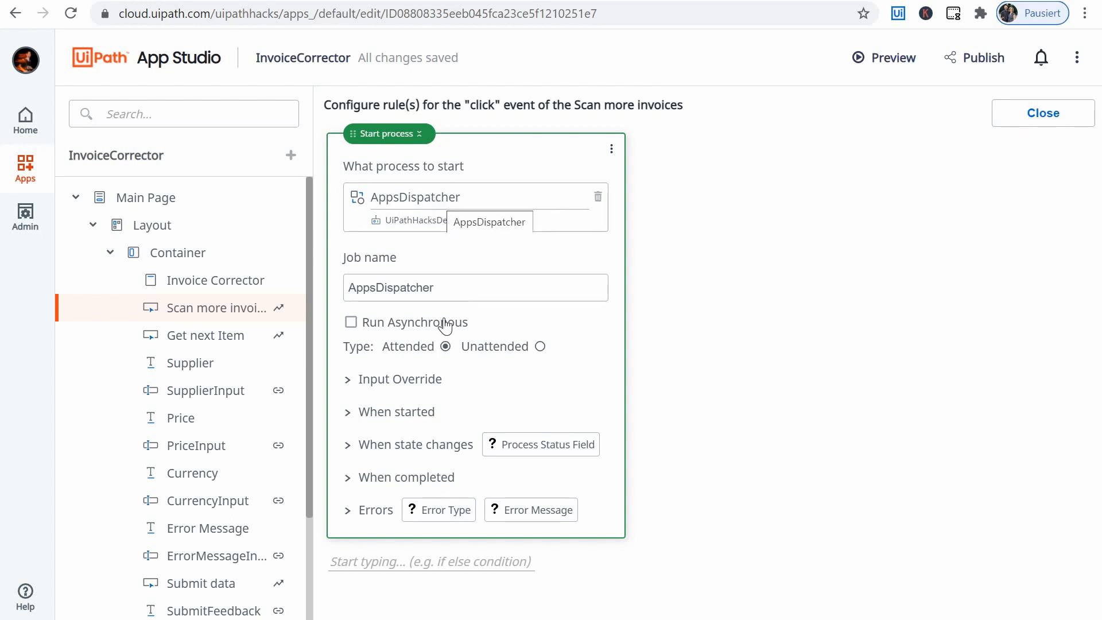
pyautogui.click(399, 379)
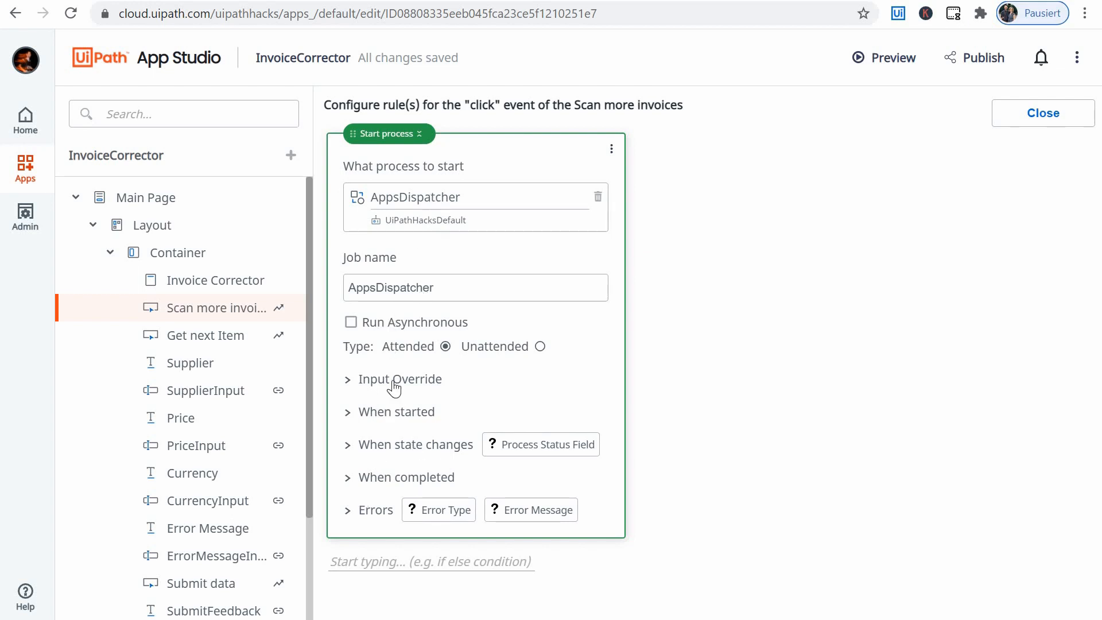
pyautogui.moveTo(402, 182)
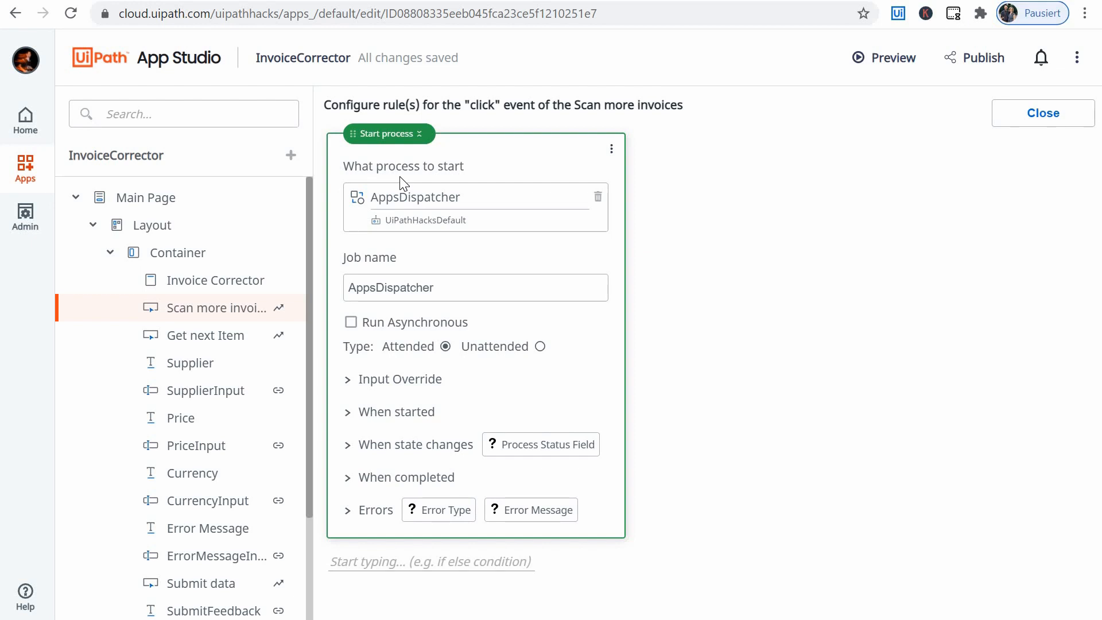
pyautogui.click(1044, 114)
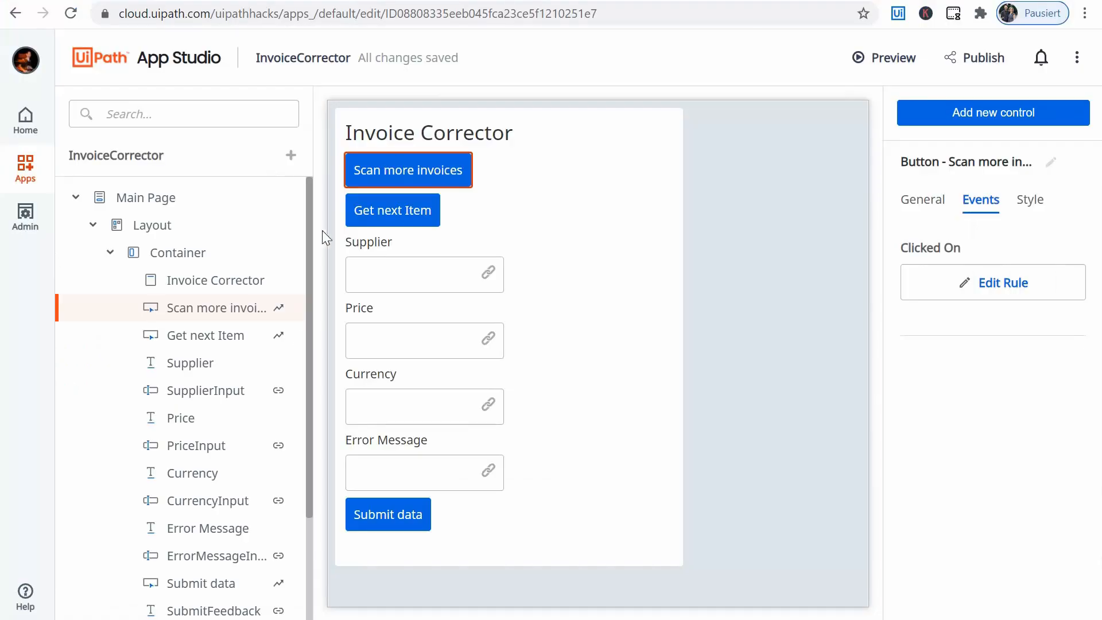
# Select the Get next Item button and bring up its click rule.
pyautogui.click(216, 280)
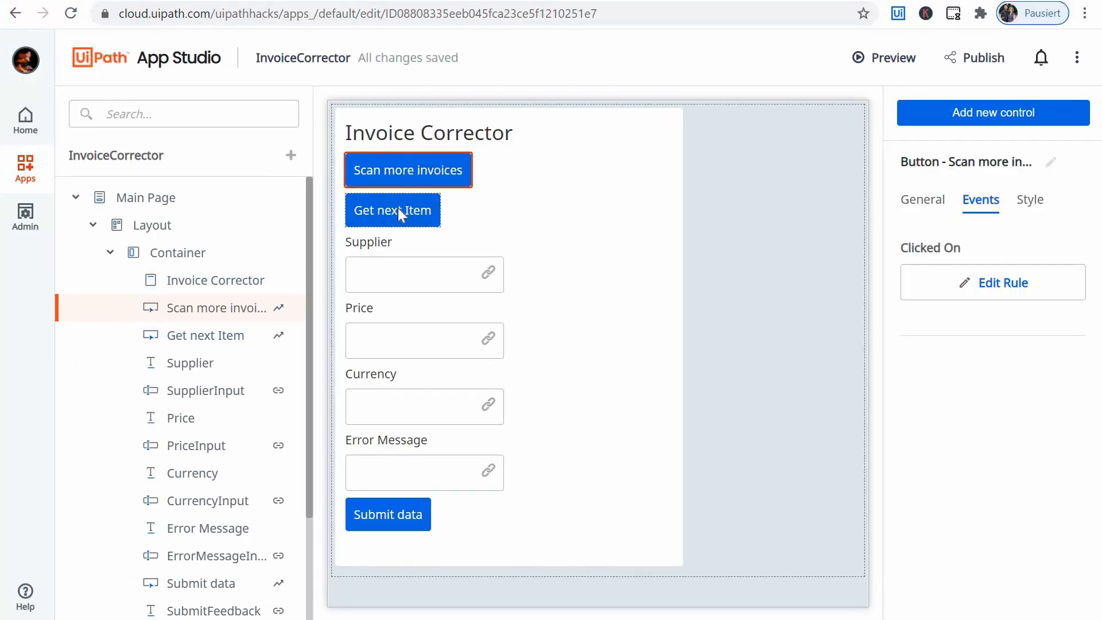
pyautogui.click(393, 210)
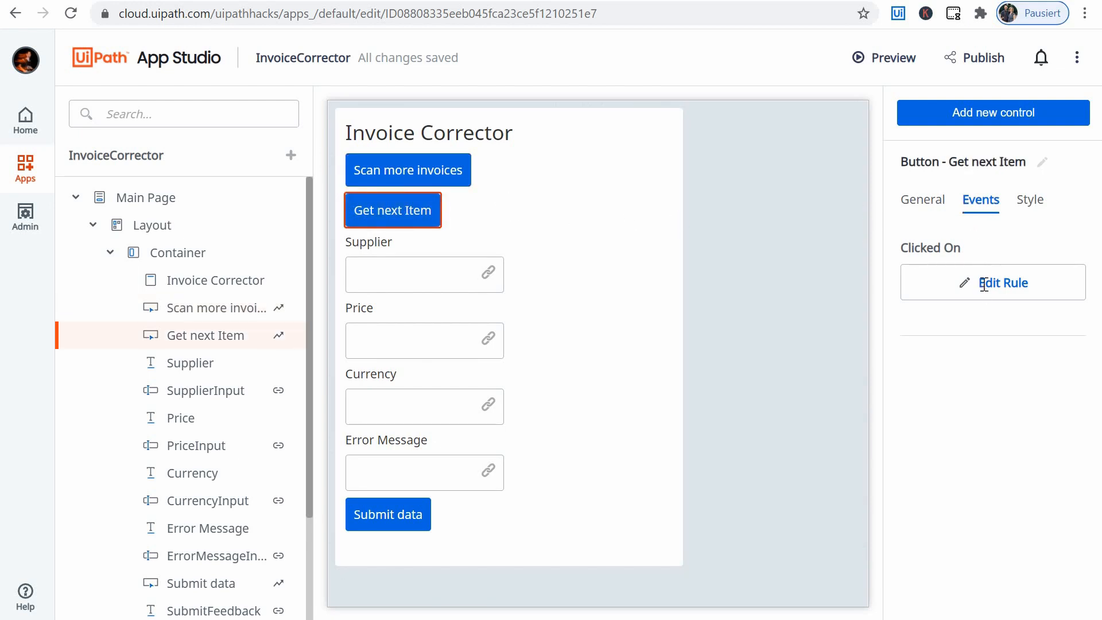
pyautogui.click(1004, 282)
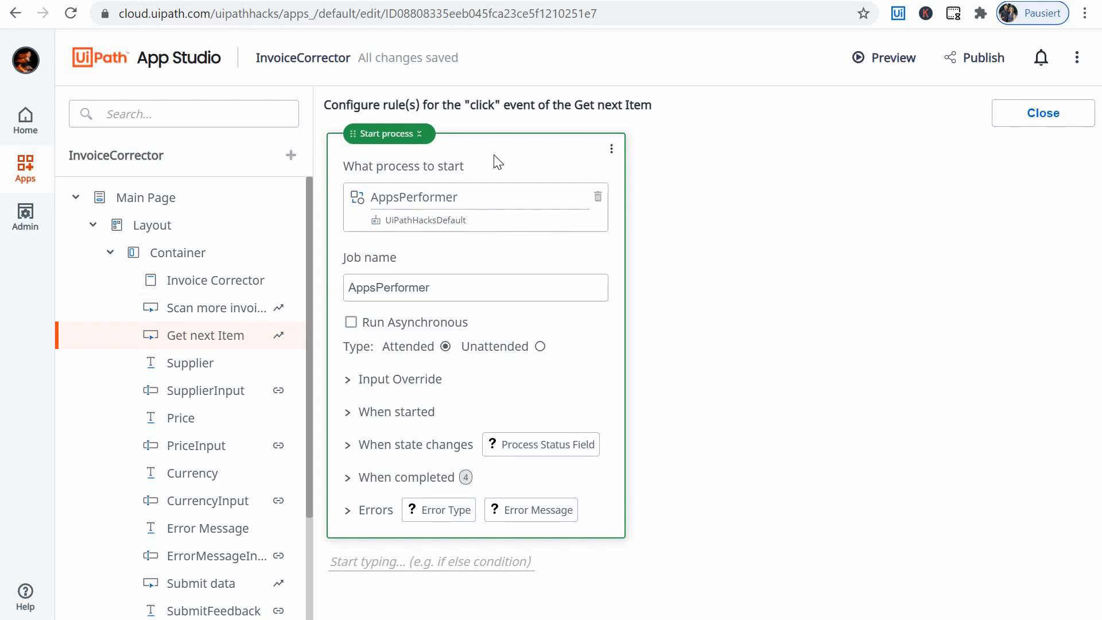
pyautogui.moveTo(390, 204)
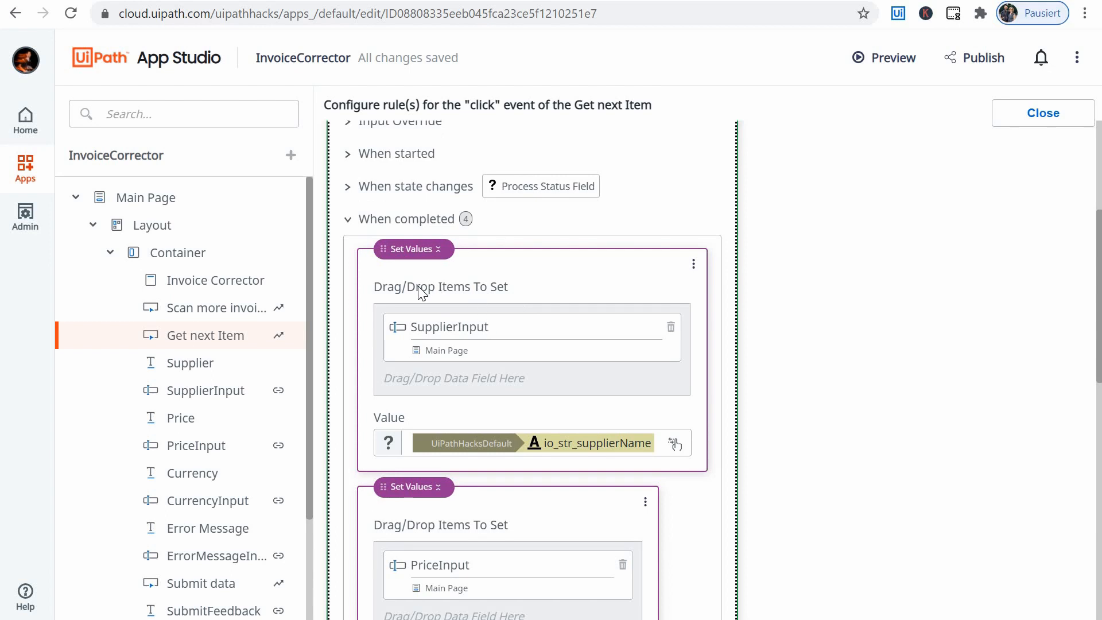
pyautogui.moveTo(418, 256)
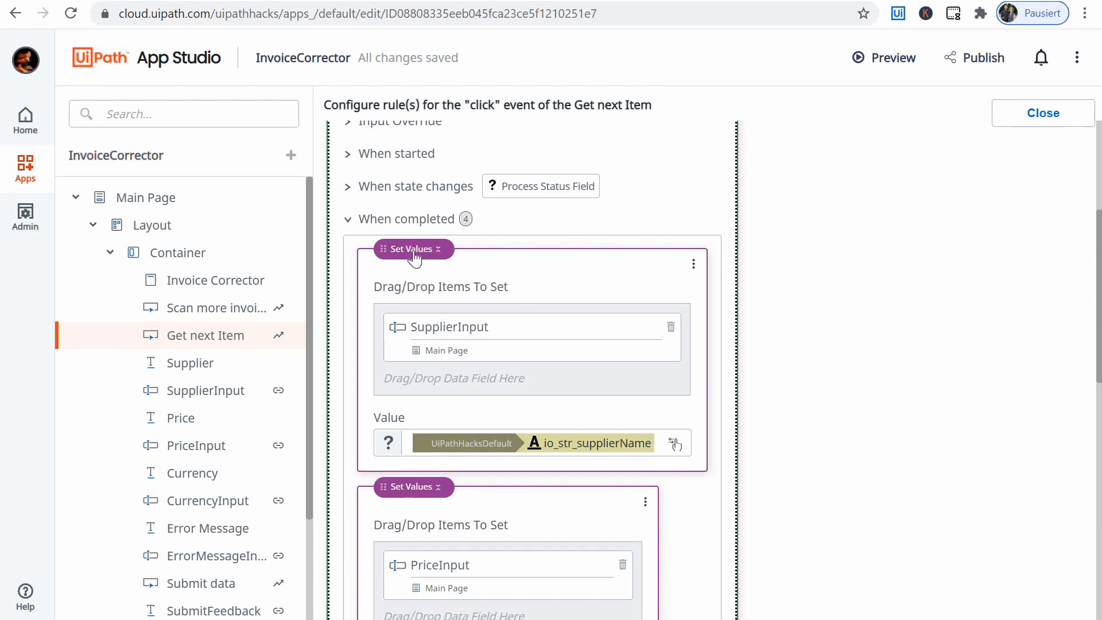
pyautogui.moveTo(450, 337)
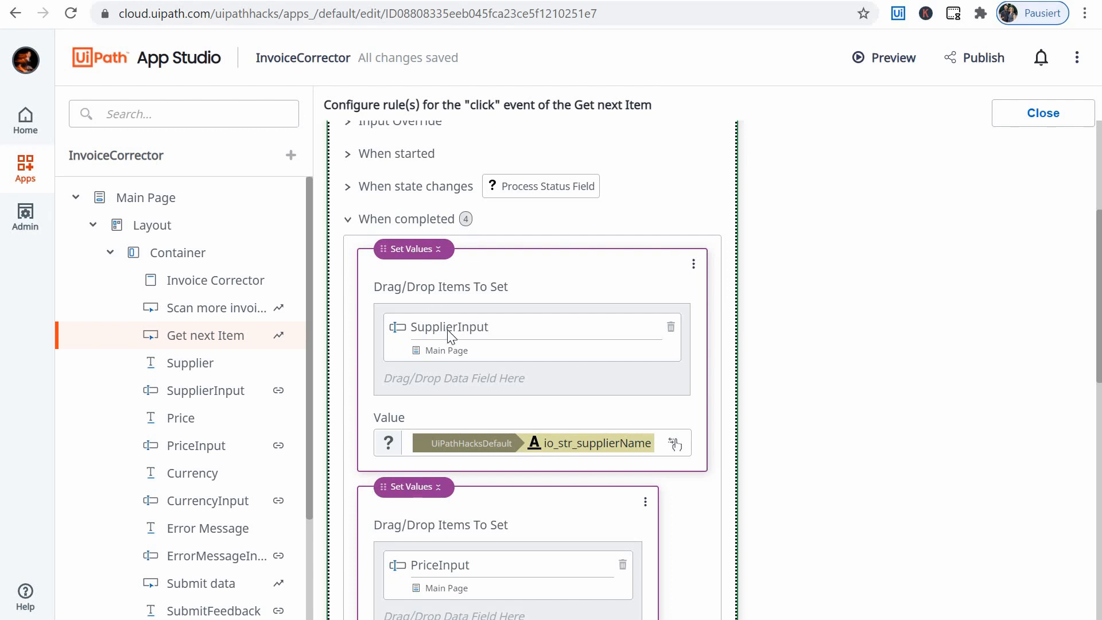
# Review the When completed Set Values rules filling supplier, price and currency inputs, then close the rule.
pyautogui.scroll(-3)
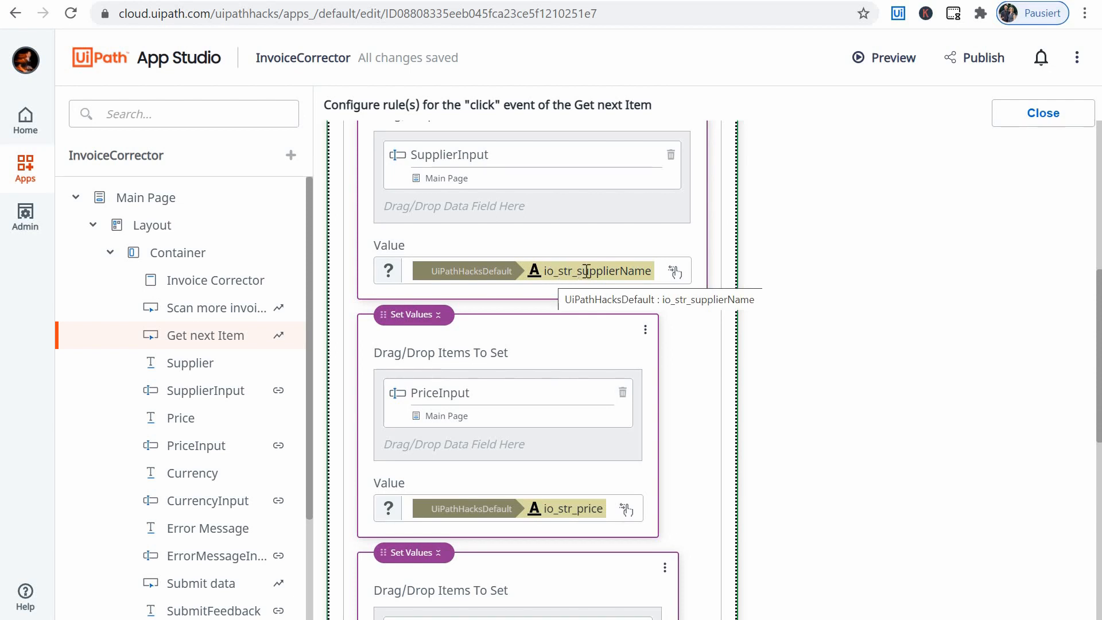
pyautogui.scroll(-3)
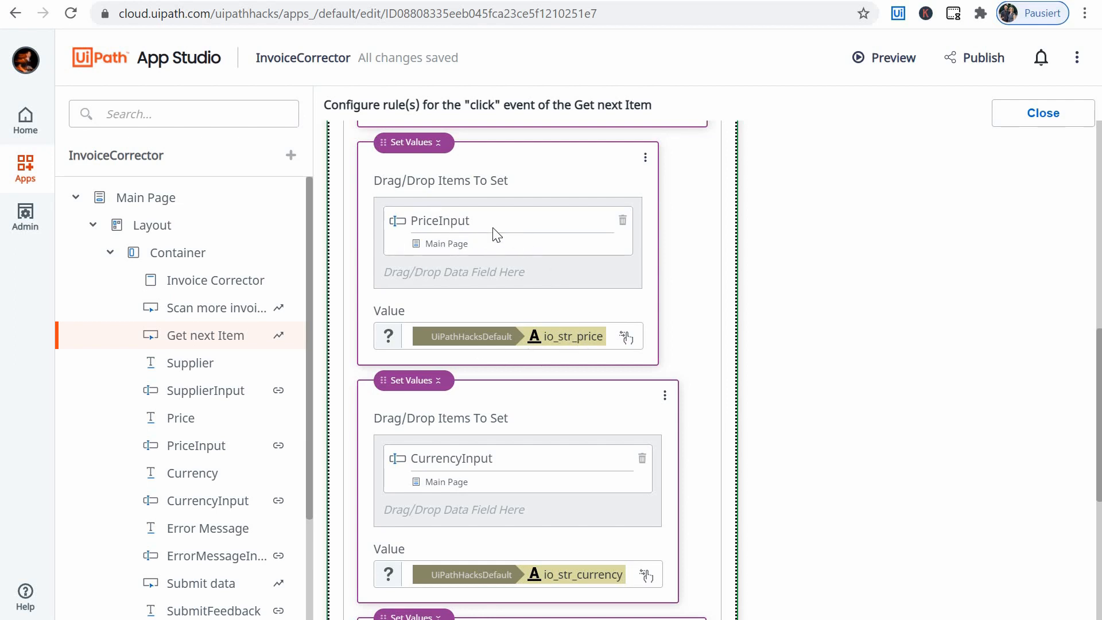
pyautogui.moveTo(468, 458)
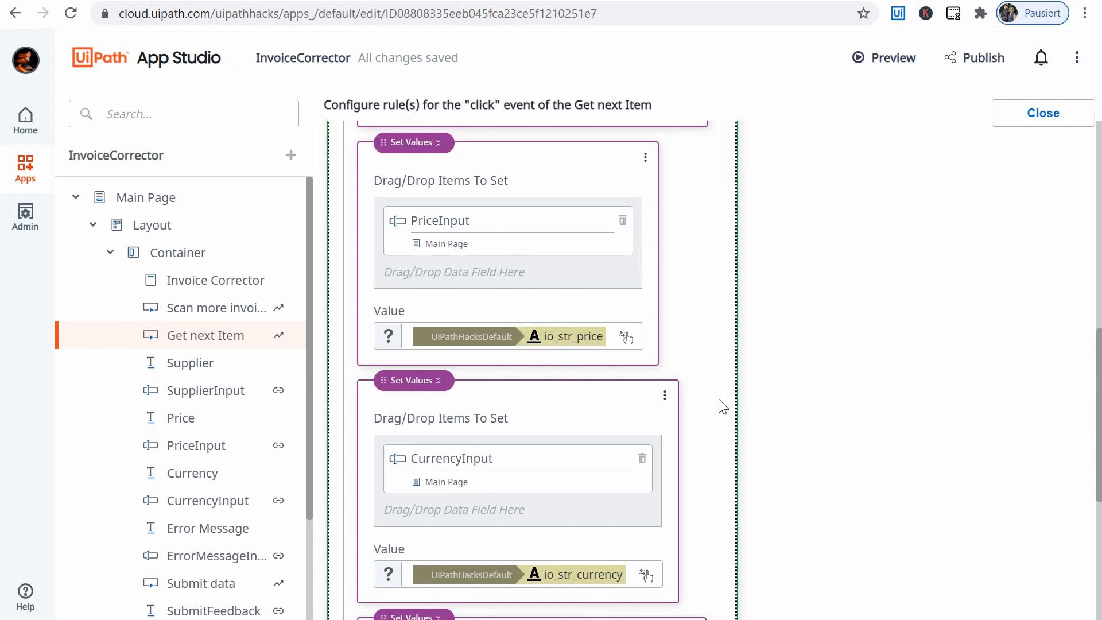
pyautogui.scroll(-3)
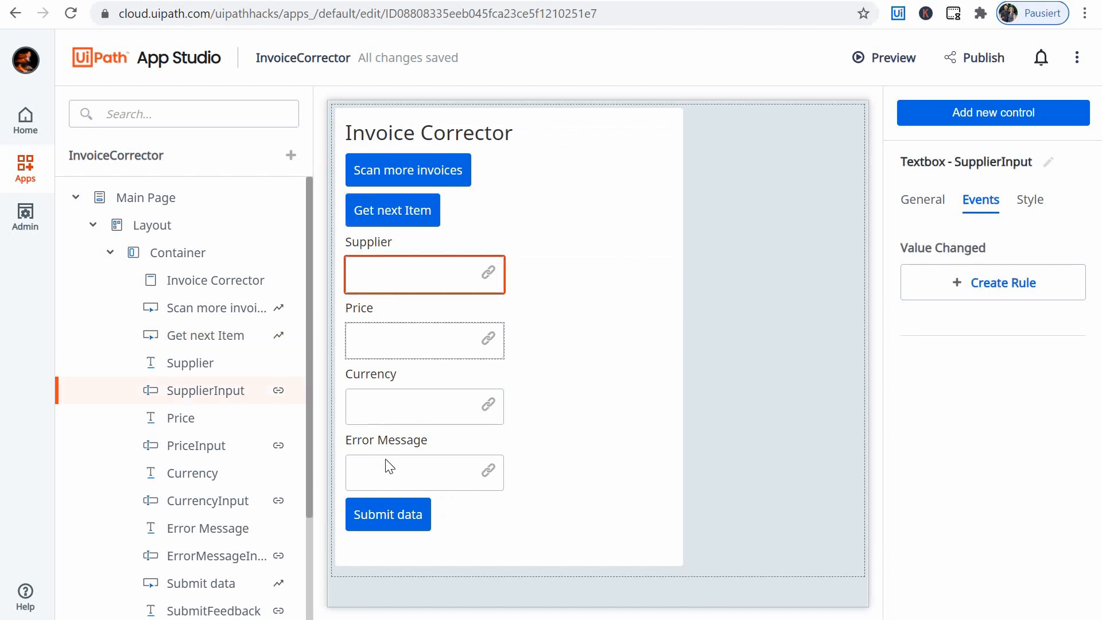
pyautogui.click(424, 472)
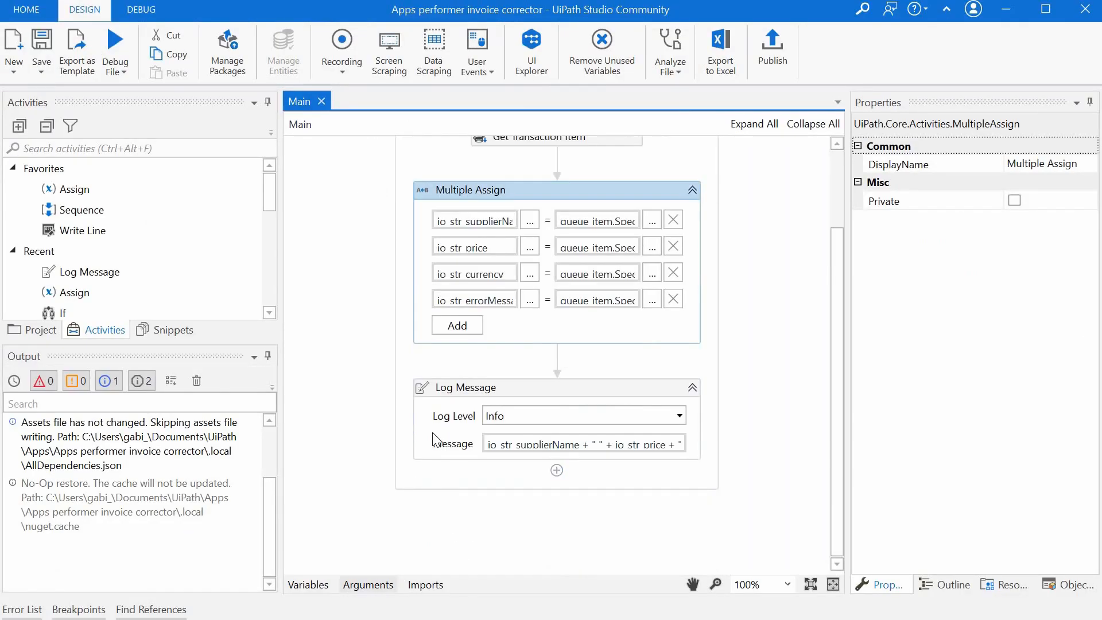
pyautogui.click(367, 584)
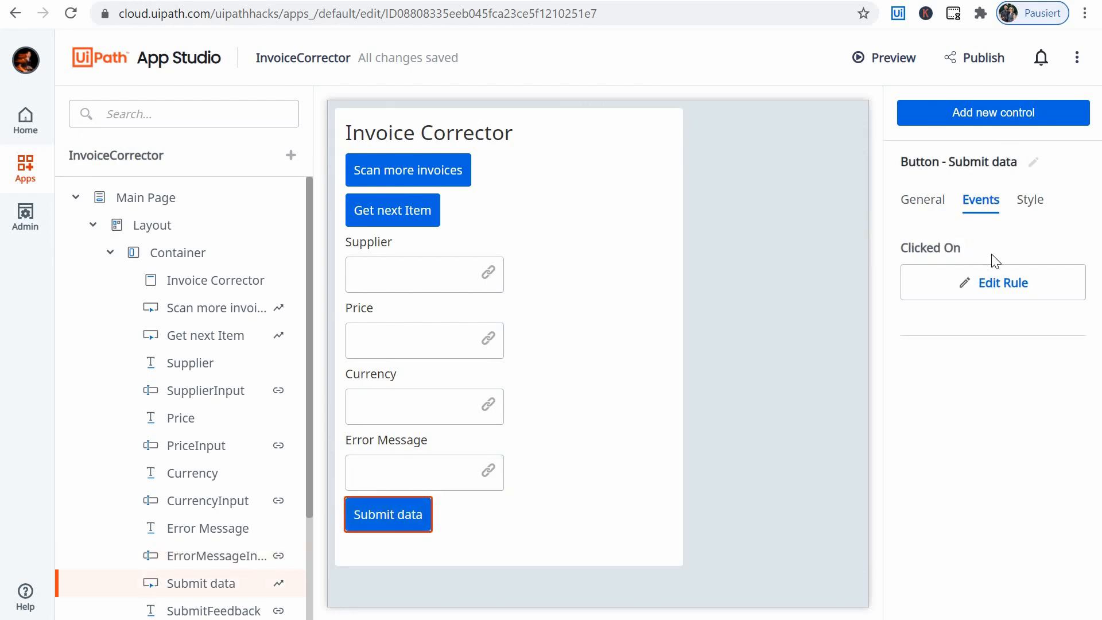
# Show Submit data's click rule with the Input Override mappings passed to AppsSubmitItem.
pyautogui.click(992, 282)
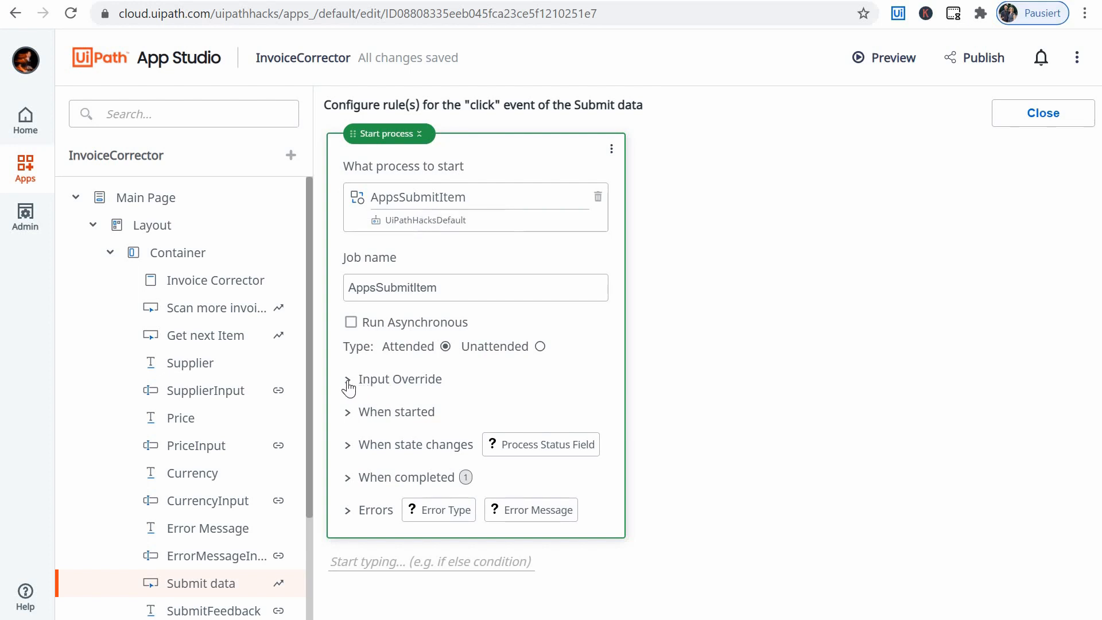
pyautogui.click(348, 379)
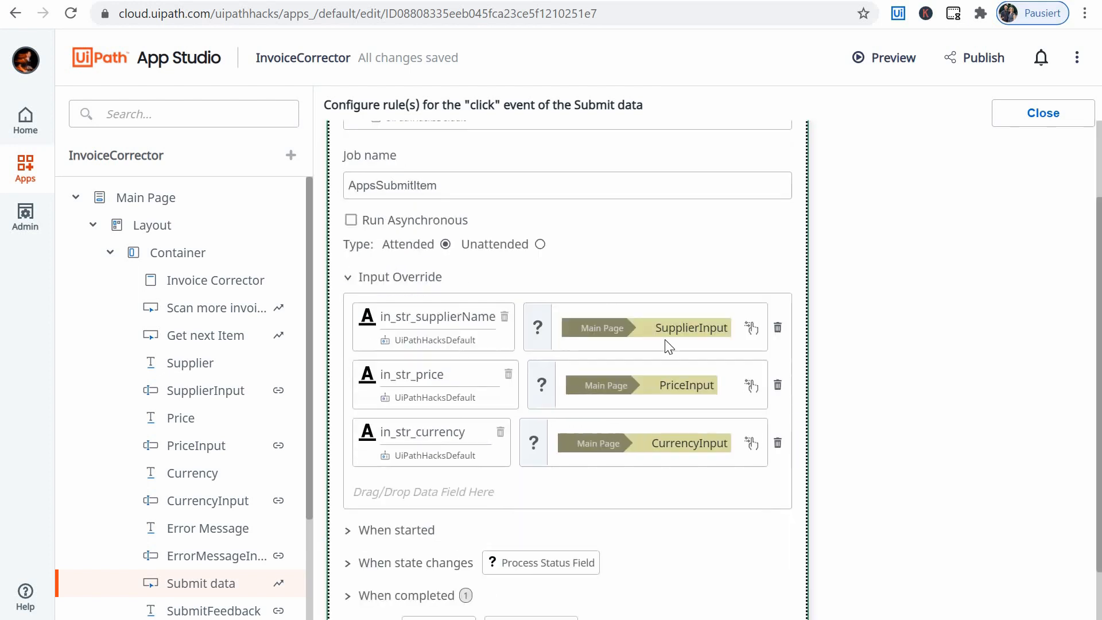
pyautogui.scroll(-3)
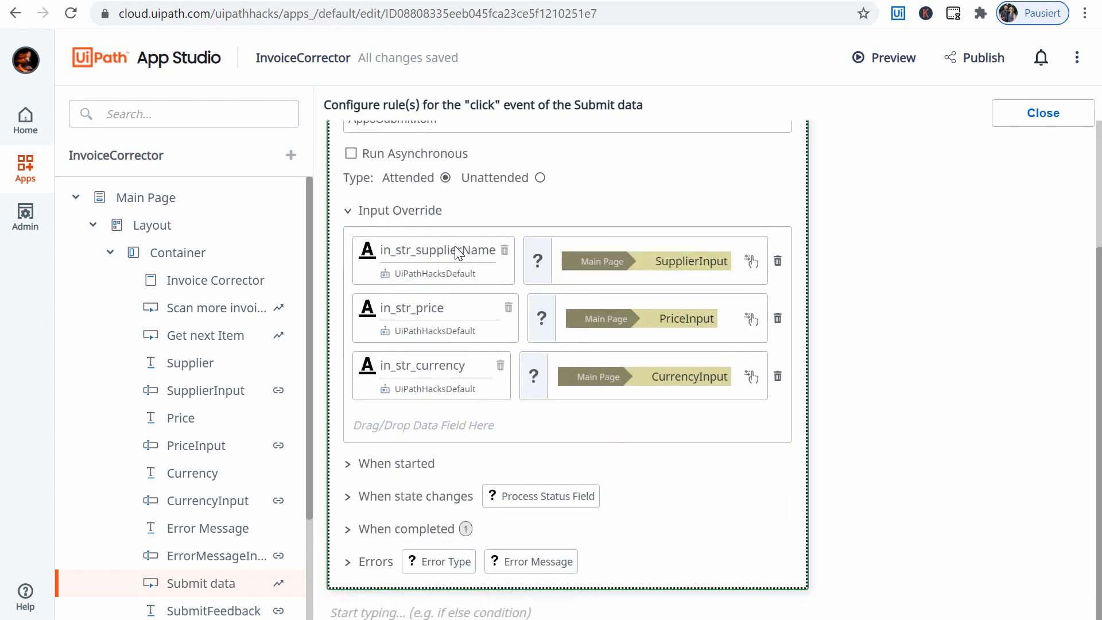
pyautogui.moveTo(454, 251)
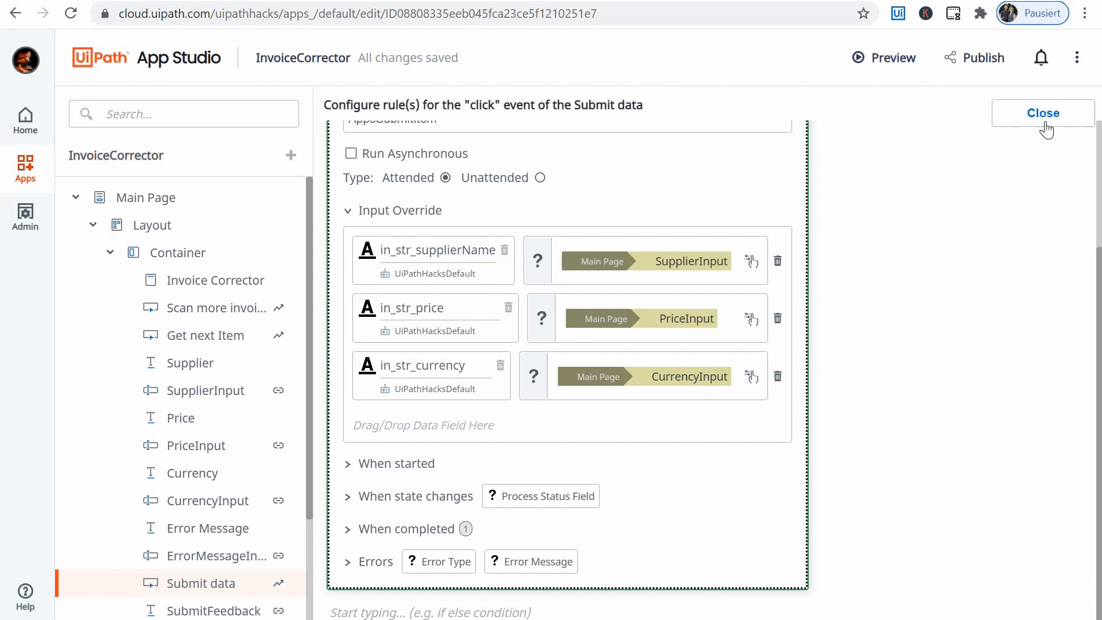
# Close the Submit data rule and select the Supplier input box on the main page.
pyautogui.click(1042, 112)
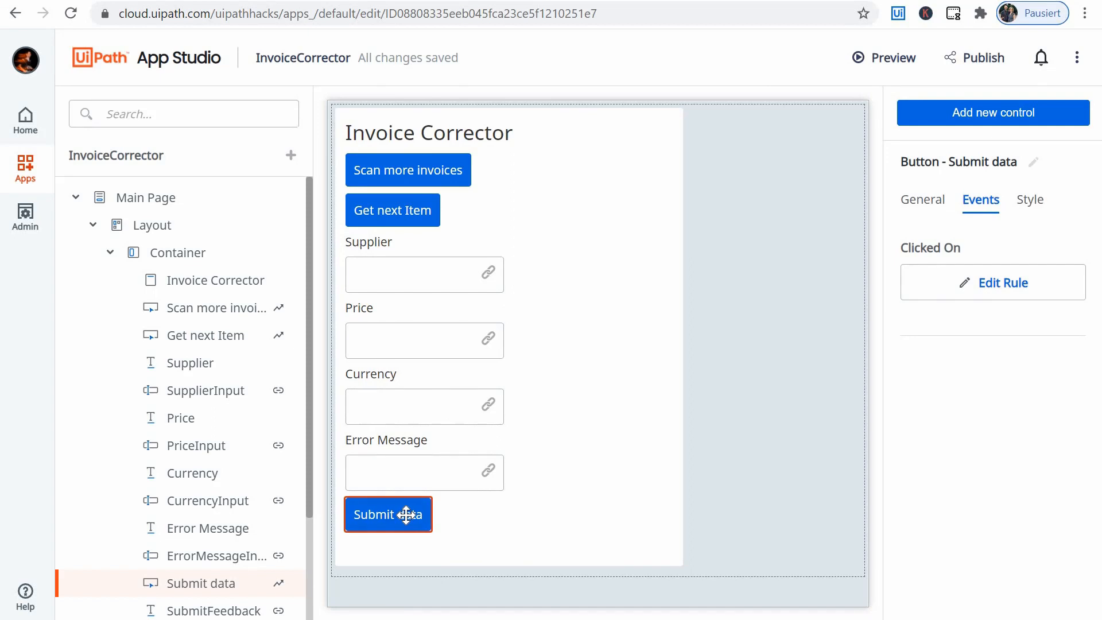
pyautogui.moveTo(414, 256)
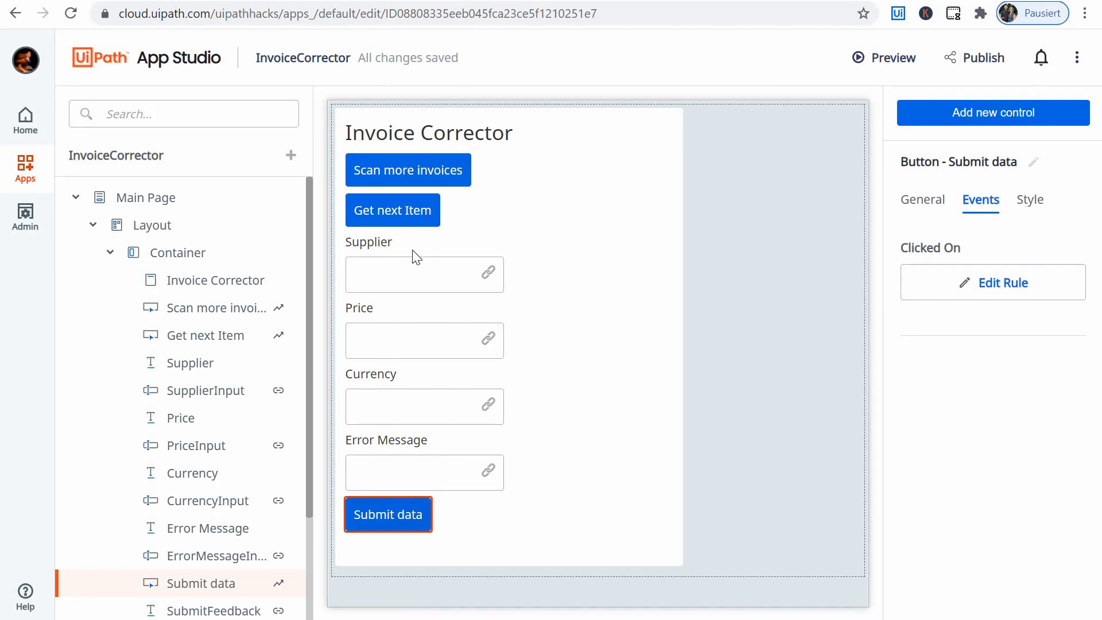
pyautogui.click(425, 274)
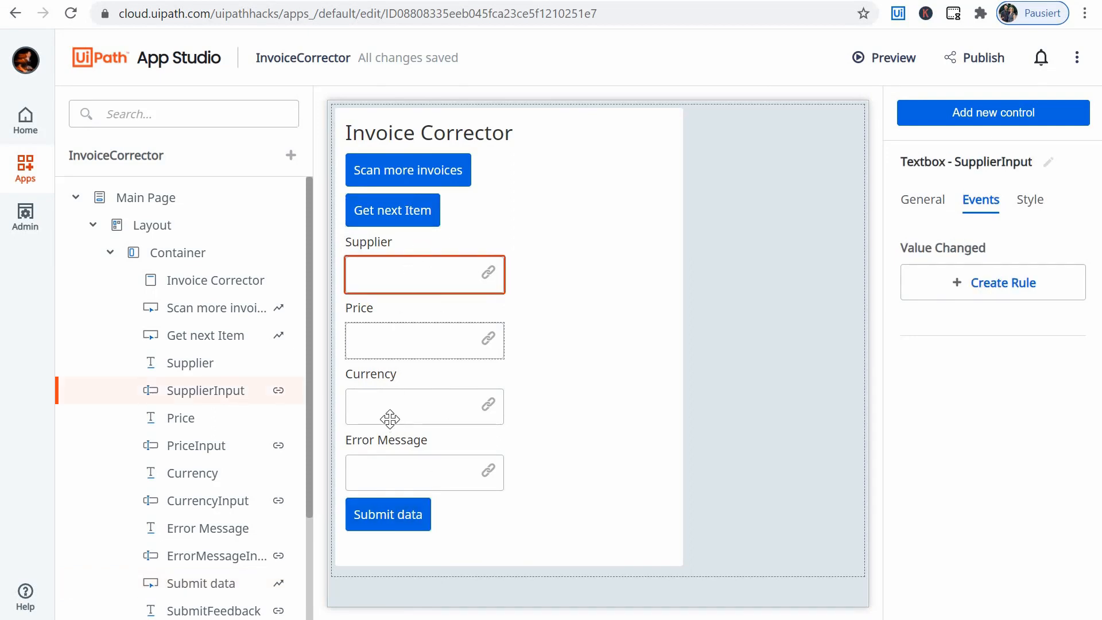
pyautogui.click(219, 556)
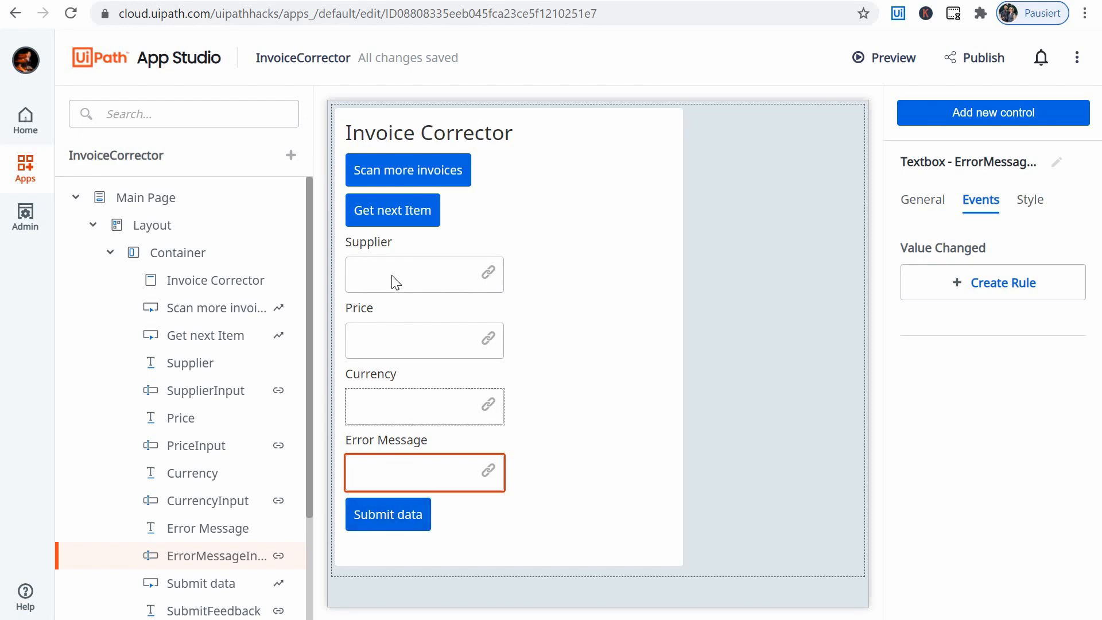
pyautogui.moveTo(390, 471)
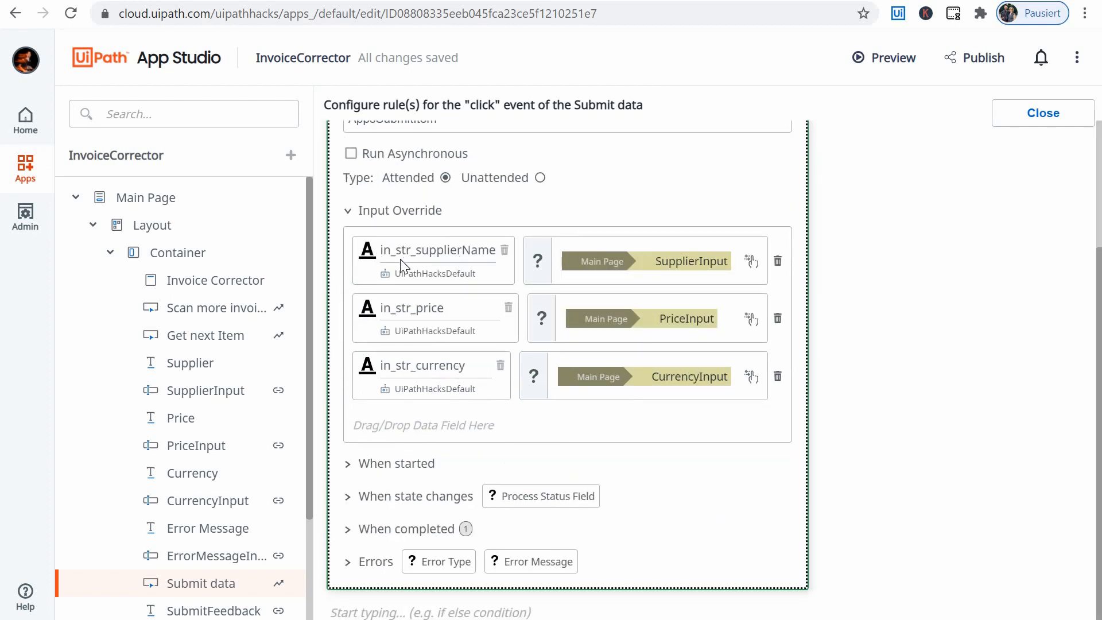
pyautogui.moveTo(474, 265)
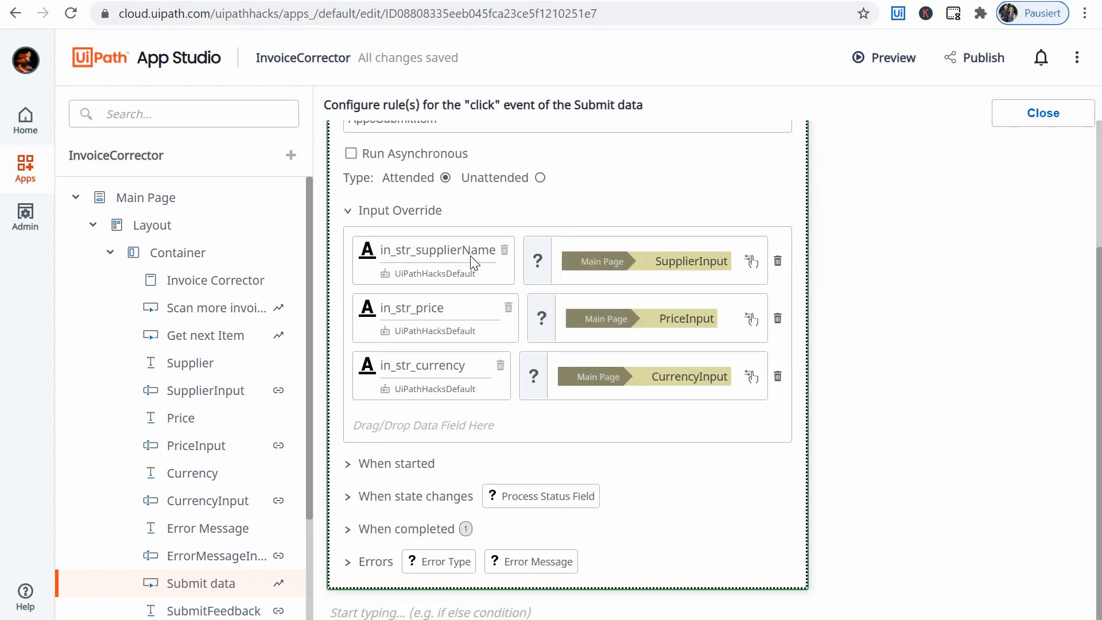
pyautogui.moveTo(430, 258)
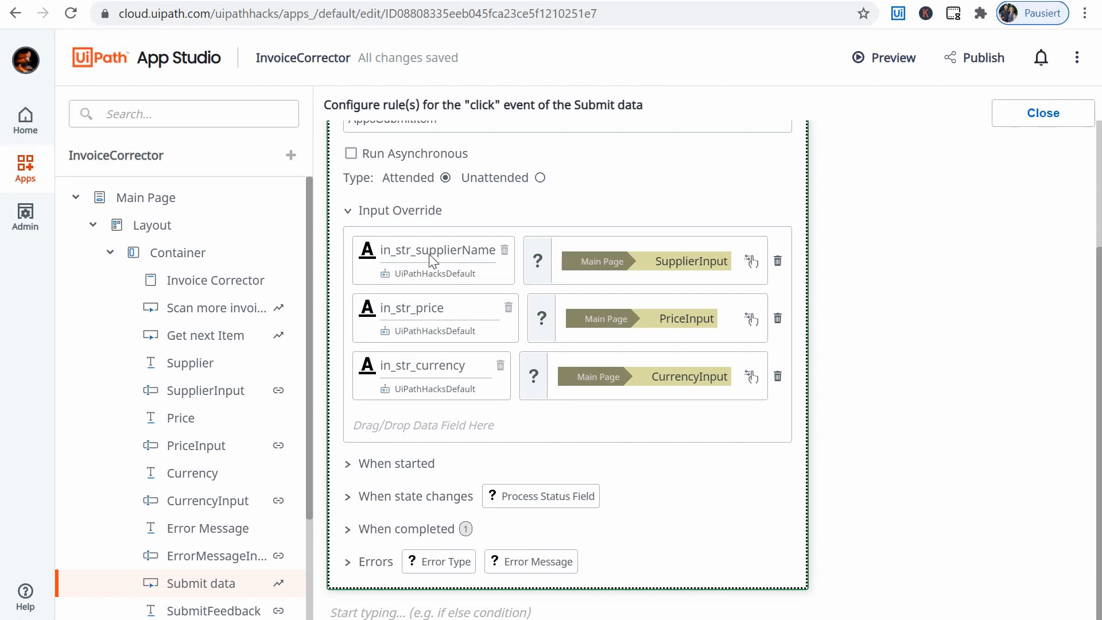
pyautogui.moveTo(601, 259)
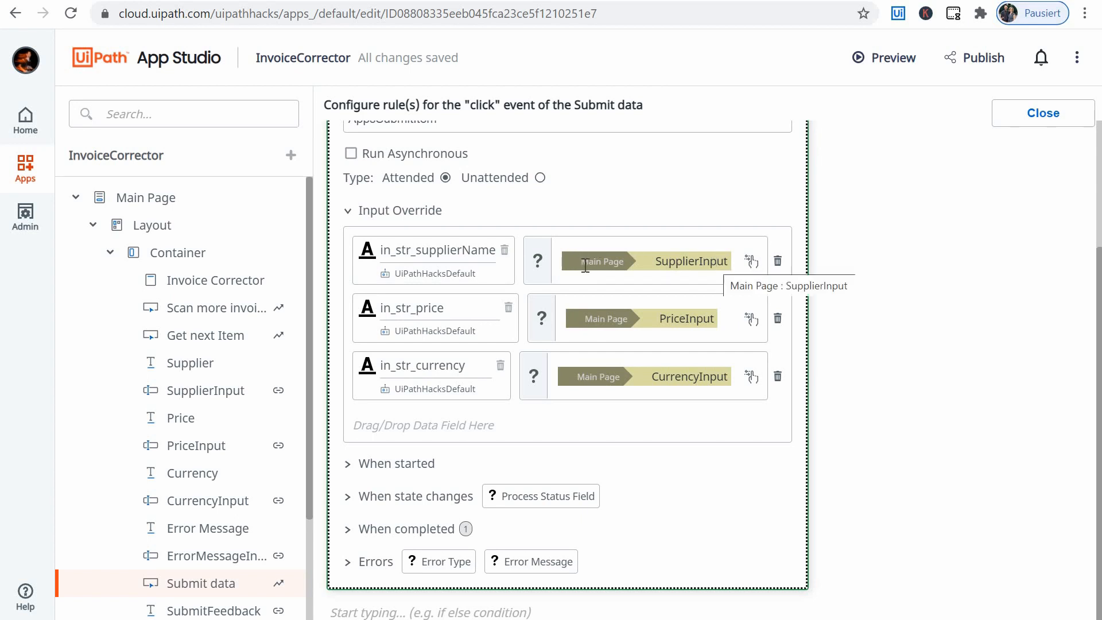
pyautogui.moveTo(692, 323)
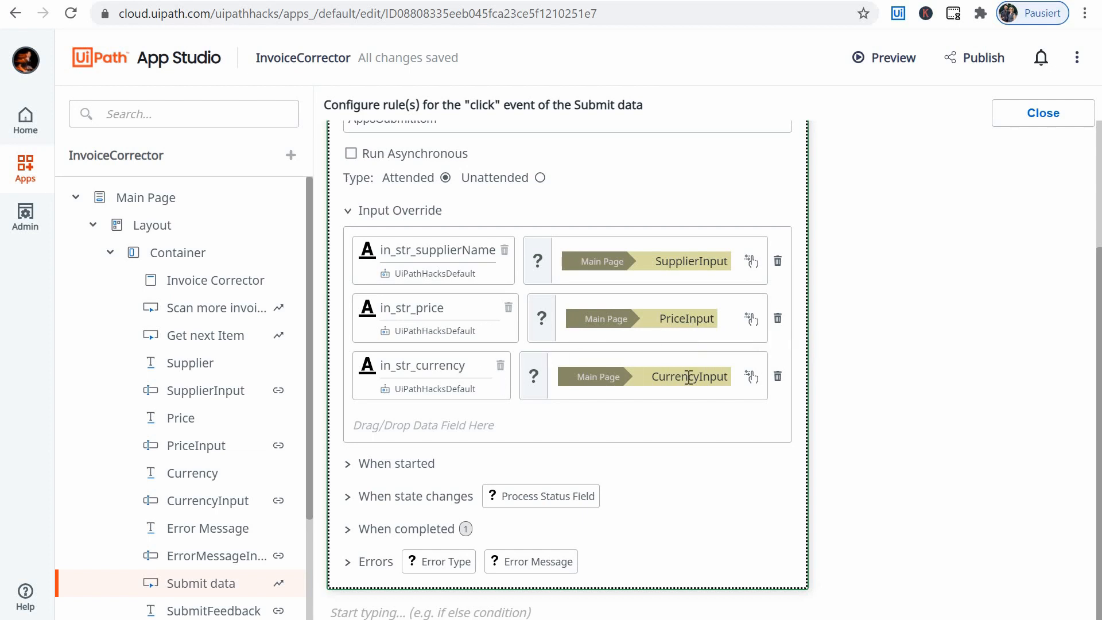
pyautogui.moveTo(689, 377)
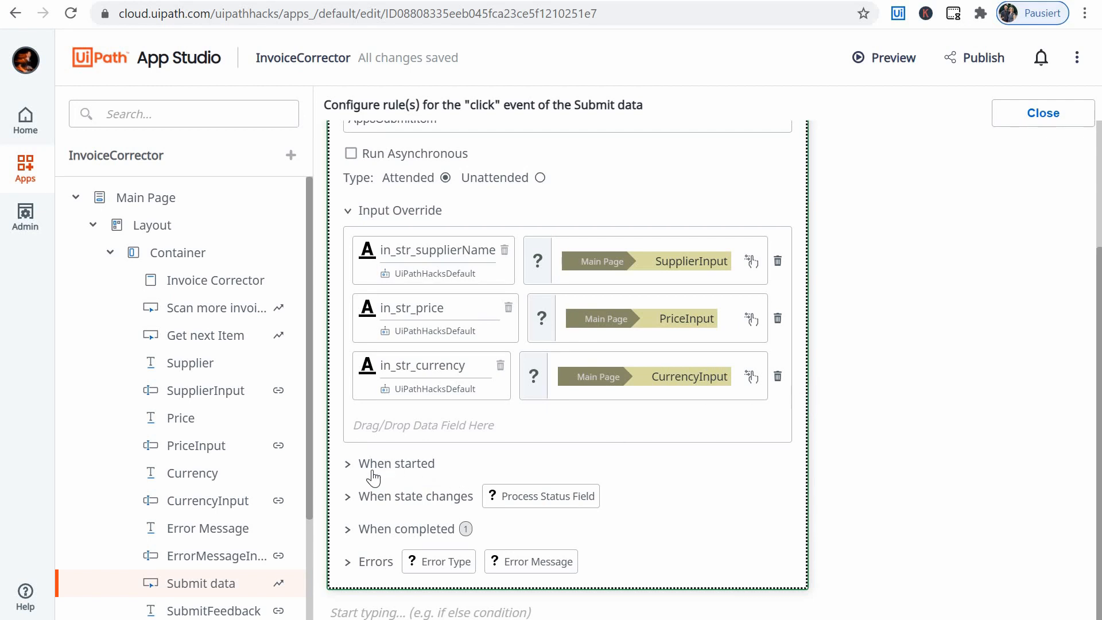
# Expand the When started actions of the AppsSubmitItem start-process rule and review them.
pyautogui.click(347, 463)
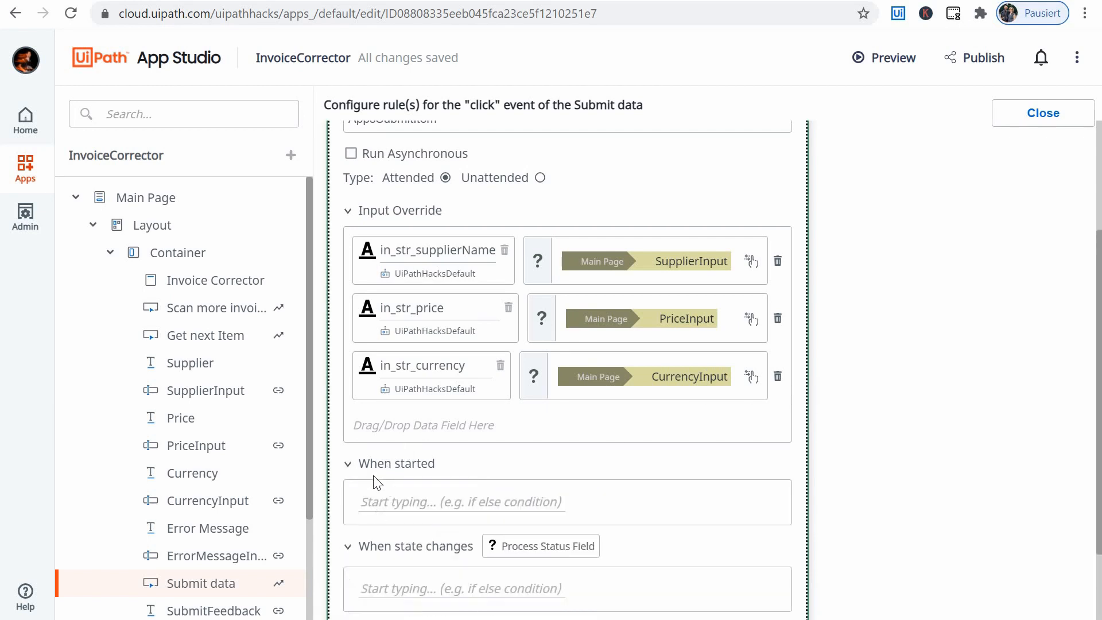
pyautogui.scroll(-3)
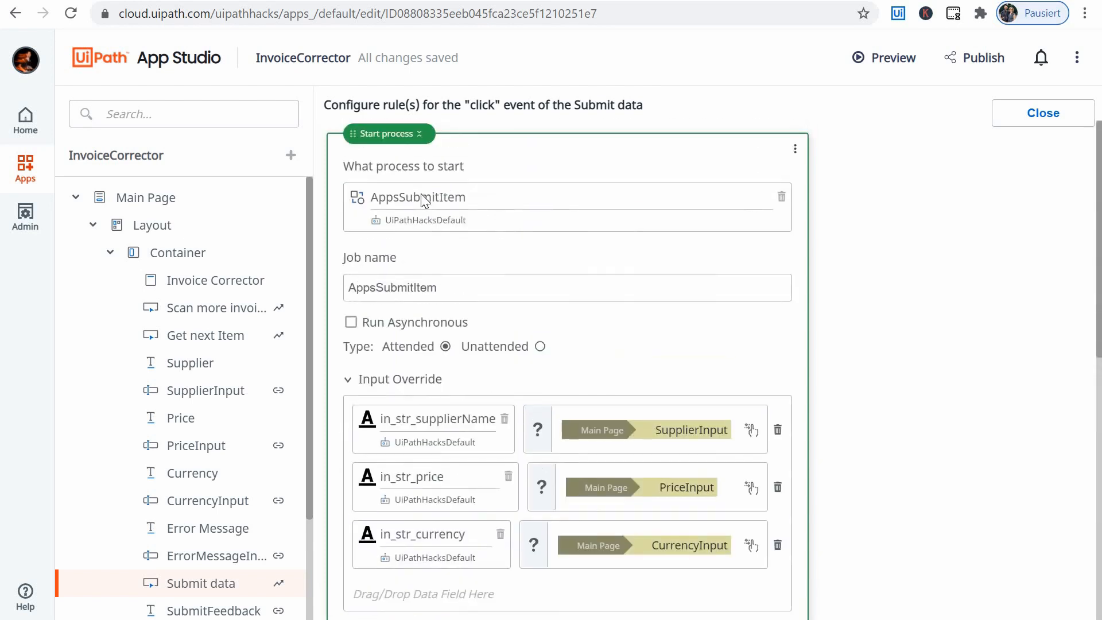
pyautogui.scroll(-3)
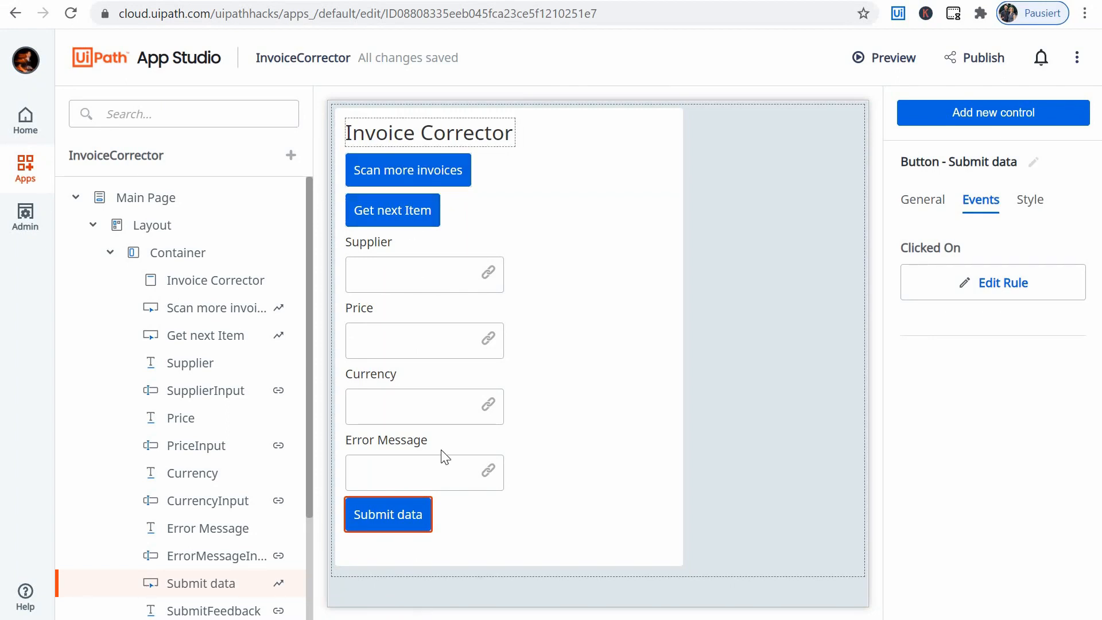
pyautogui.click(368, 241)
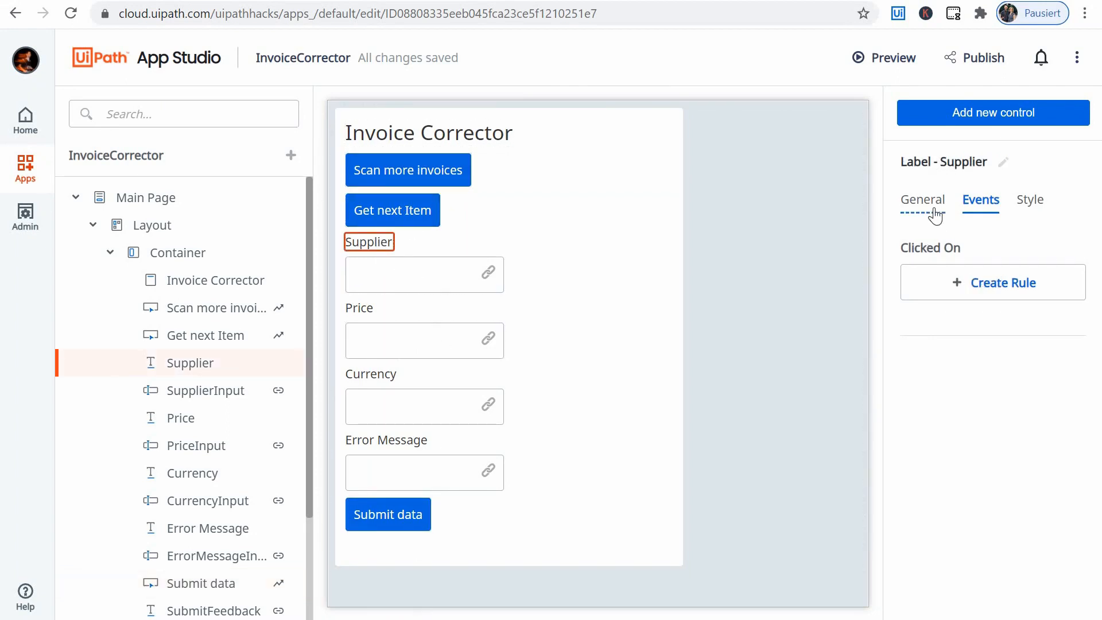
pyautogui.click(923, 200)
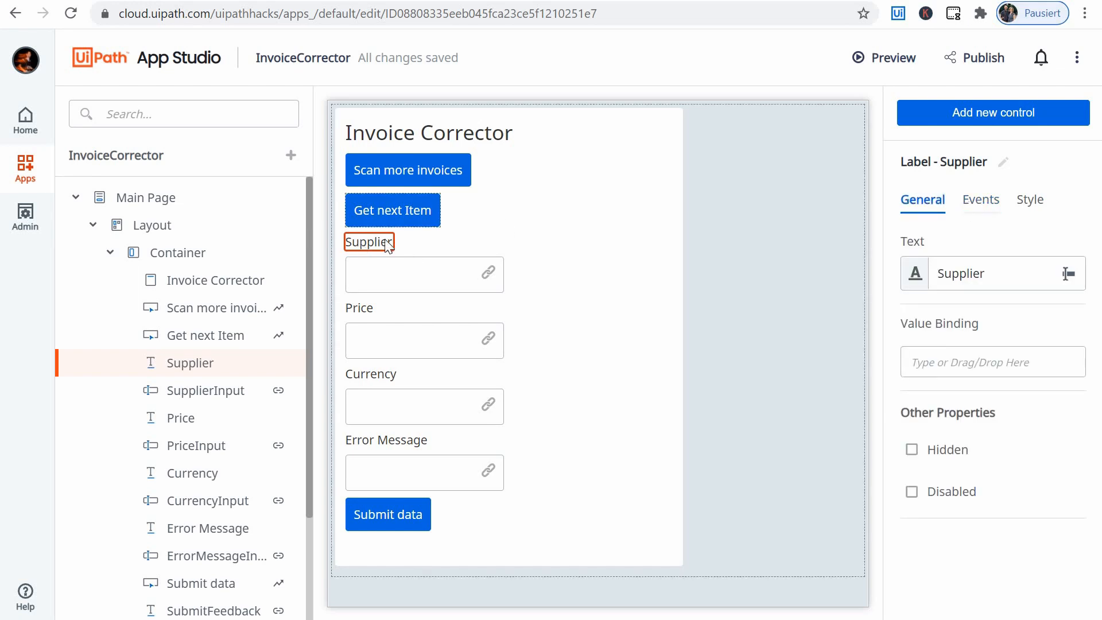
pyautogui.click(979, 200)
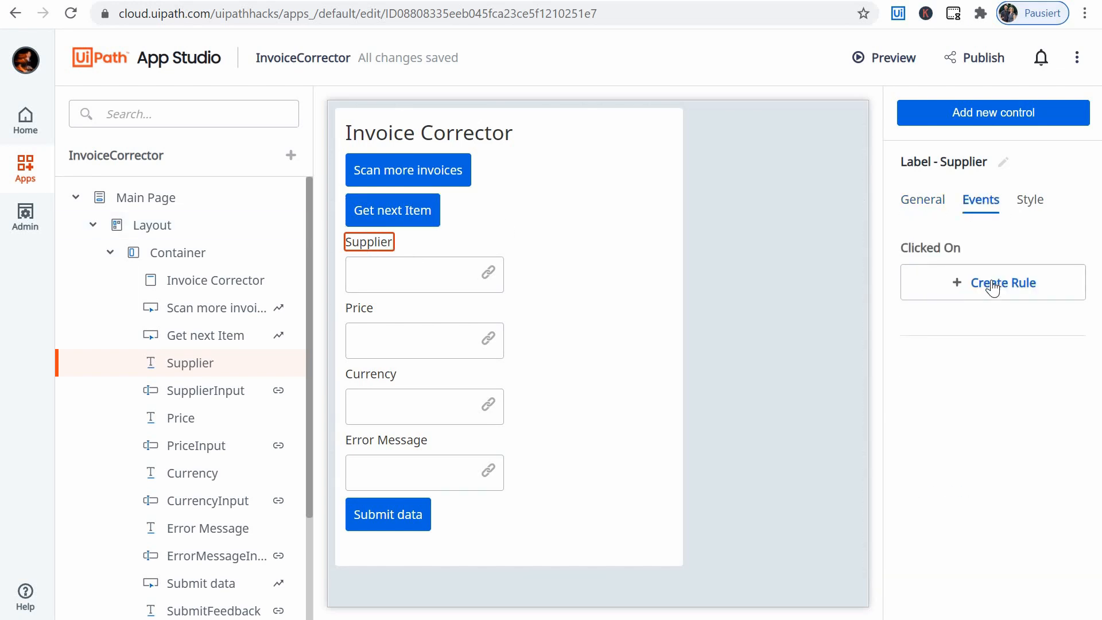
pyautogui.click(923, 200)
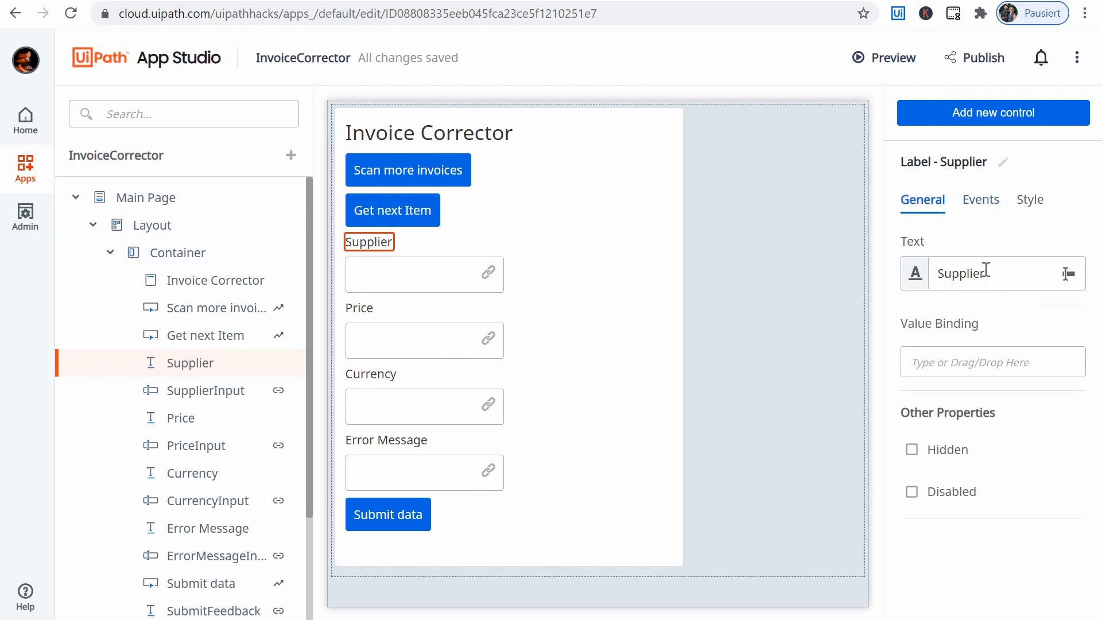
pyautogui.click(980, 200)
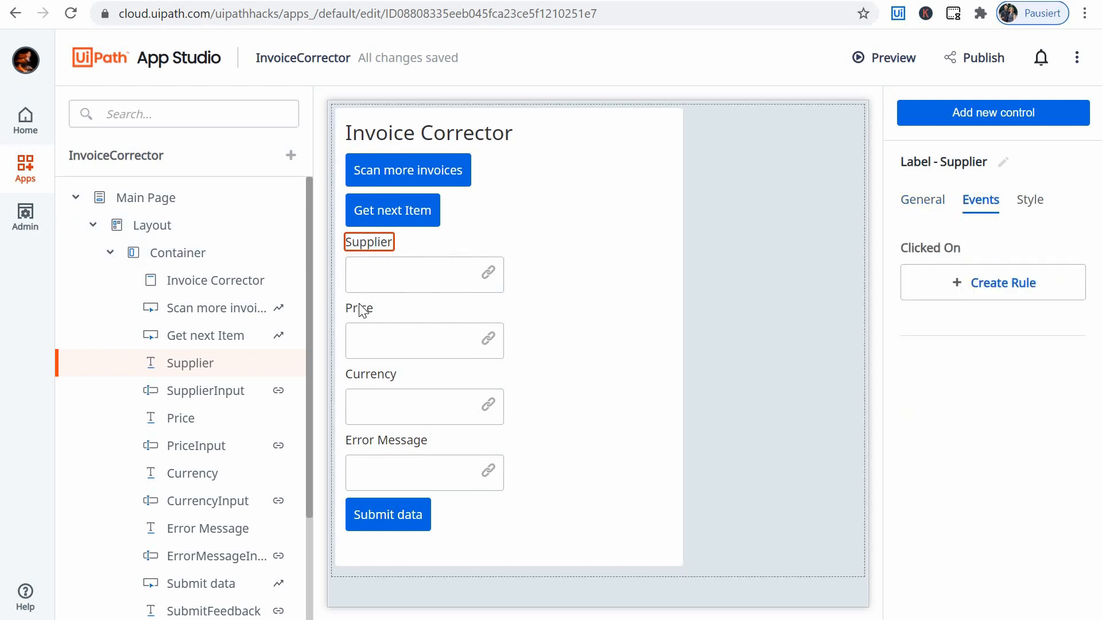
pyautogui.click(371, 373)
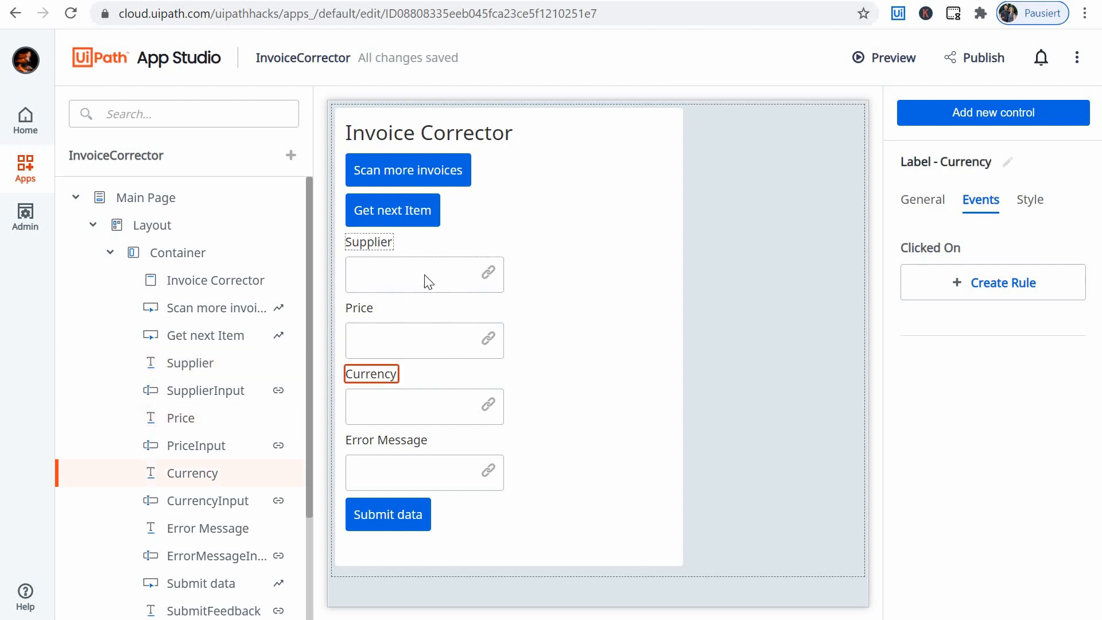
pyautogui.click(424, 274)
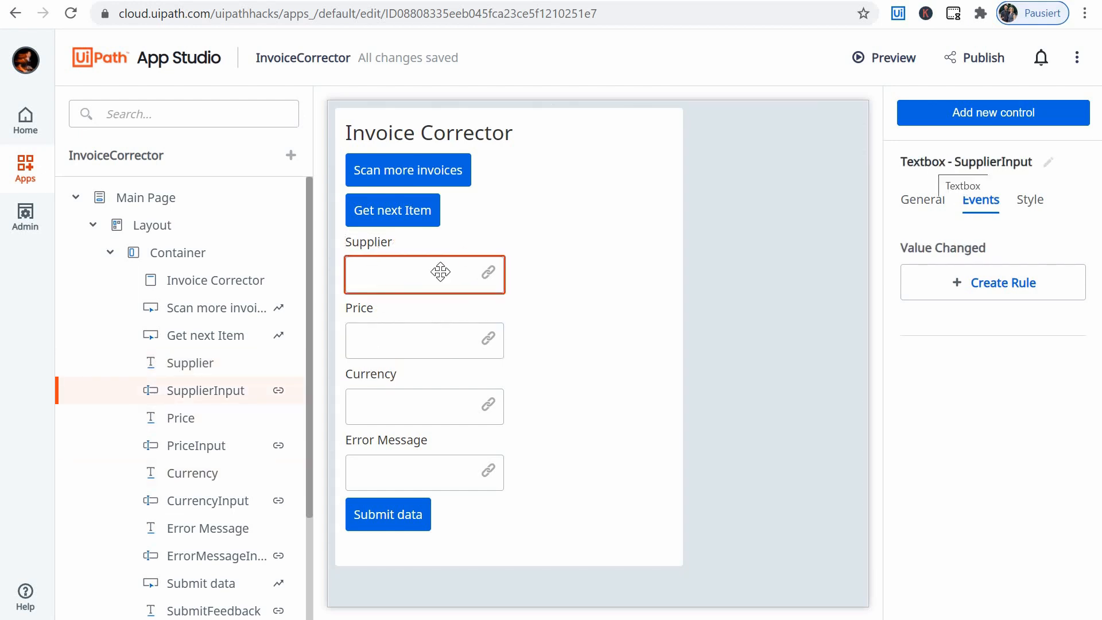
# Show the SupplierInput textbox's General settings with Value Binding io_str_supplierName.
pyautogui.click(923, 200)
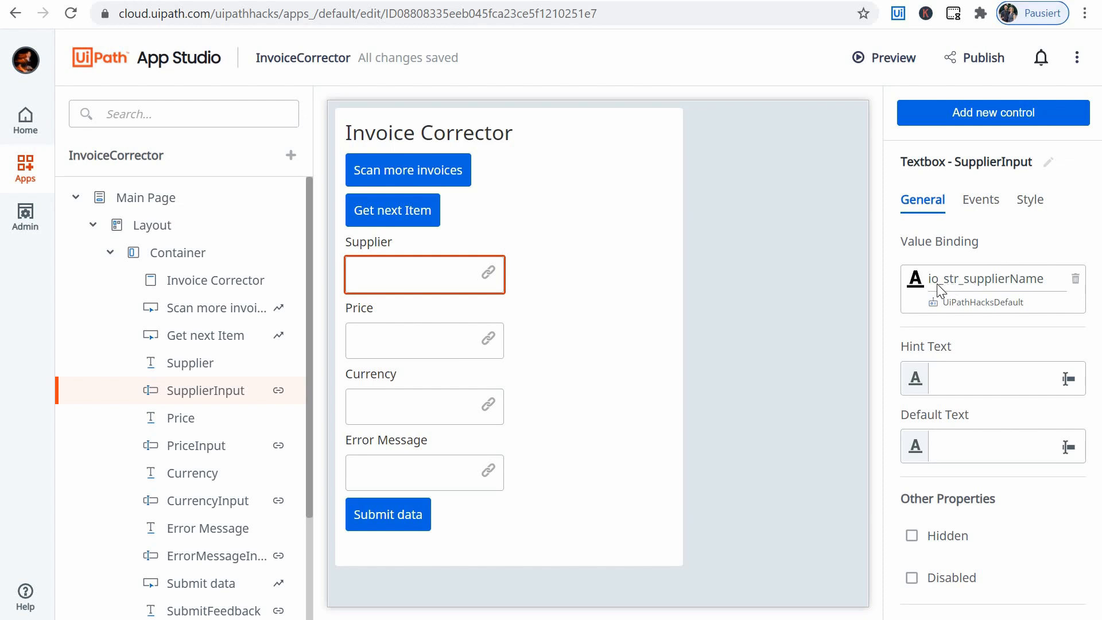
pyautogui.moveTo(1014, 292)
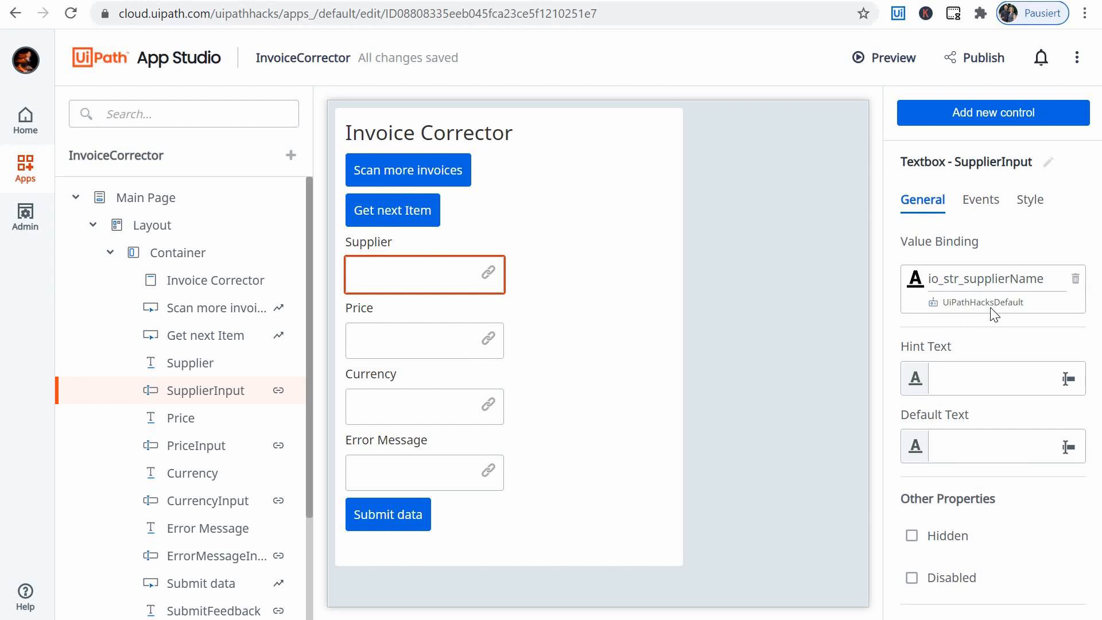
pyautogui.moveTo(994, 315)
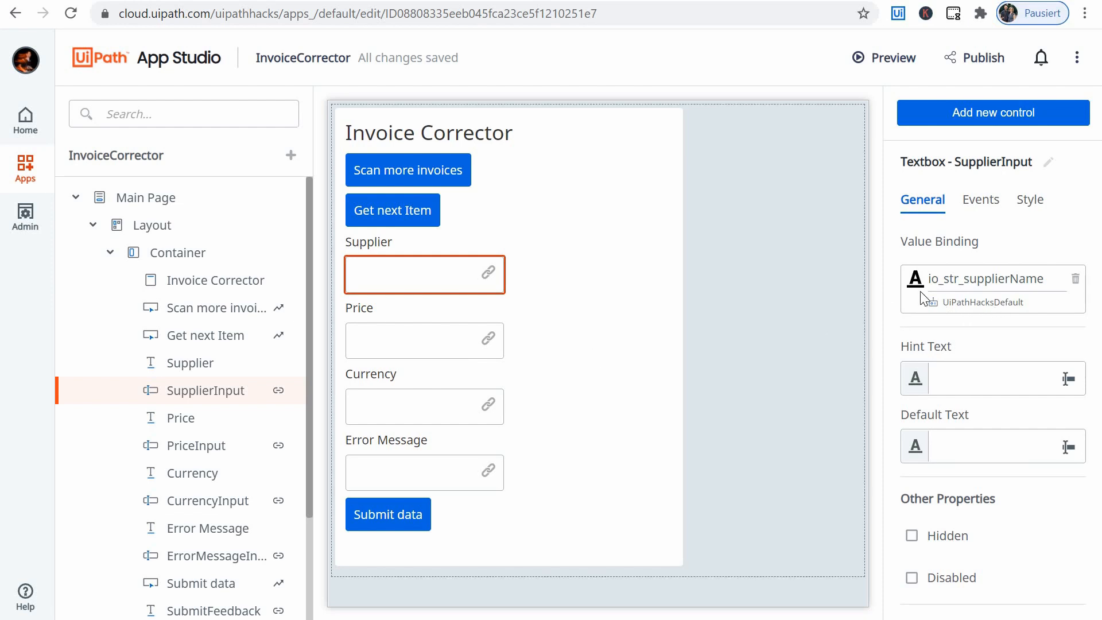
pyautogui.moveTo(963, 287)
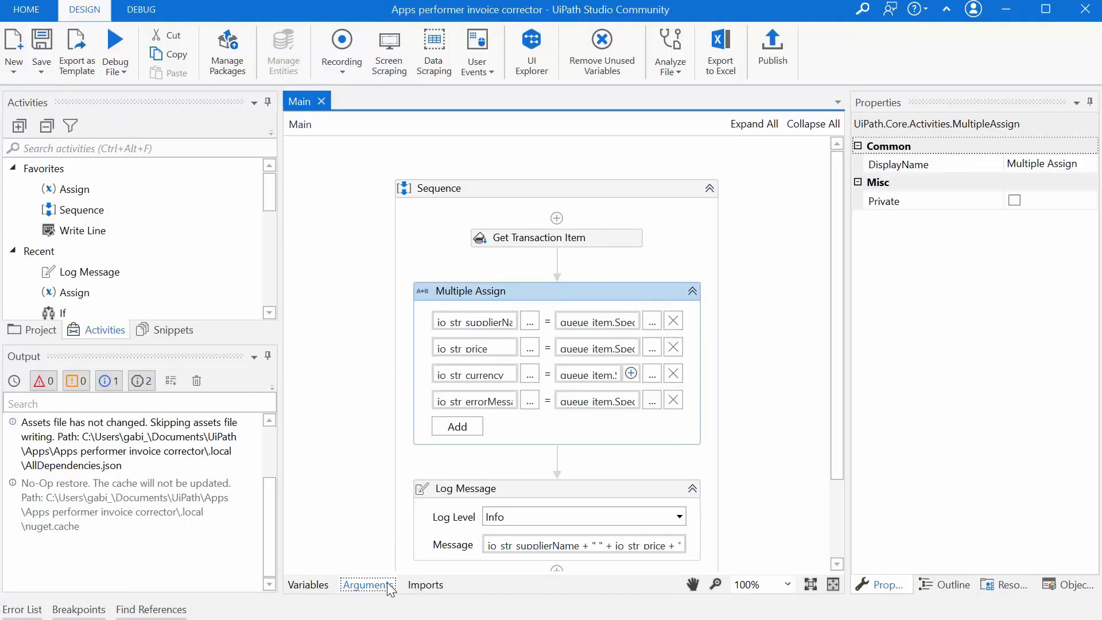
# List the Main workflow's arguments: supplierName, price, currency and errorMessage as In/Out strings.
pyautogui.click(368, 585)
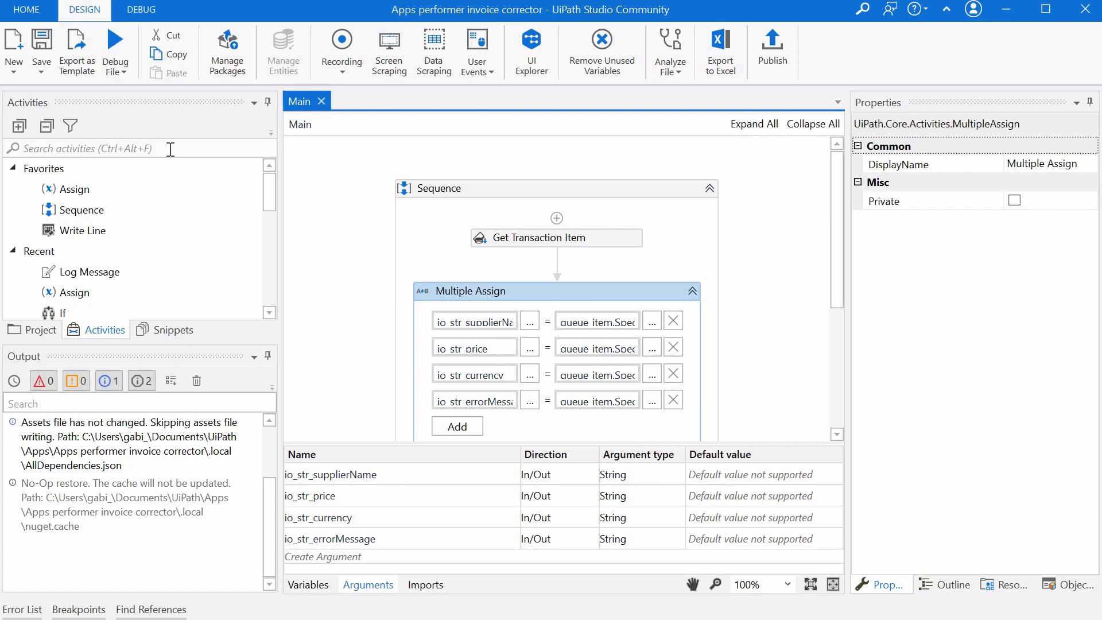
pyautogui.moveTo(500, 365)
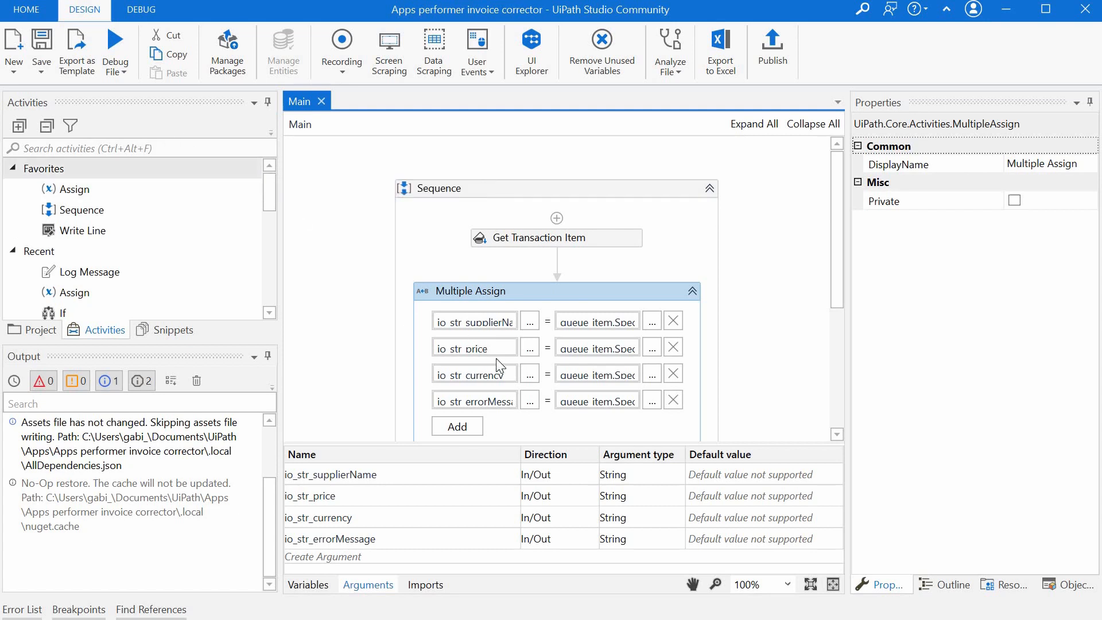
pyautogui.moveTo(376, 271)
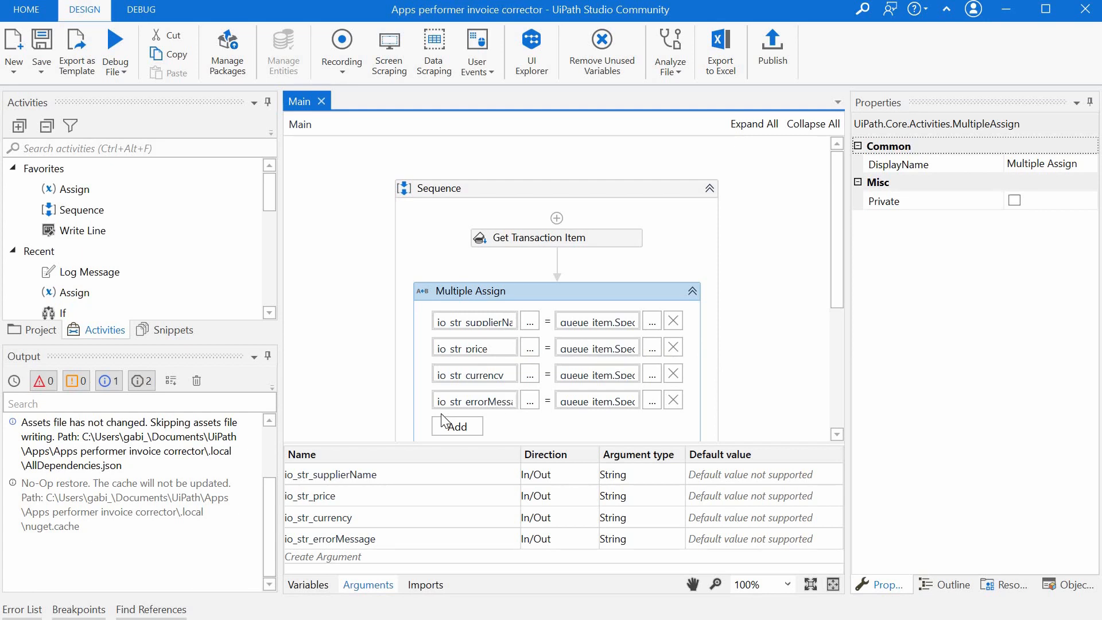
pyautogui.moveTo(261, 220)
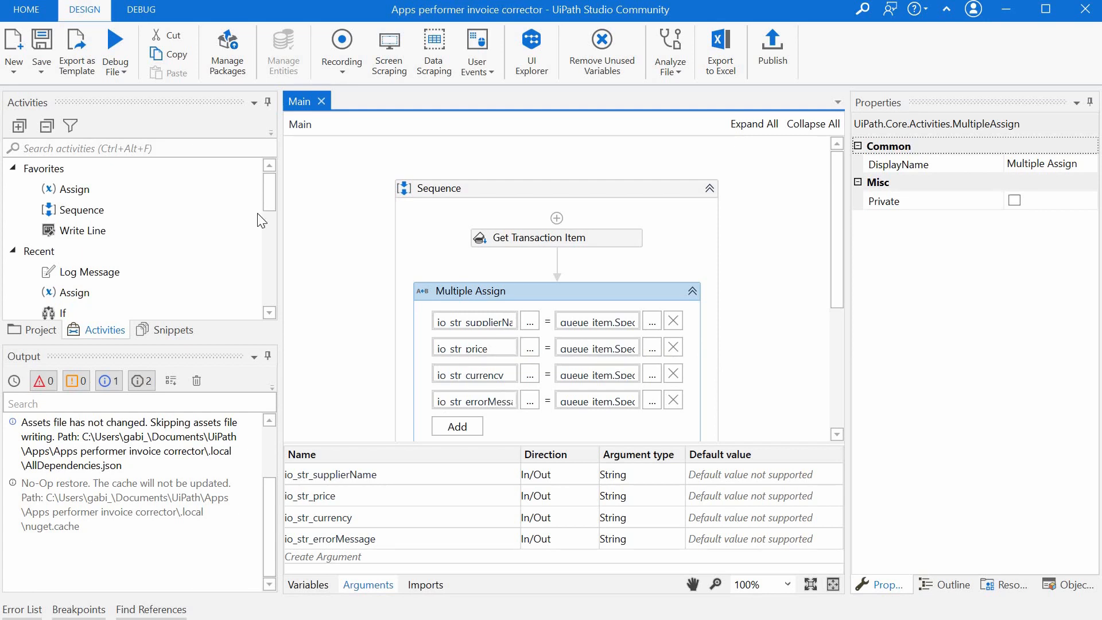
pyautogui.moveTo(418, 360)
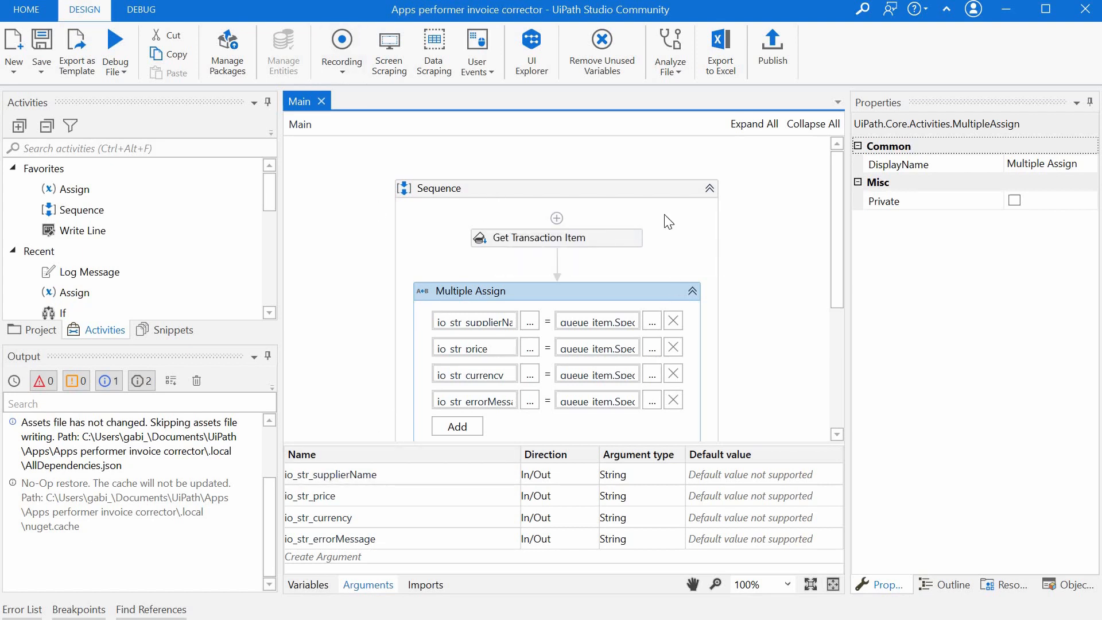
pyautogui.moveTo(496, 556)
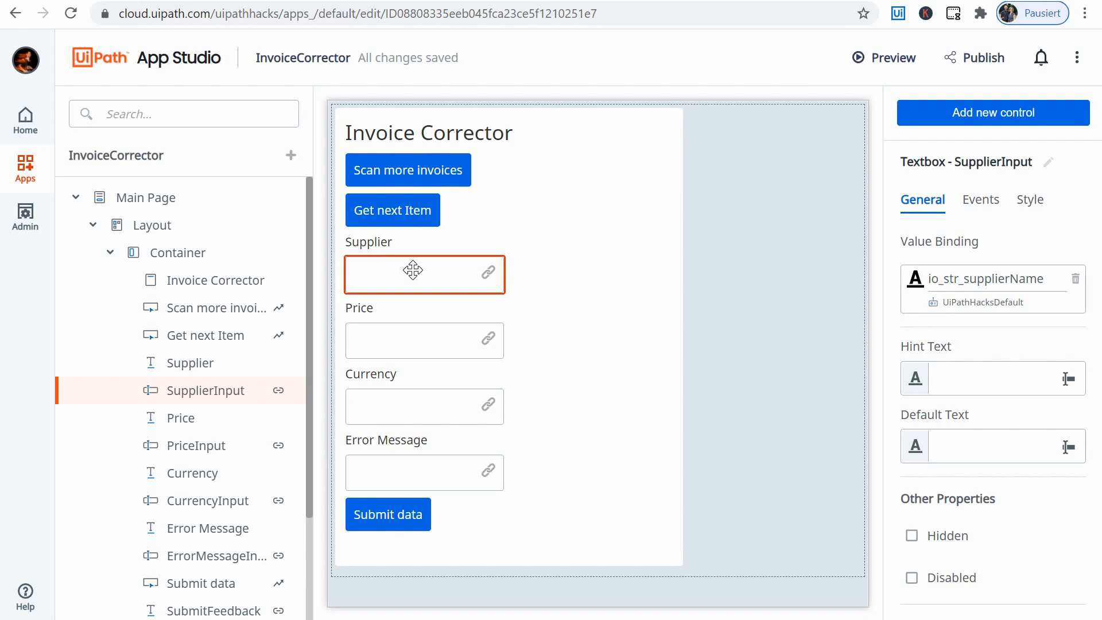
pyautogui.moveTo(696, 490)
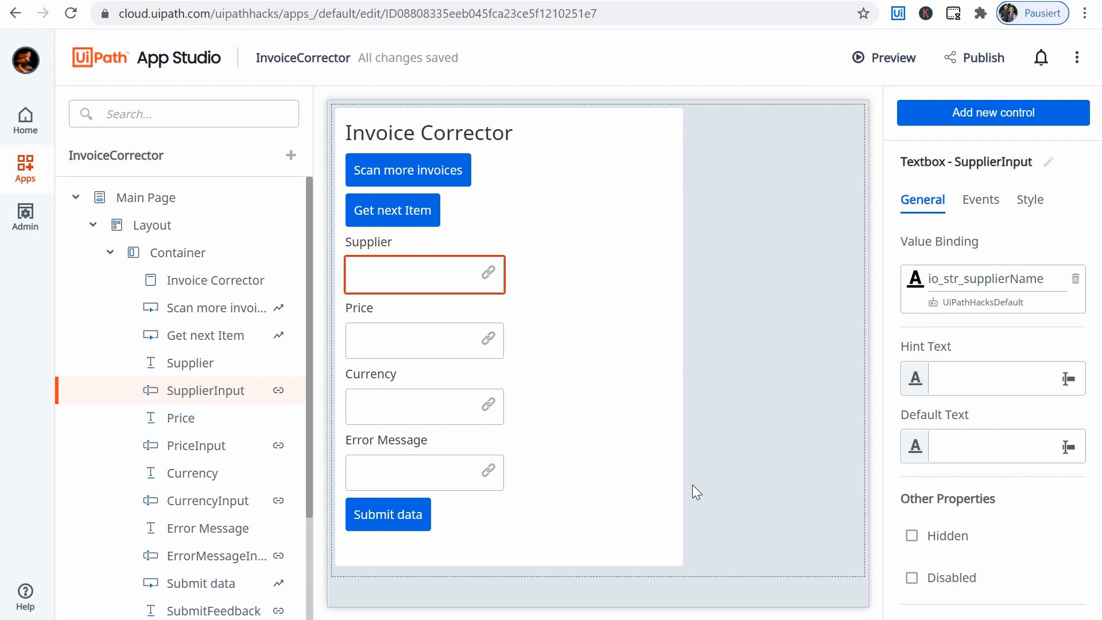
pyautogui.moveTo(437, 286)
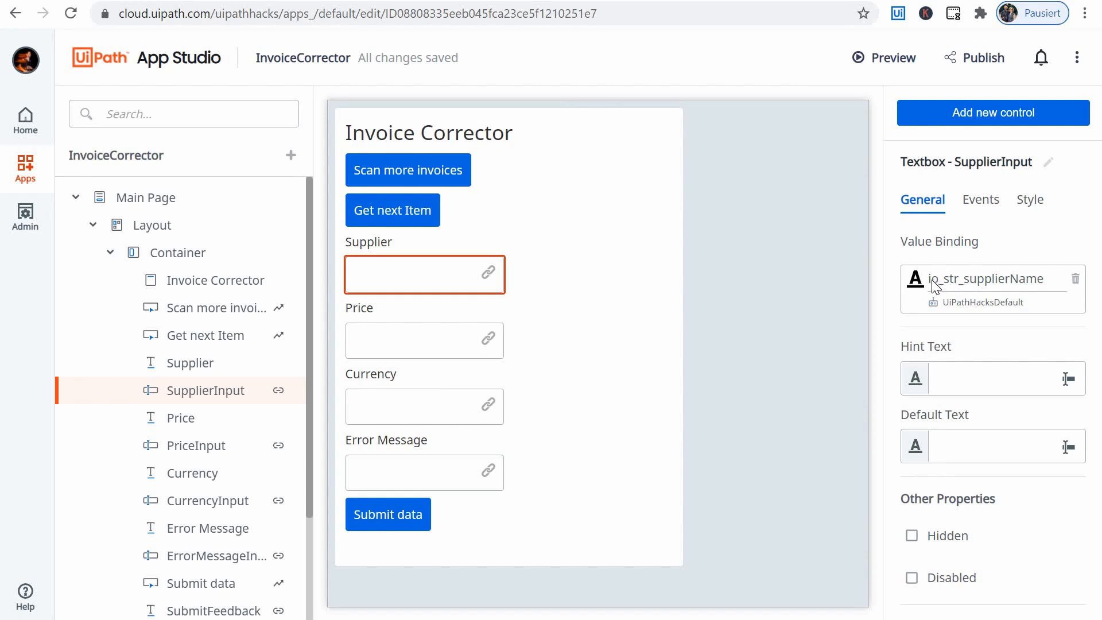
pyautogui.moveTo(938, 290)
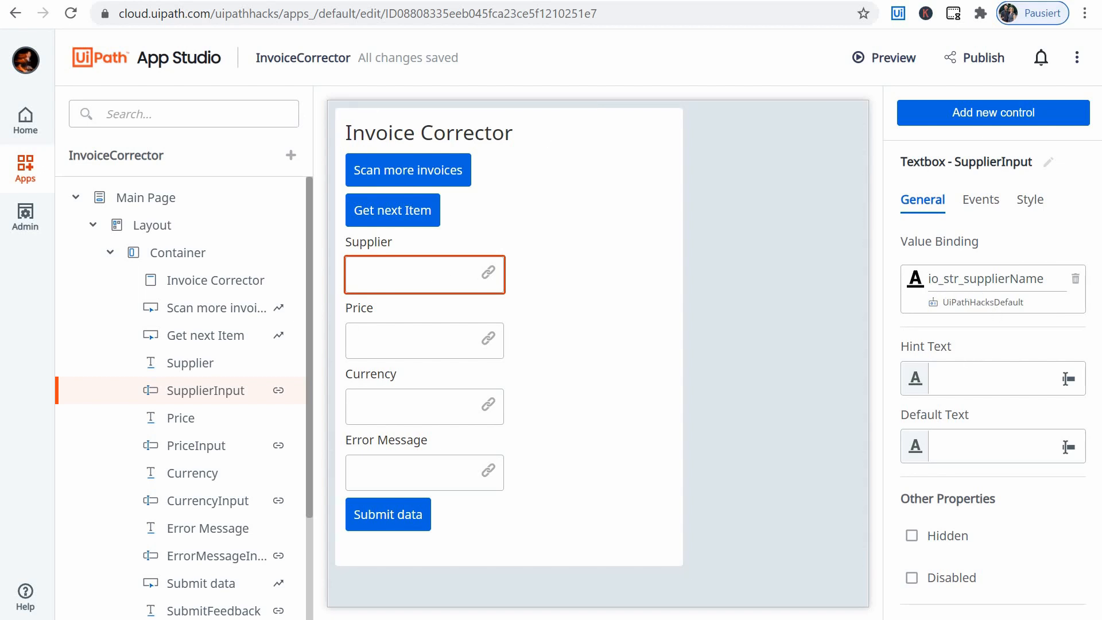
pyautogui.moveTo(953, 294)
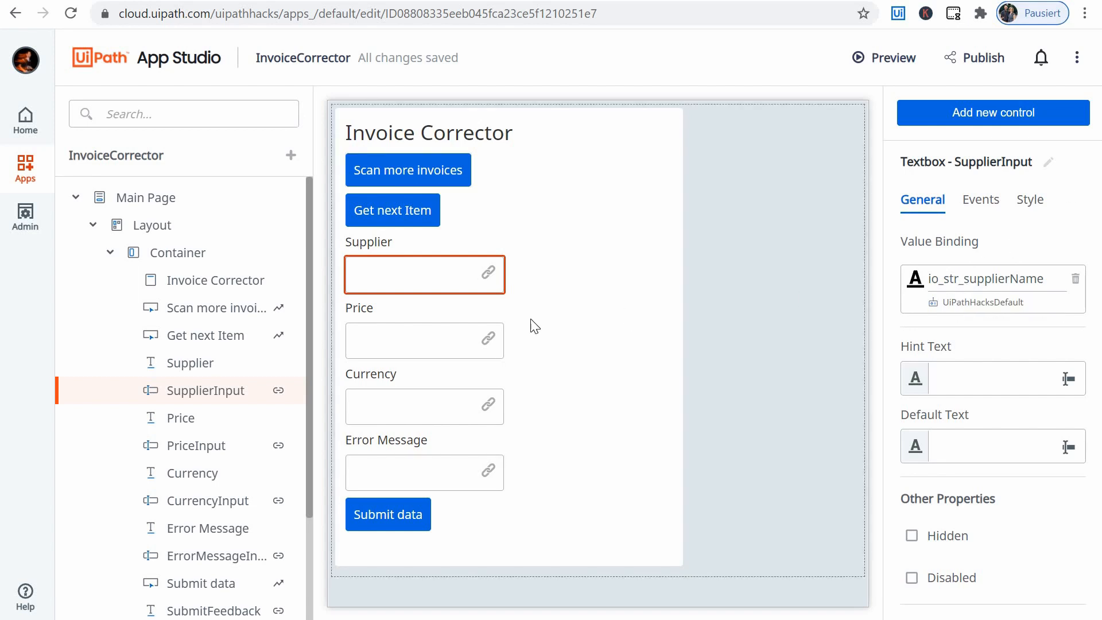
pyautogui.moveTo(536, 306)
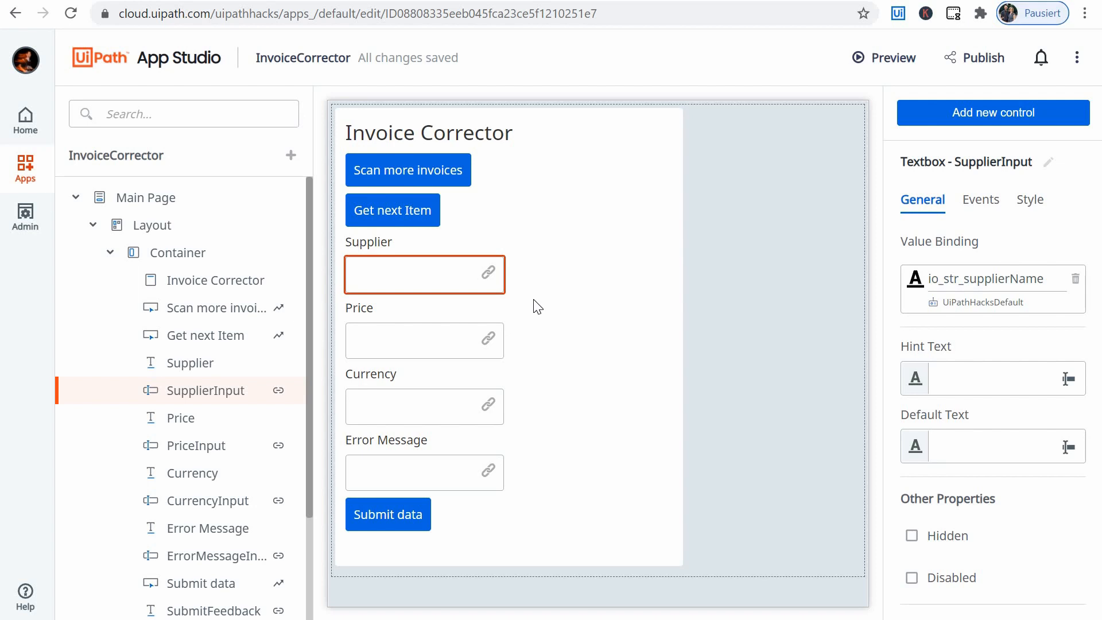
pyautogui.moveTo(519, 184)
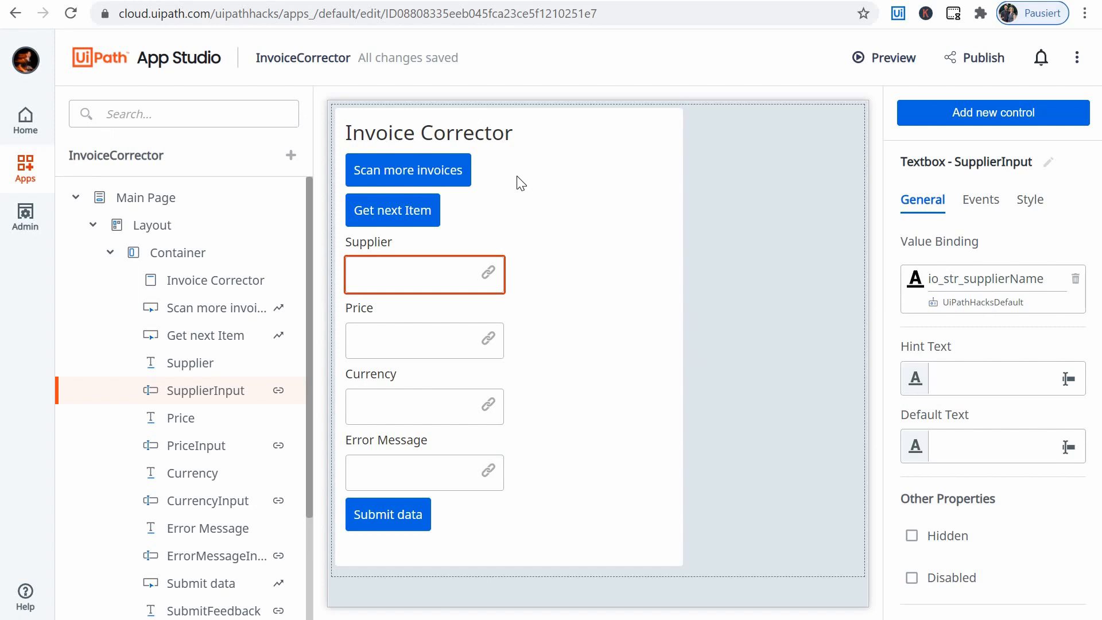
pyautogui.moveTo(815, 86)
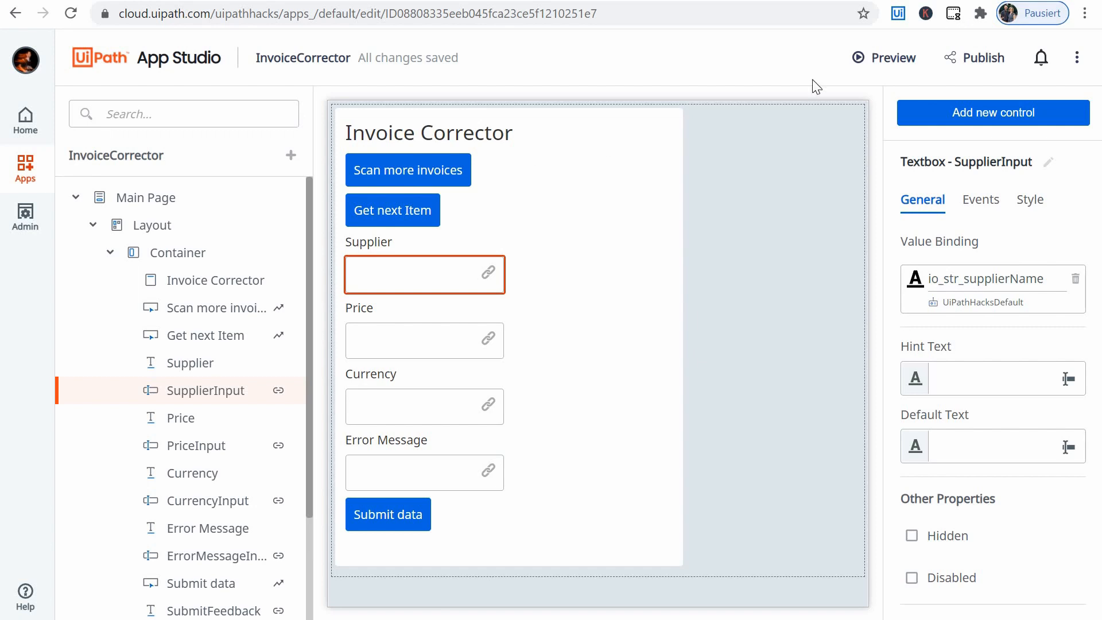
pyautogui.moveTo(887, 67)
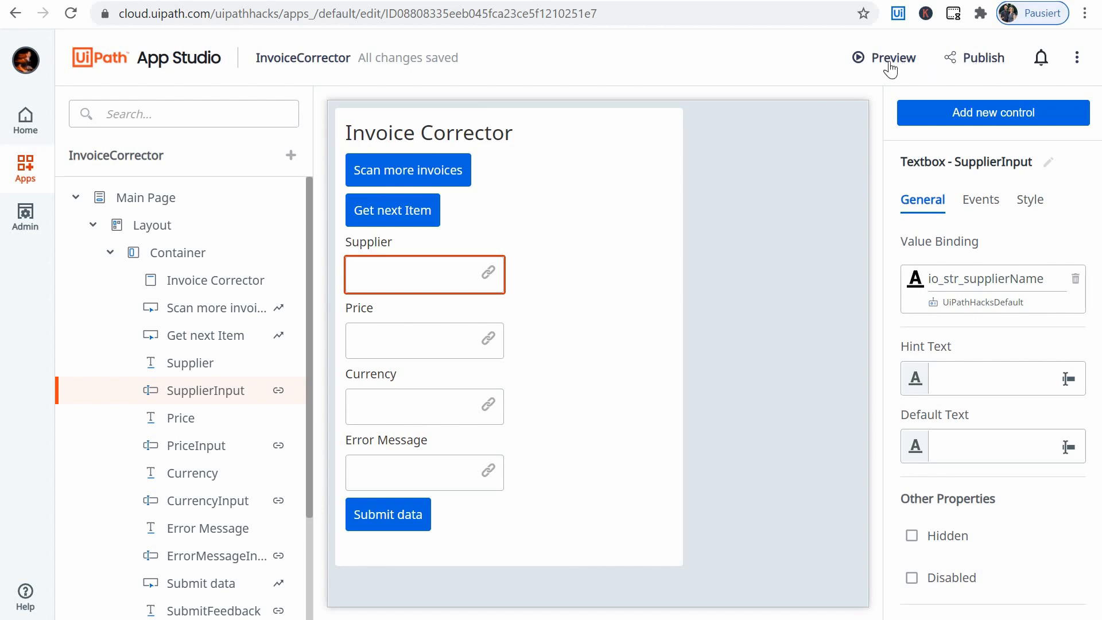
pyautogui.moveTo(914, 67)
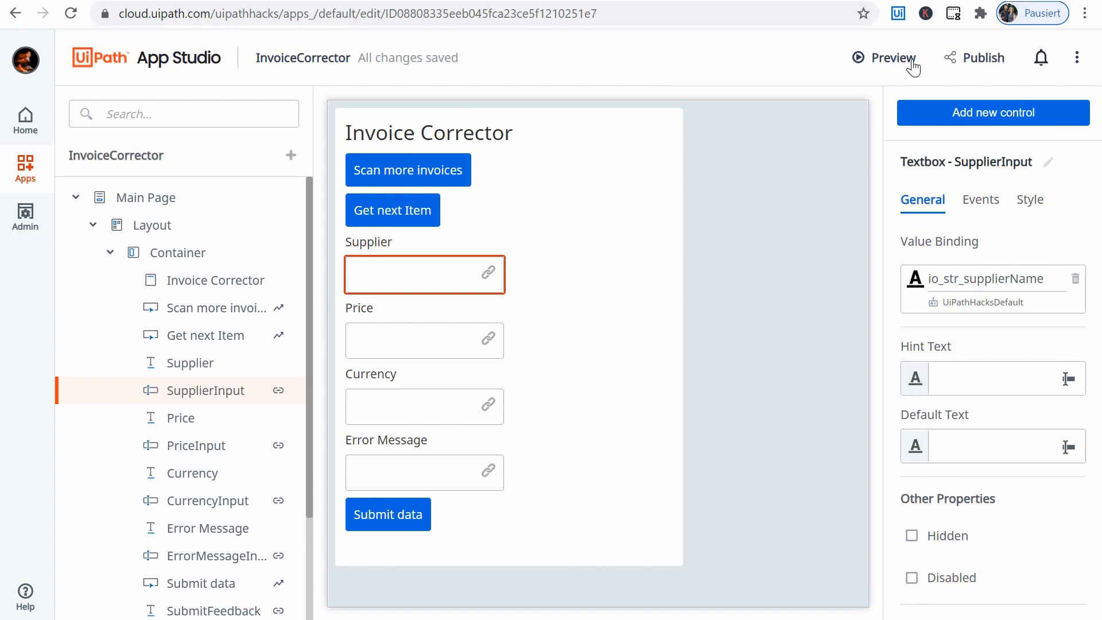
pyautogui.moveTo(914, 63)
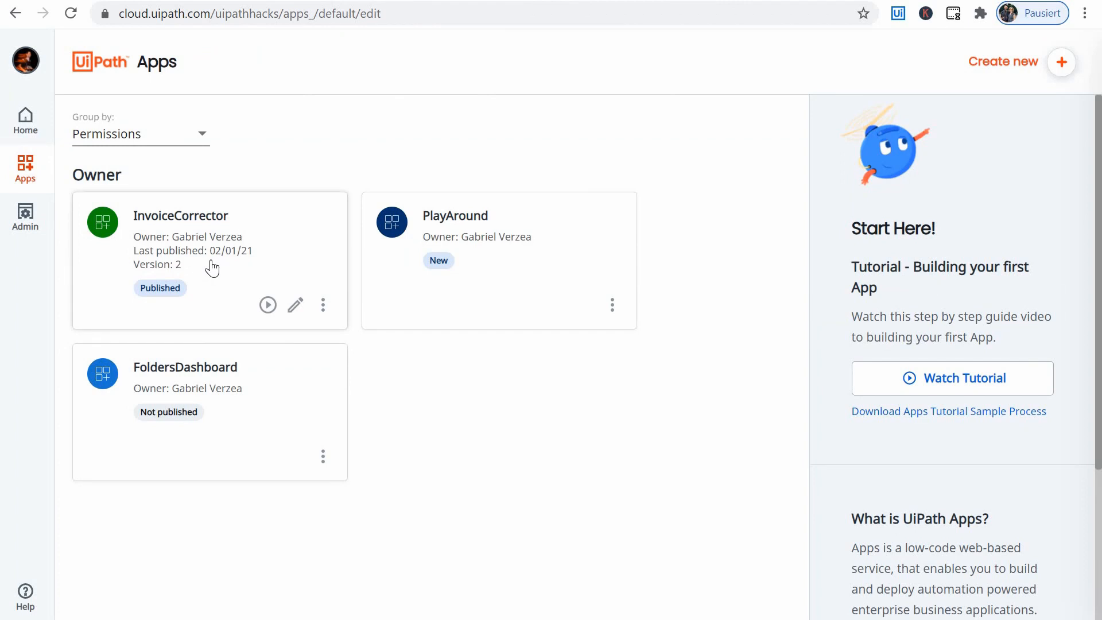
pyautogui.moveTo(315, 308)
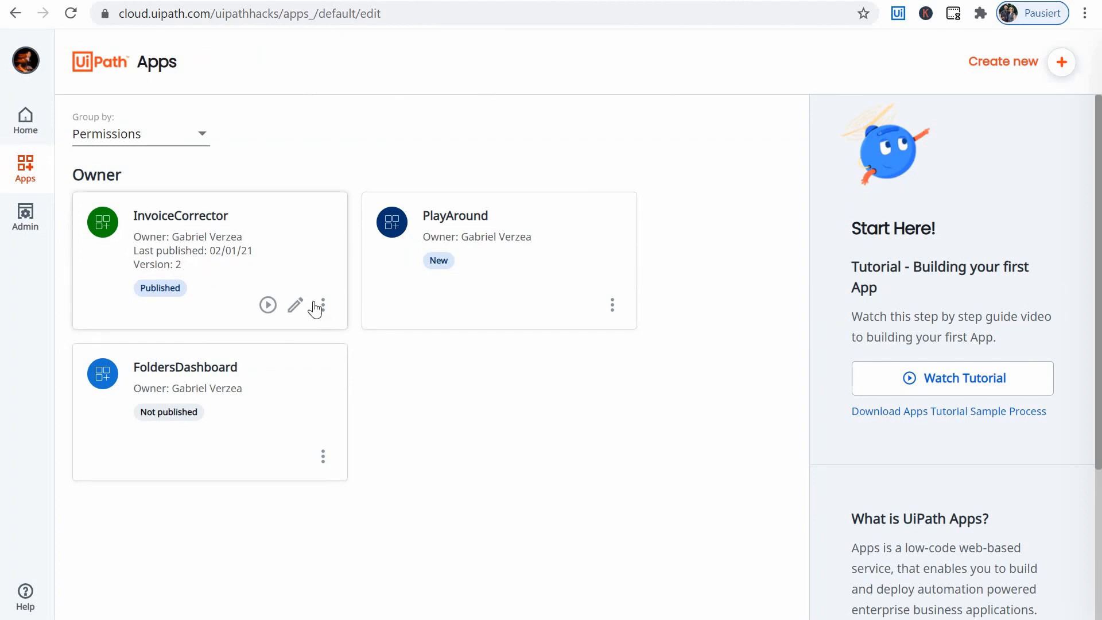
pyautogui.moveTo(324, 311)
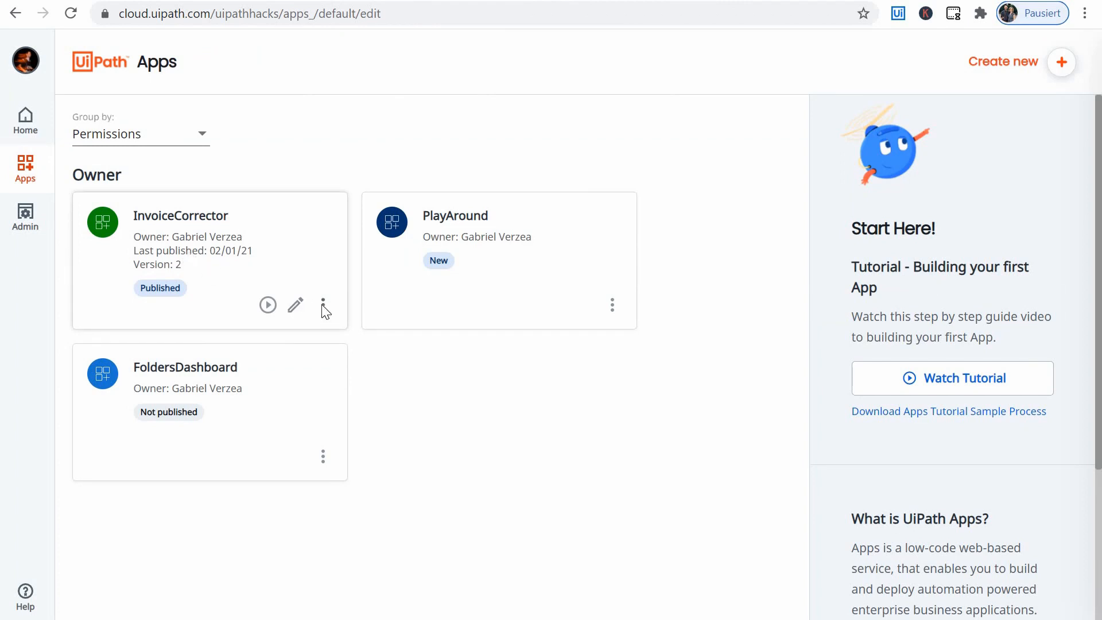
# Run the published InvoiceCorrector app from its card on the Apps page.
pyautogui.click(323, 305)
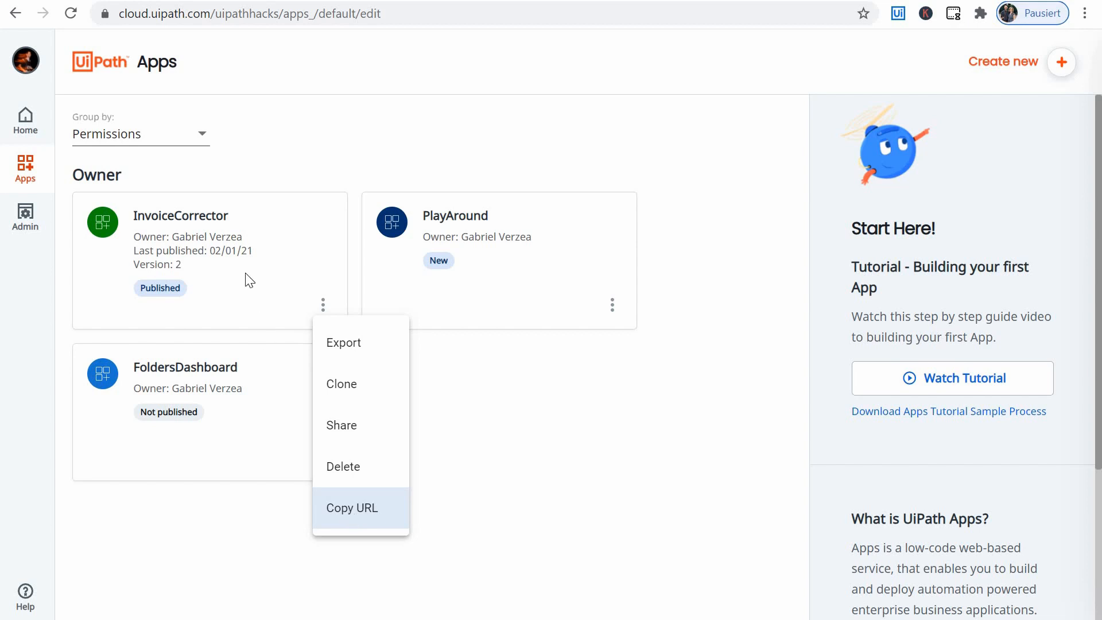
pyautogui.click(352, 507)
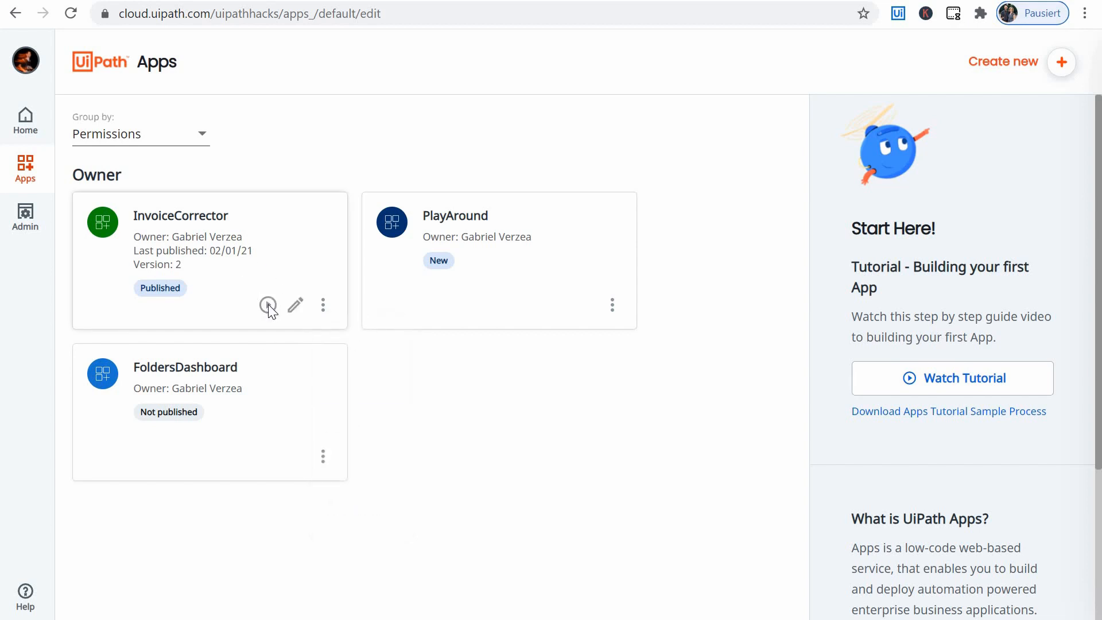
pyautogui.click(269, 305)
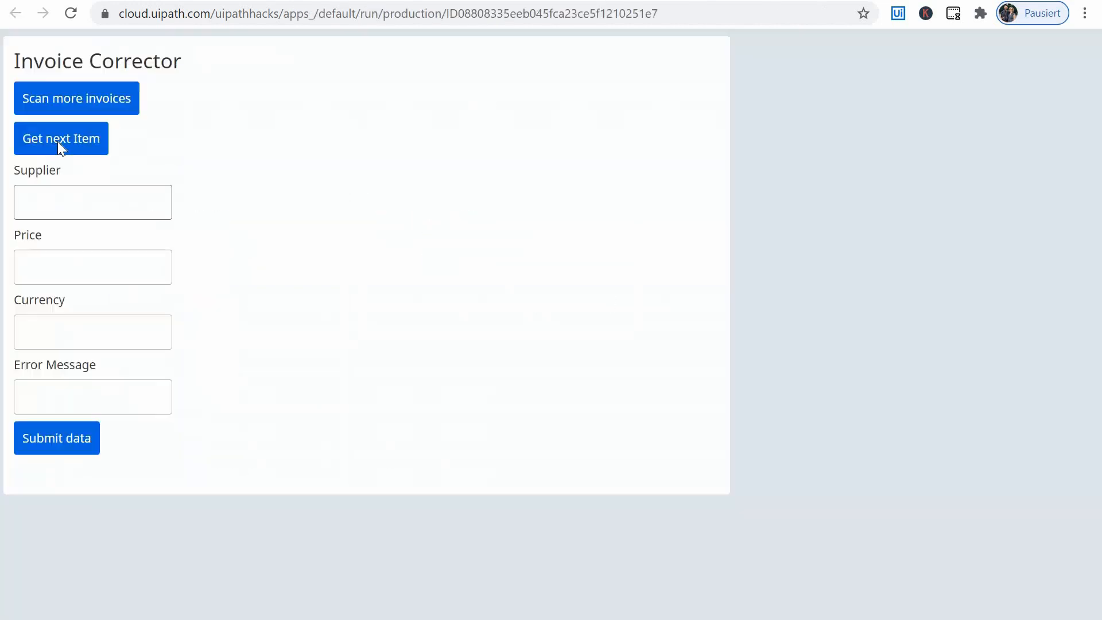
# Fetch the Kryddor Ab invoice, correct its price to 2712,50 and submit the data.
pyautogui.click(61, 138)
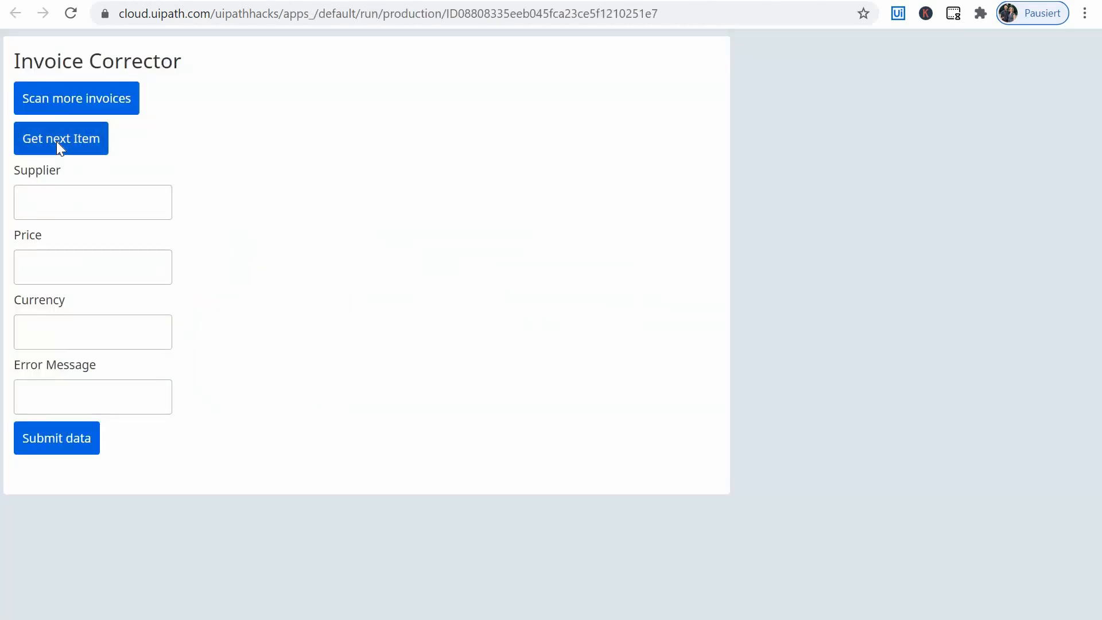
pyautogui.click(61, 137)
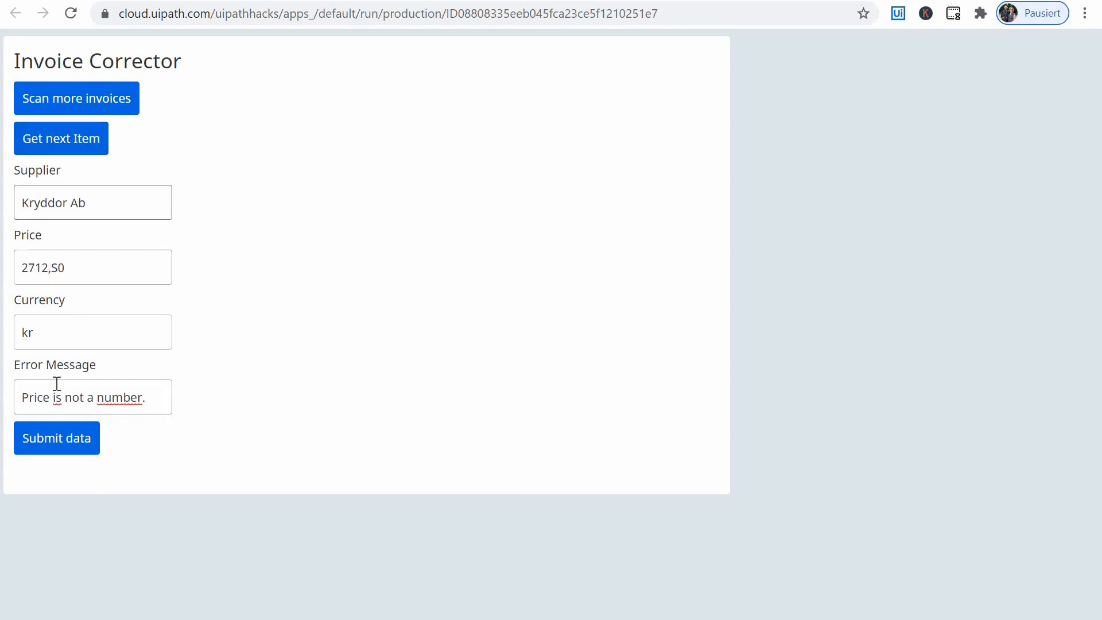
pyautogui.tripleClick(82, 397)
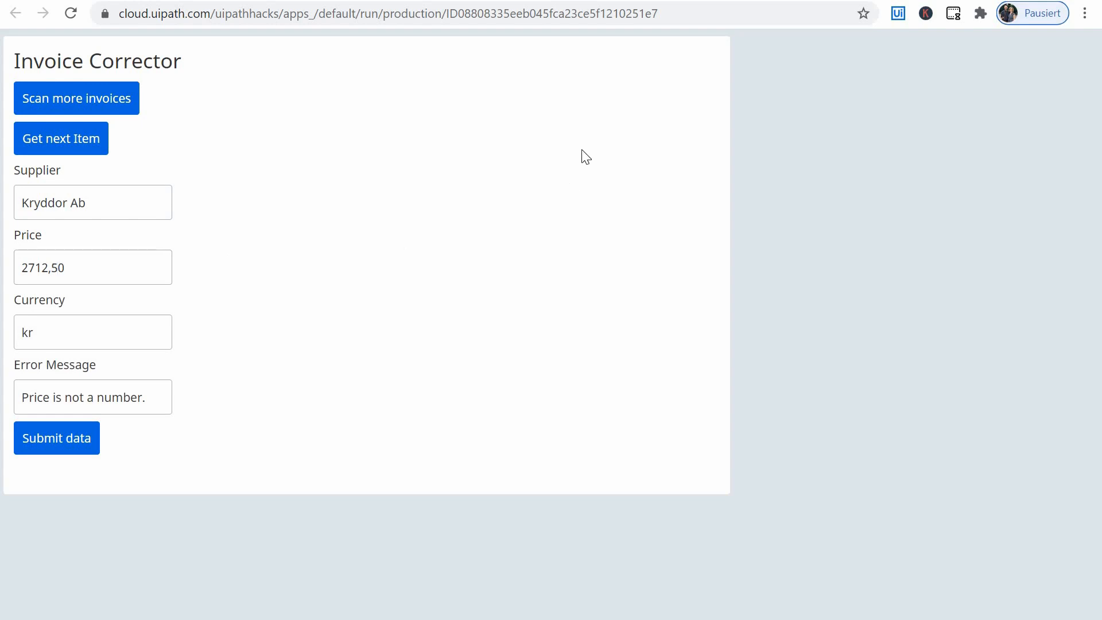
pyautogui.moveTo(496, 77)
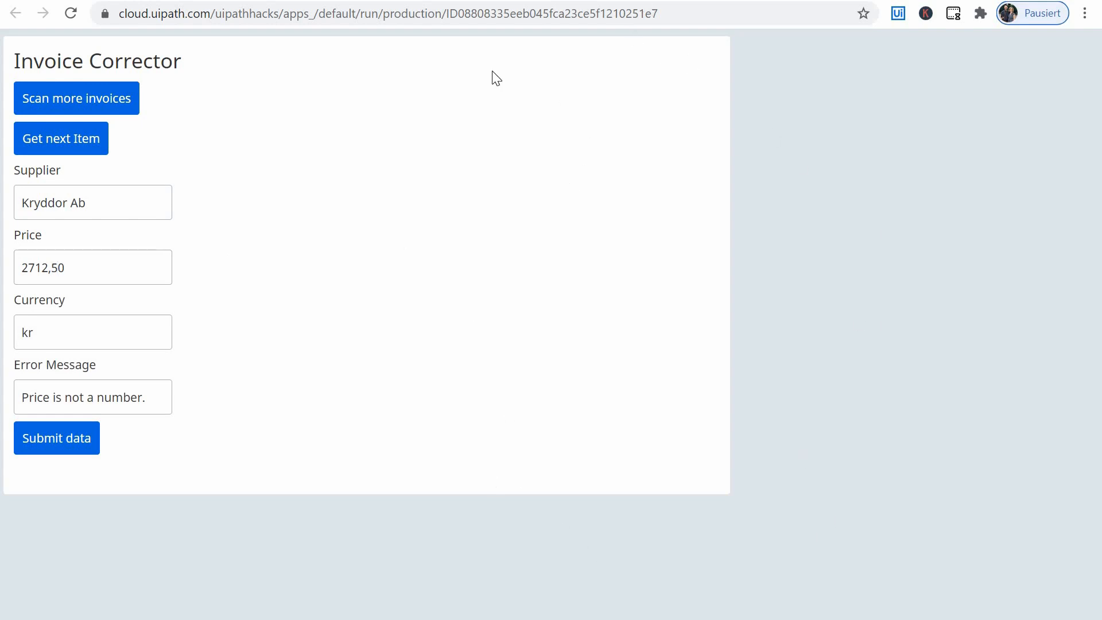
pyautogui.moveTo(633, 222)
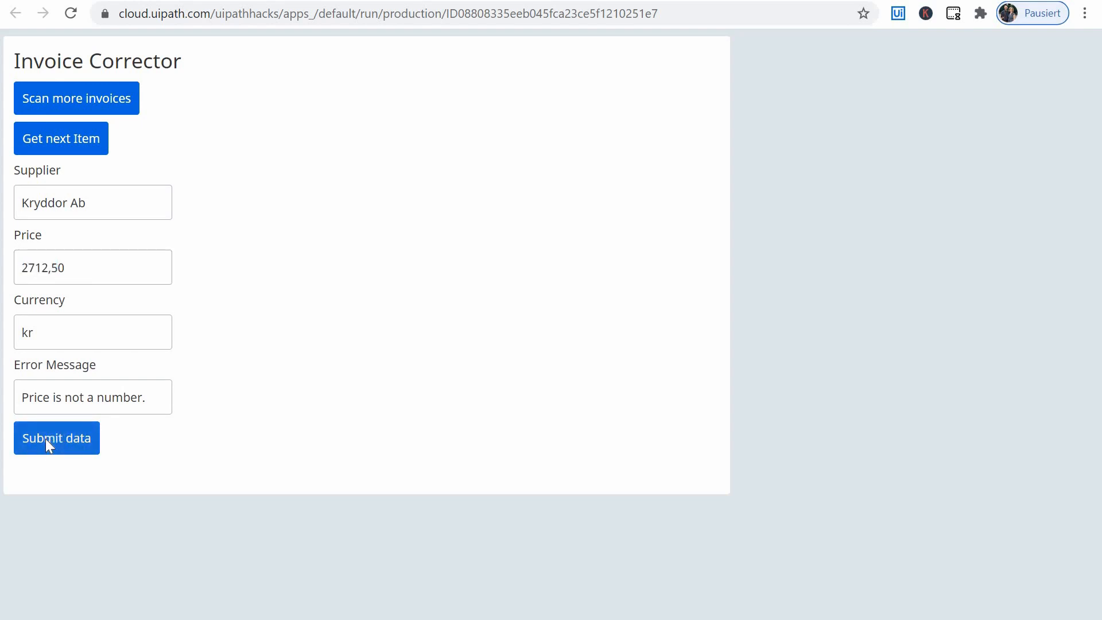
pyautogui.click(56, 438)
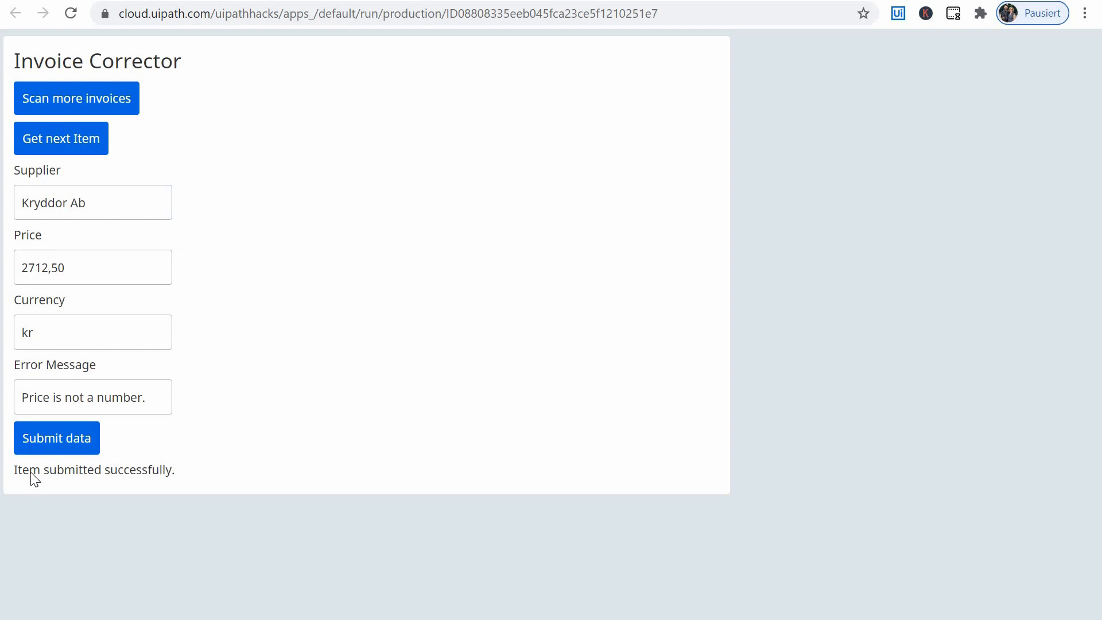
pyautogui.moveTo(113, 485)
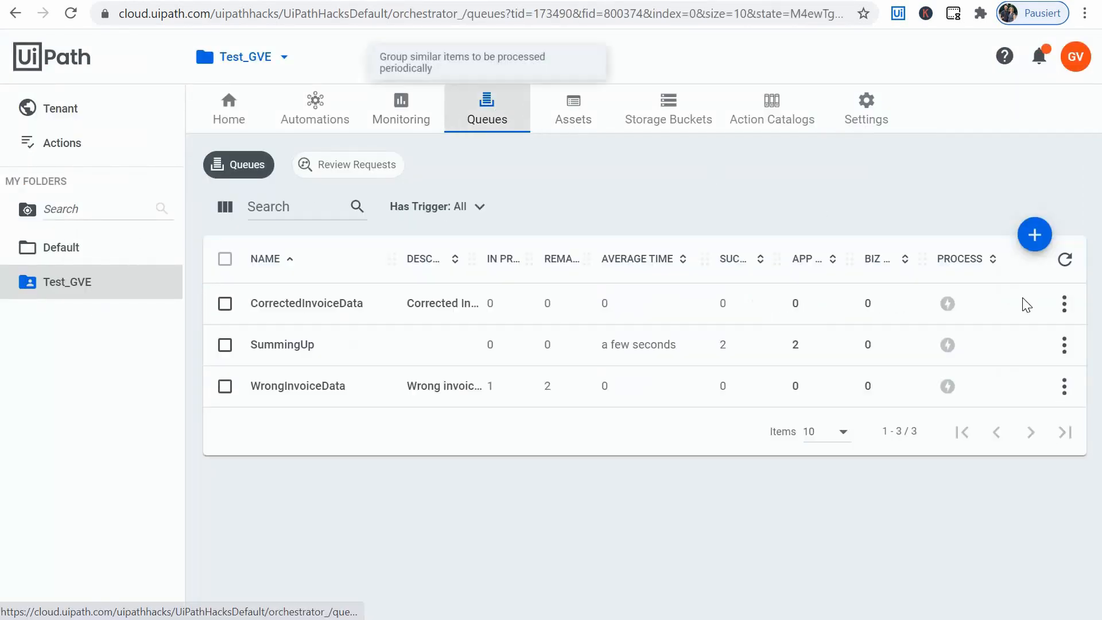
# View the new CorrectedInvoiceData transaction: Kryddor Ab, price 2712,50, currency kr.
pyautogui.click(1064, 303)
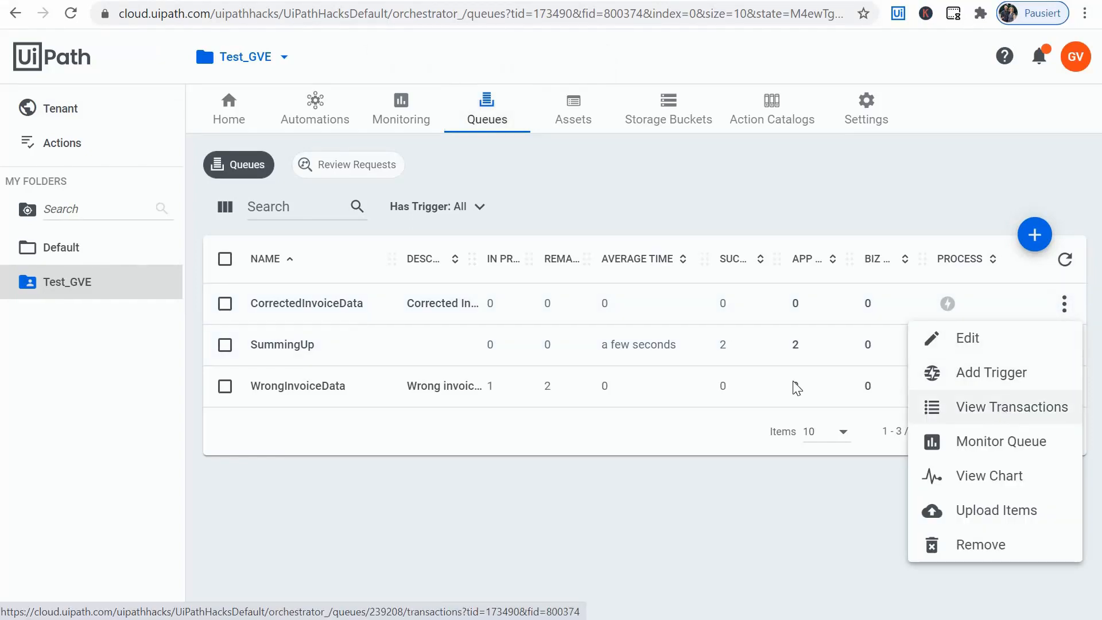
pyautogui.click(1013, 406)
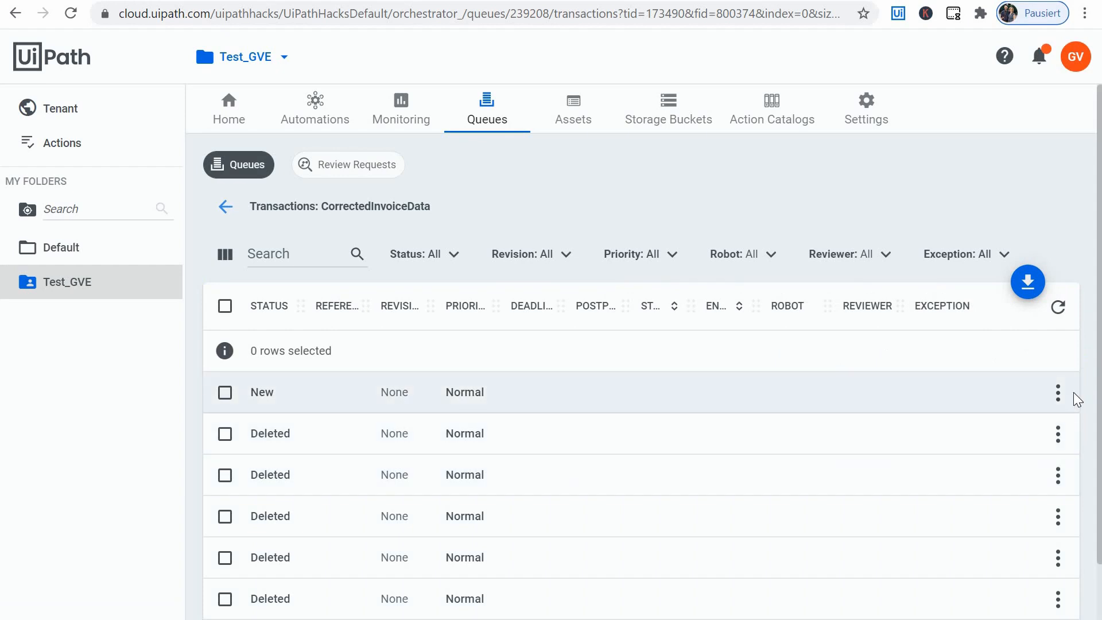
pyautogui.click(1057, 393)
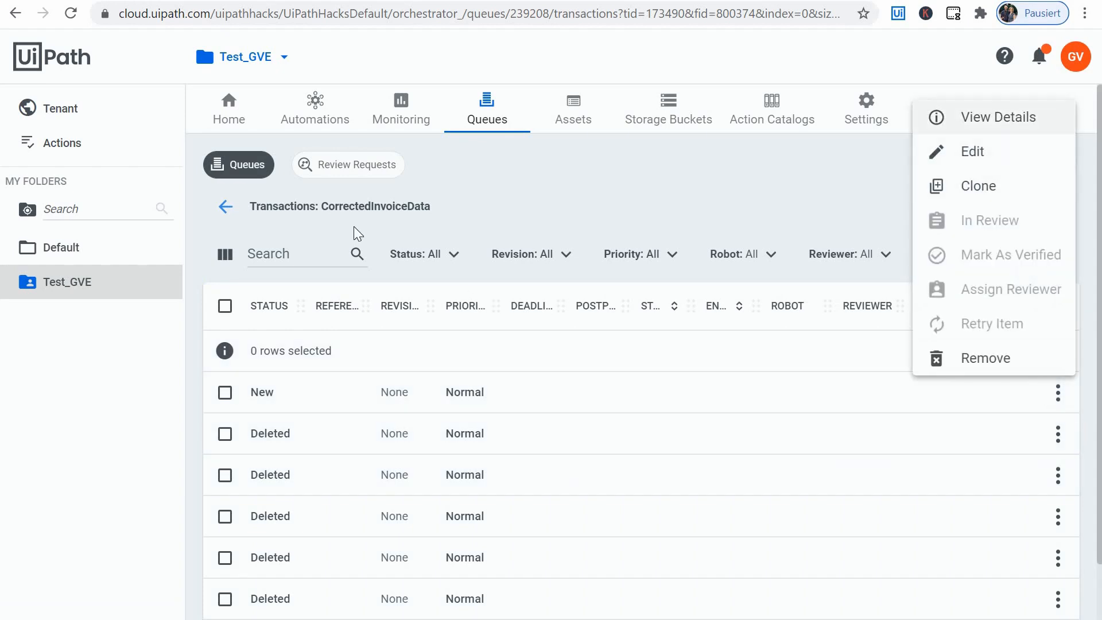
pyautogui.click(997, 117)
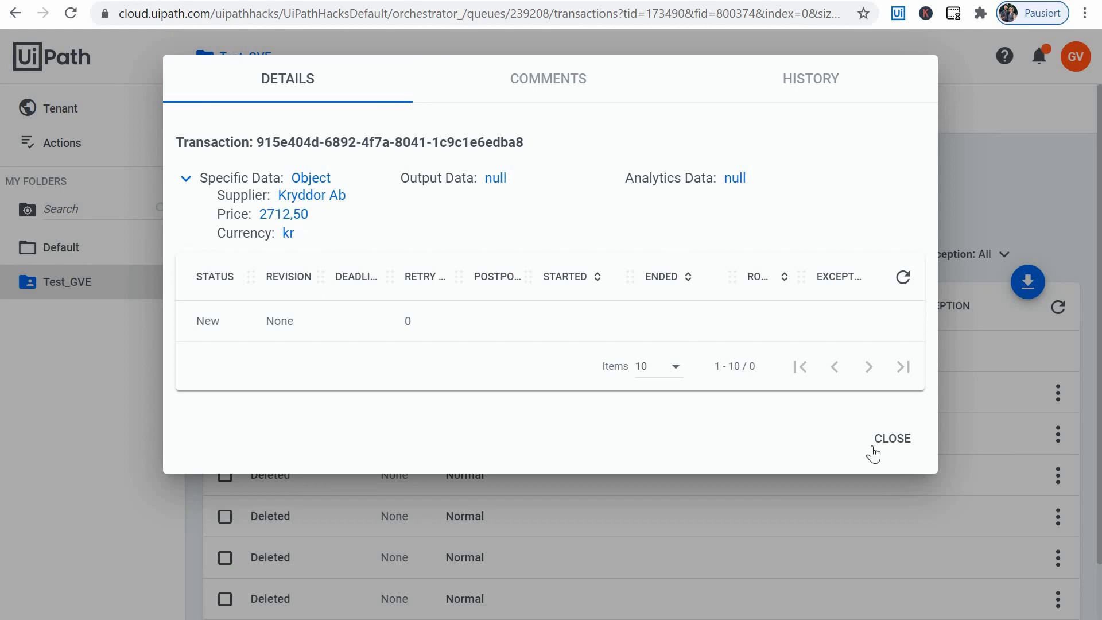
pyautogui.click(893, 438)
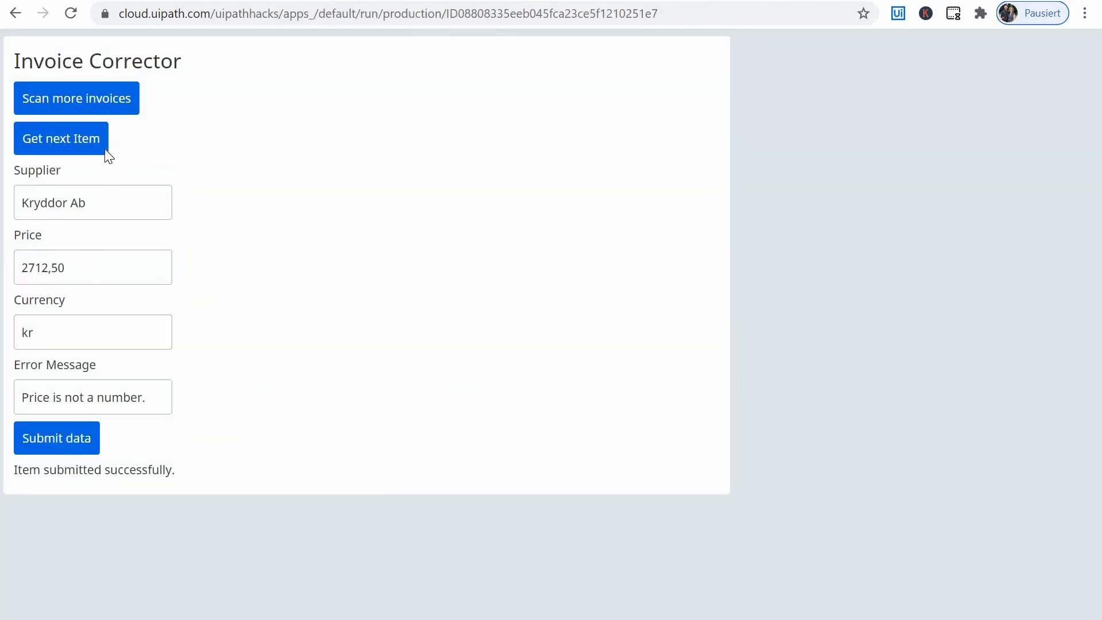
# Fetch the East Repair Inc. invoice, price 154.06, currency S, flagged 'Currency unknown.'.
pyautogui.click(61, 138)
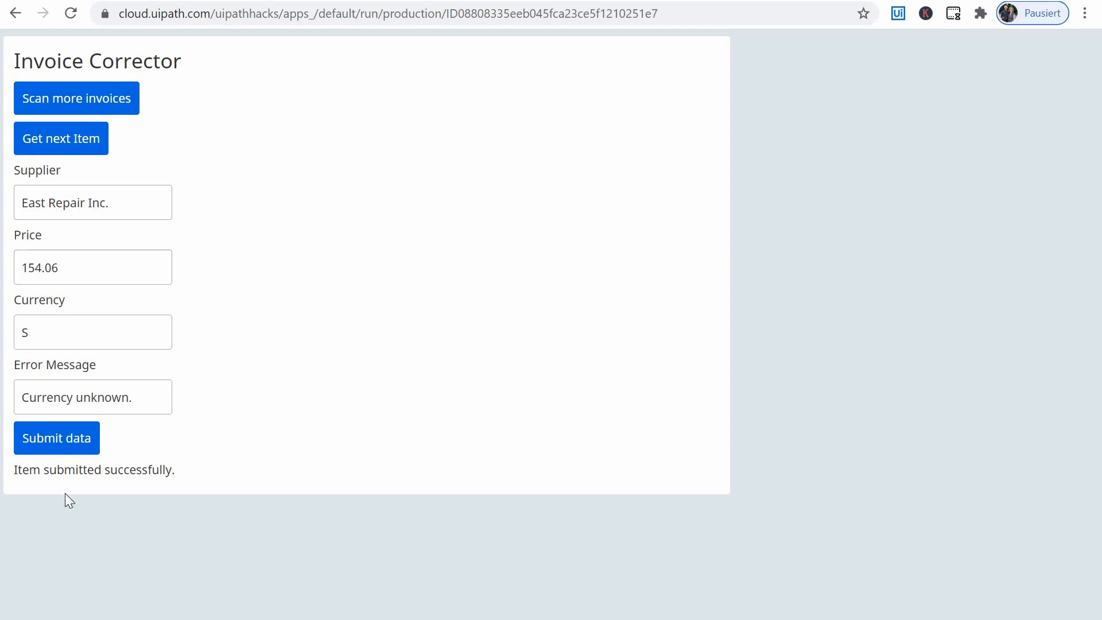
pyautogui.moveTo(105, 483)
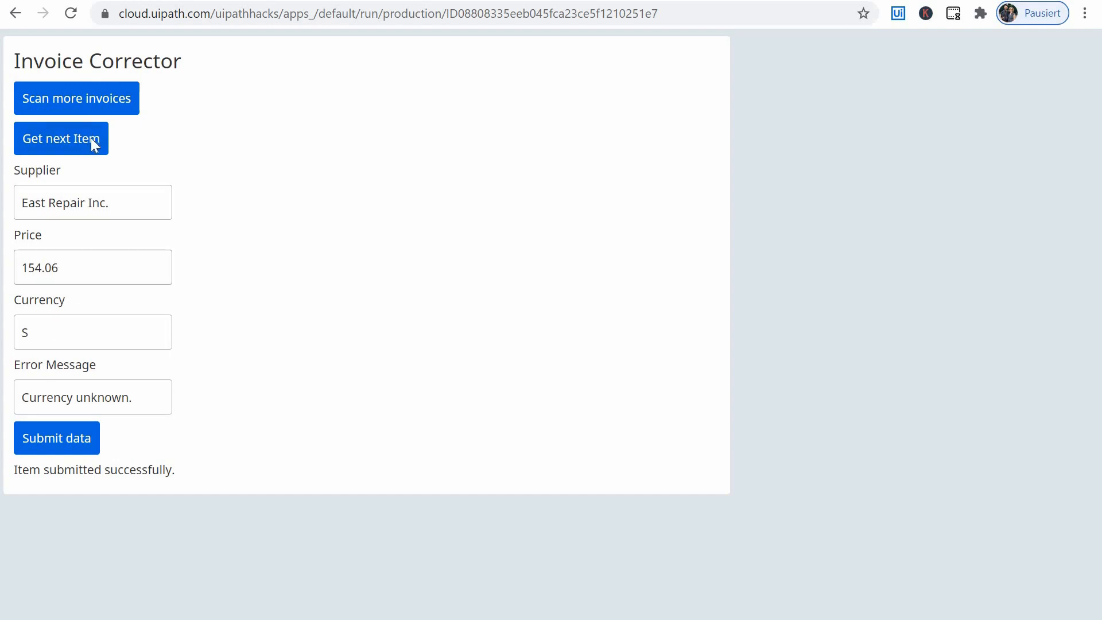
pyautogui.moveTo(57, 312)
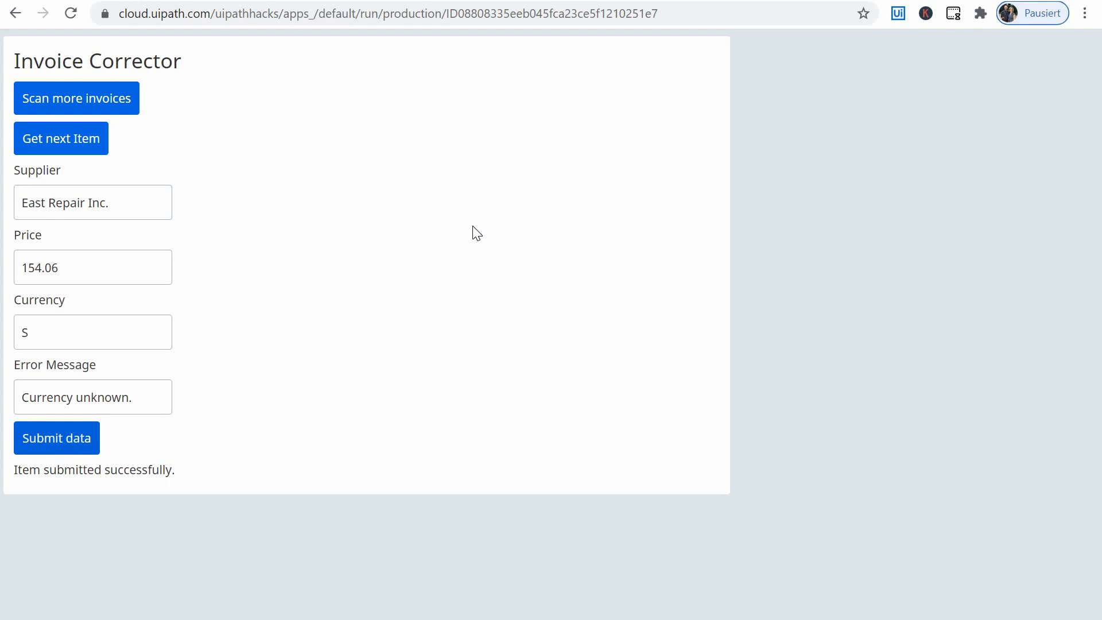
pyautogui.click(56, 437)
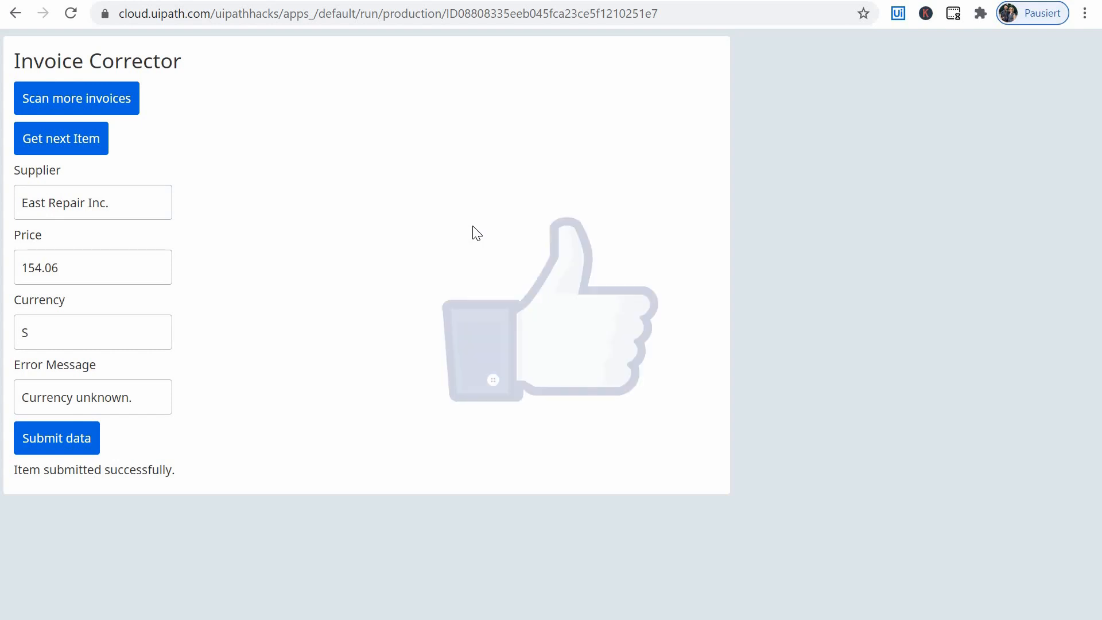